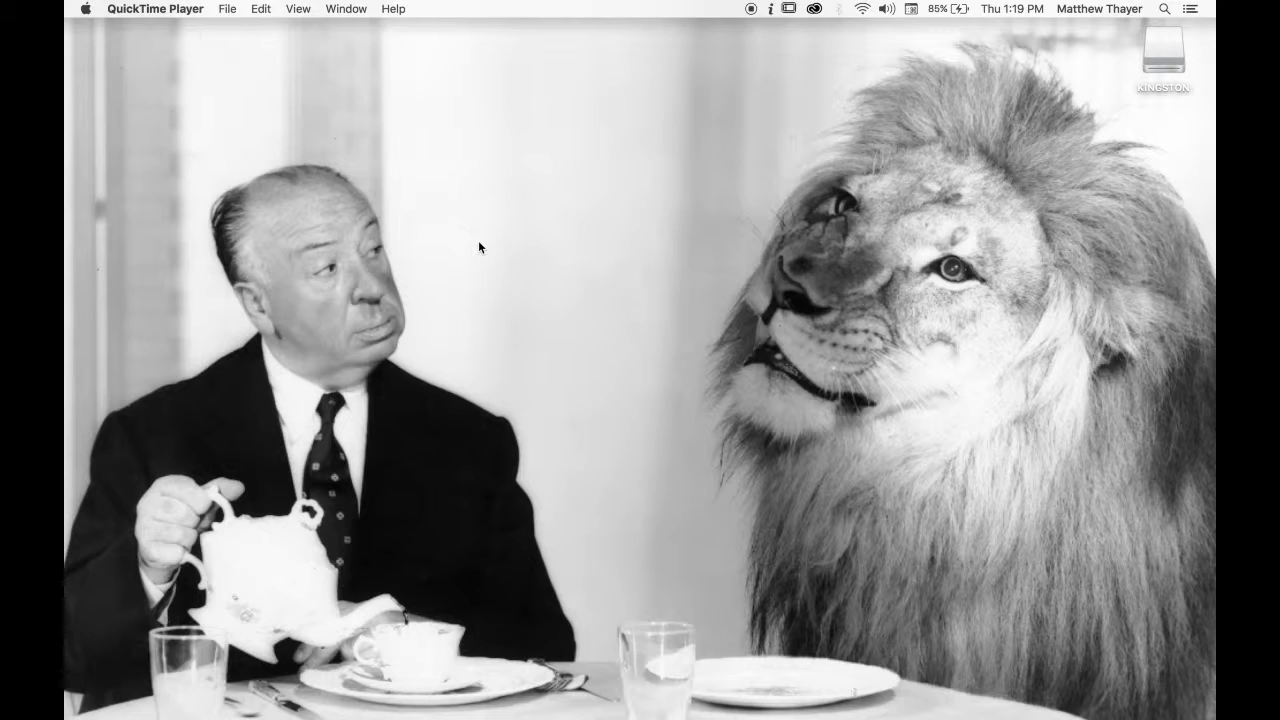
mouse_move(489, 583)
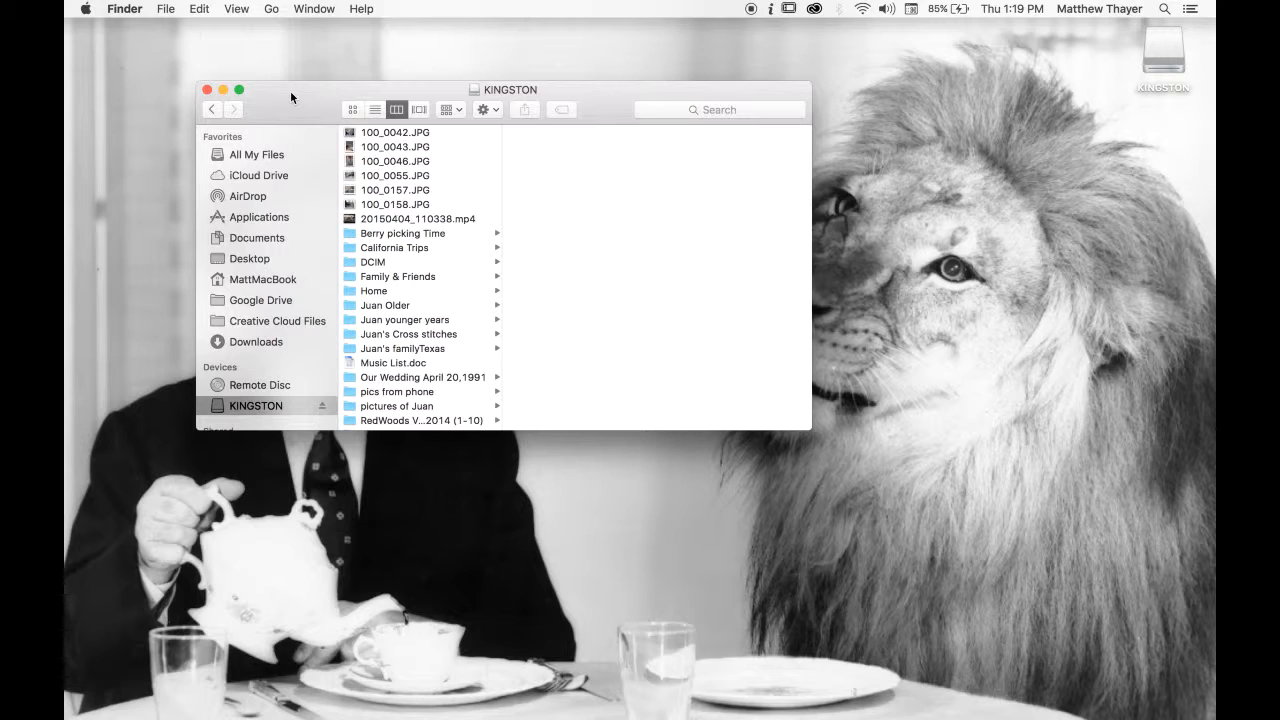
mouse_move(393, 177)
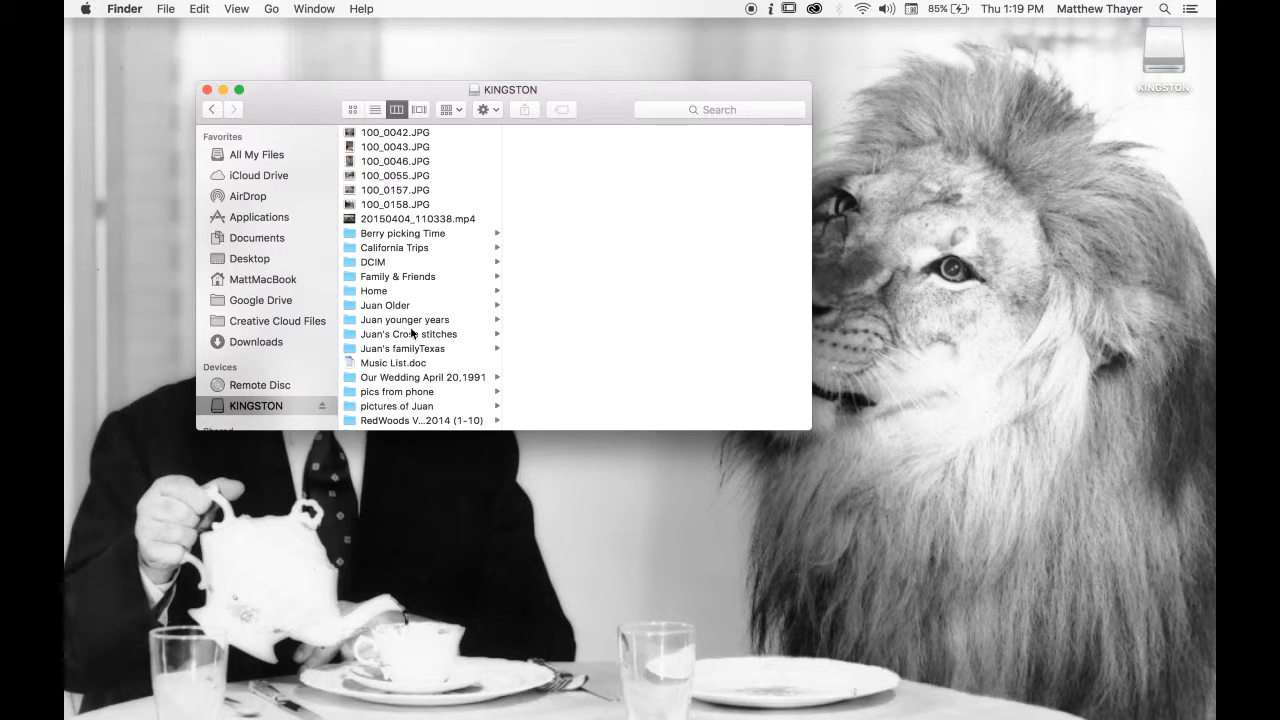
scroll("down", 3)
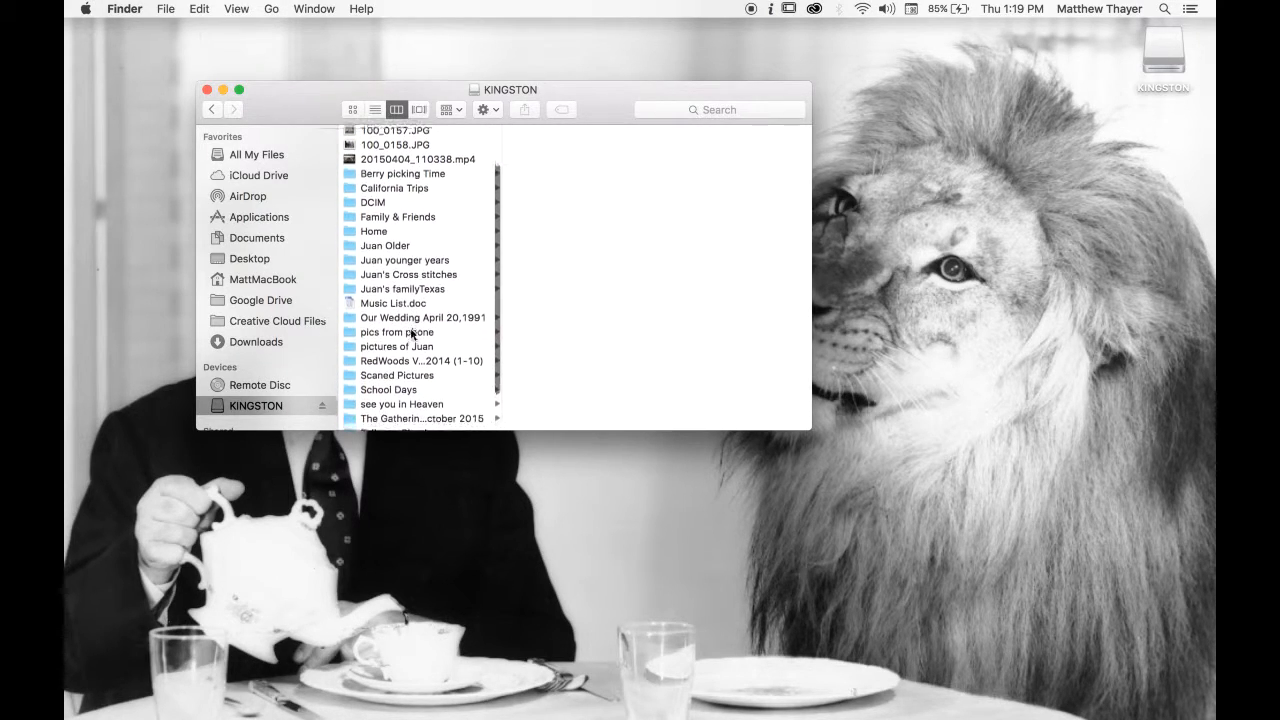
scroll("down", 3)
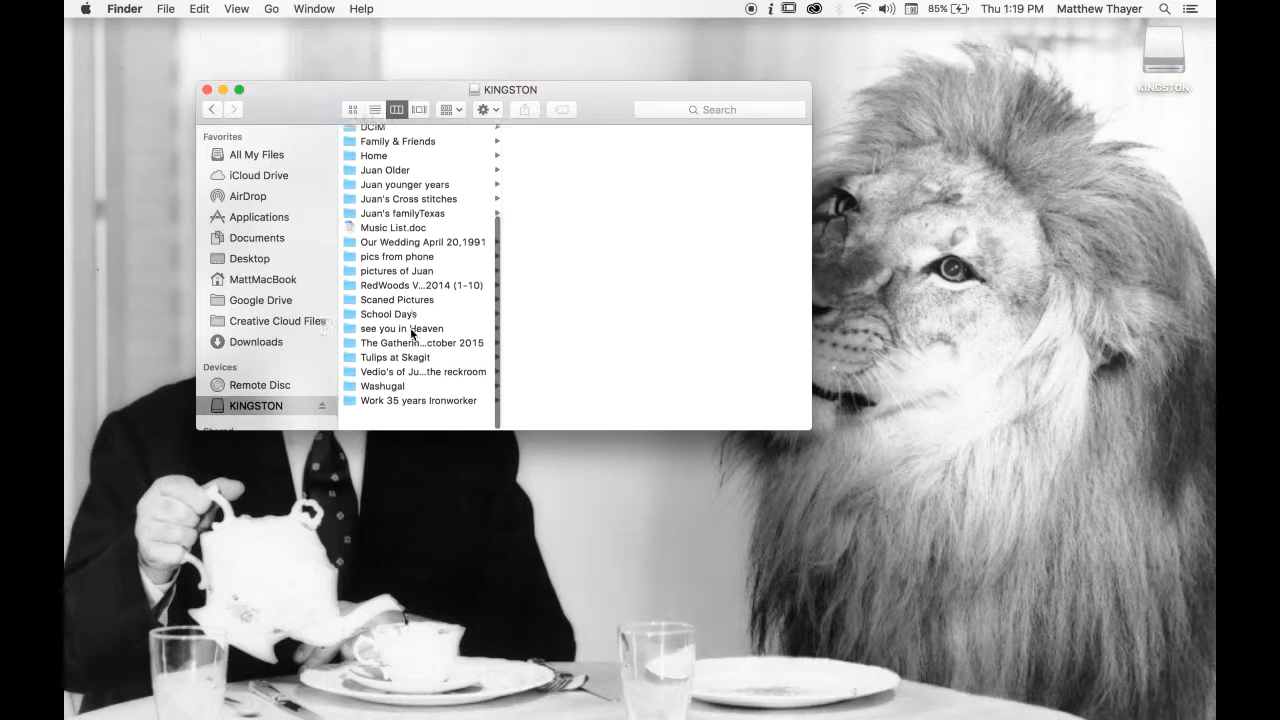
scroll("up", 3)
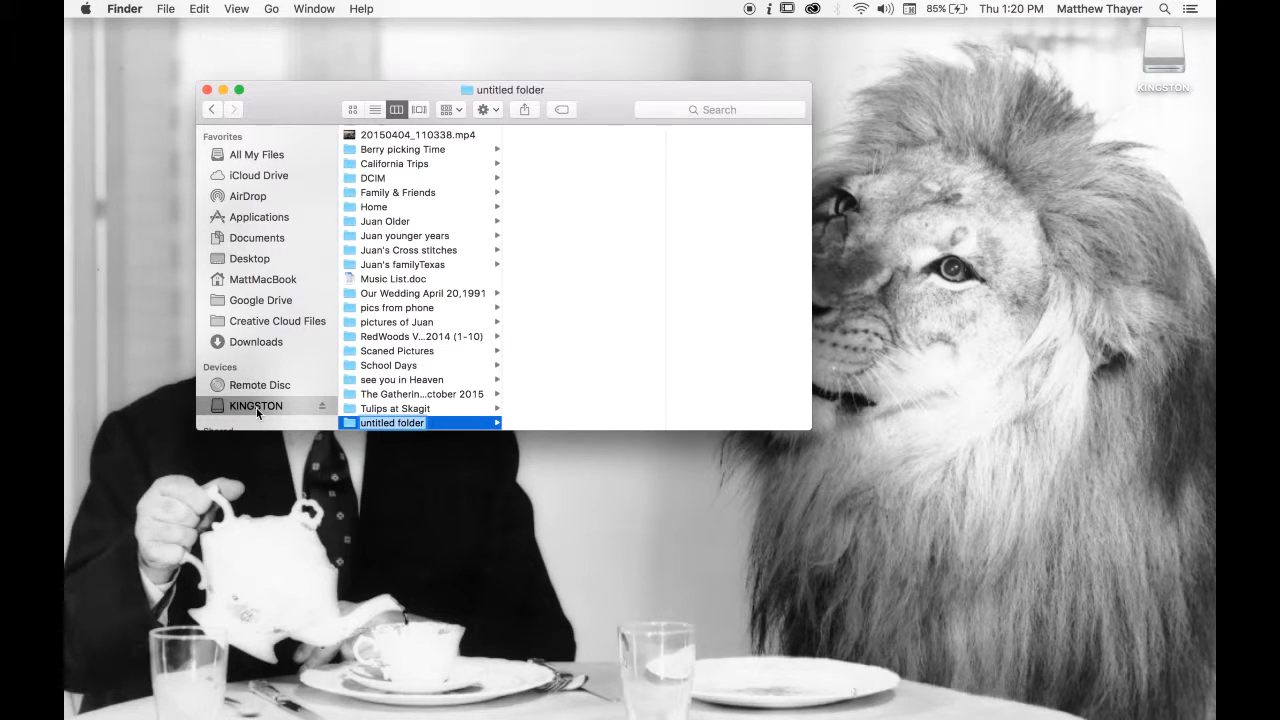
Name the first new top-level folder on KINGSTON 00_Projects.
type("00_Projects")
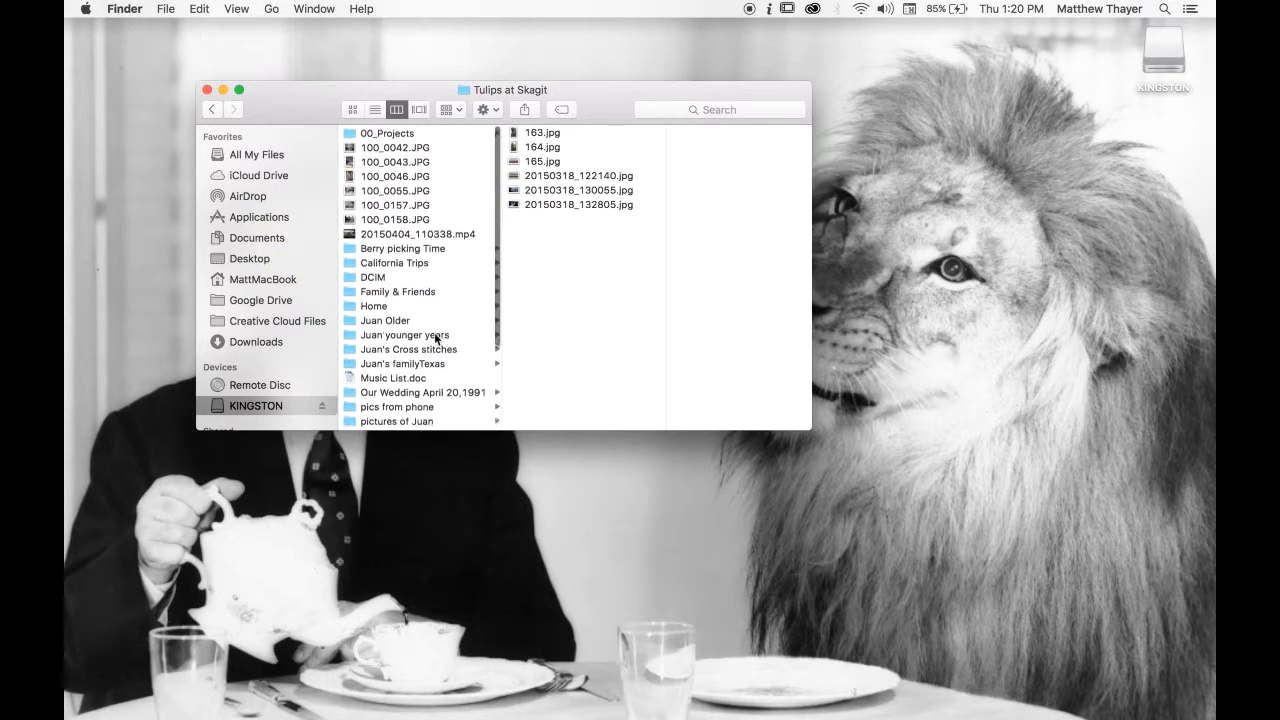
left_click(387, 132)
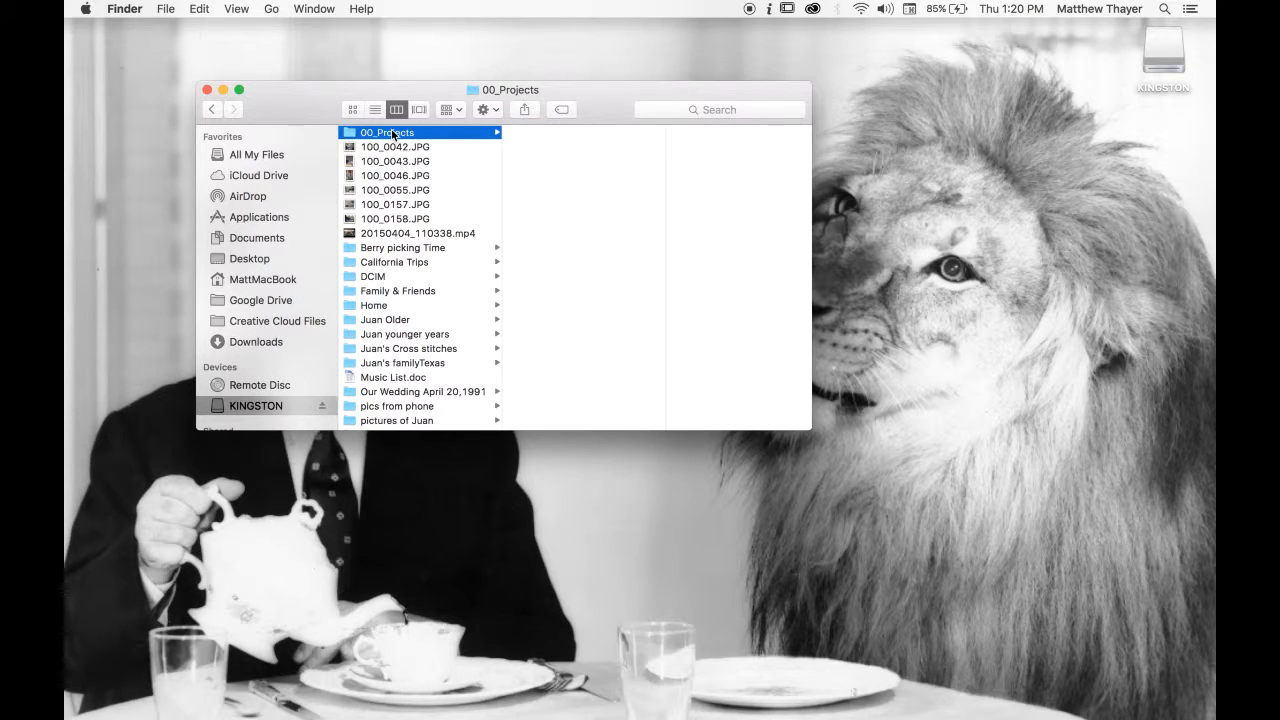
mouse_move(435, 190)
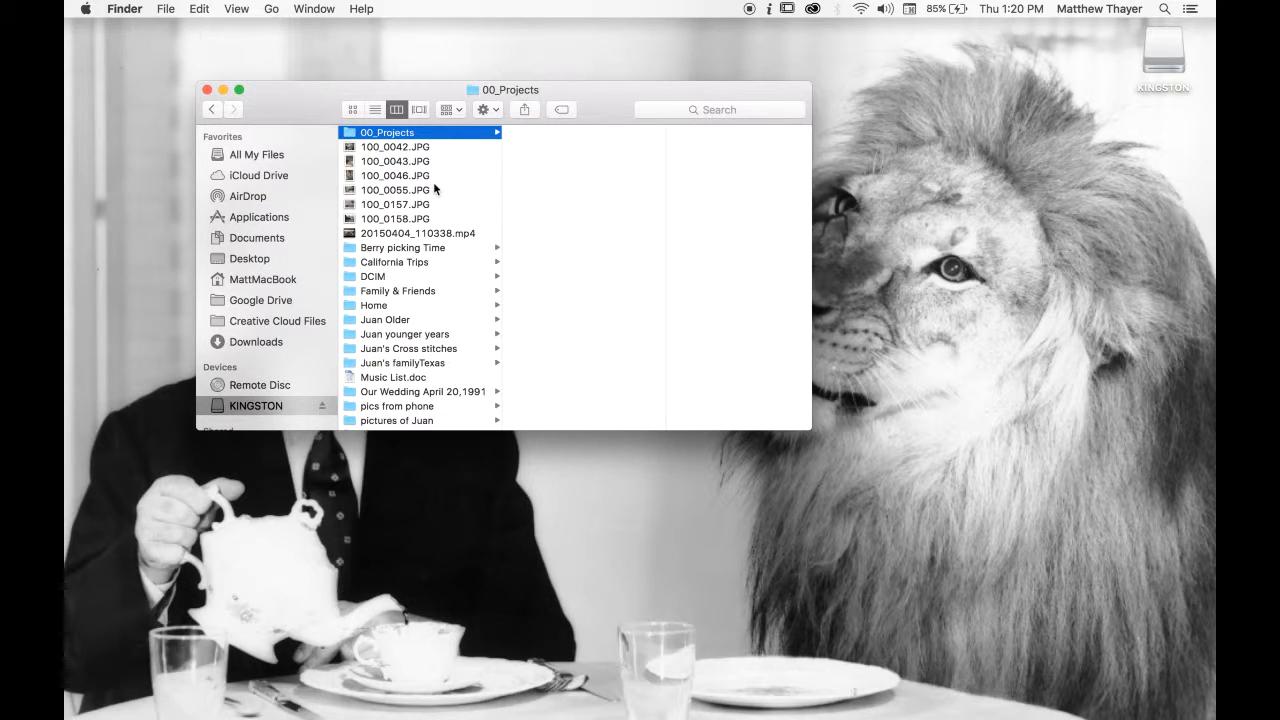
mouse_move(405, 140)
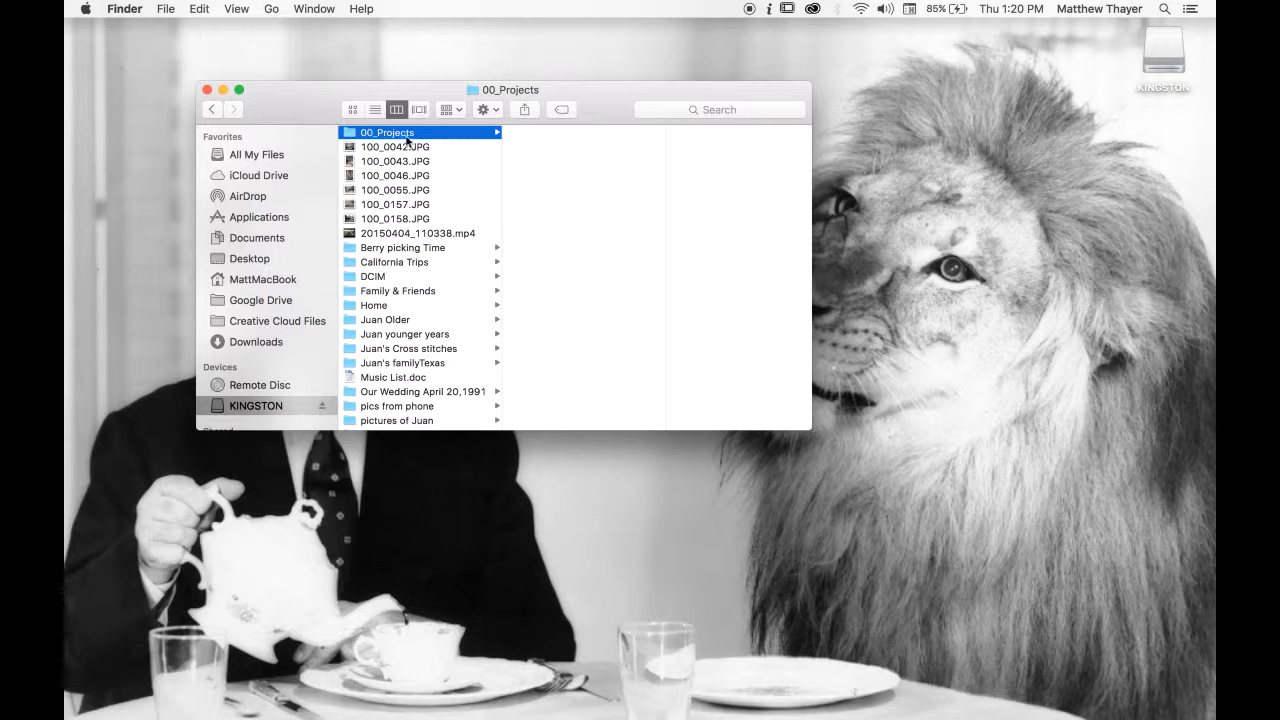
left_click(256, 405)
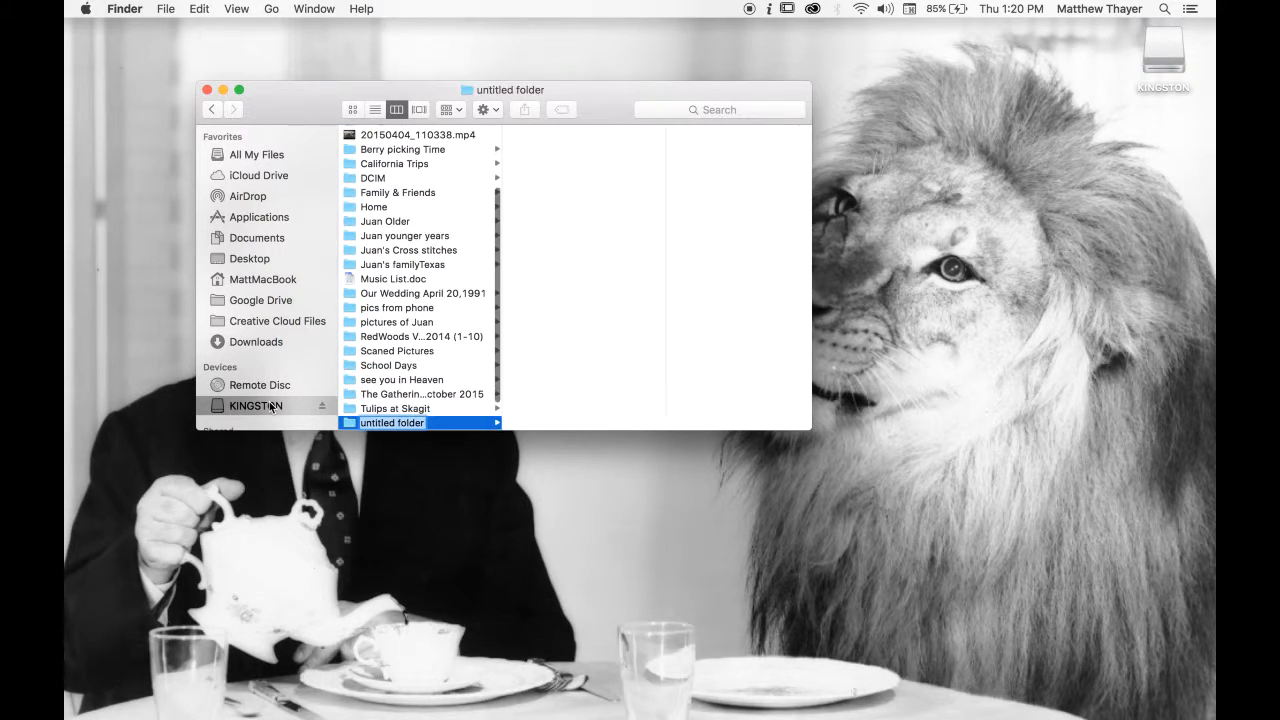
Name the second new top-level folder 01_MEDIA.
type("01_MEDIA")
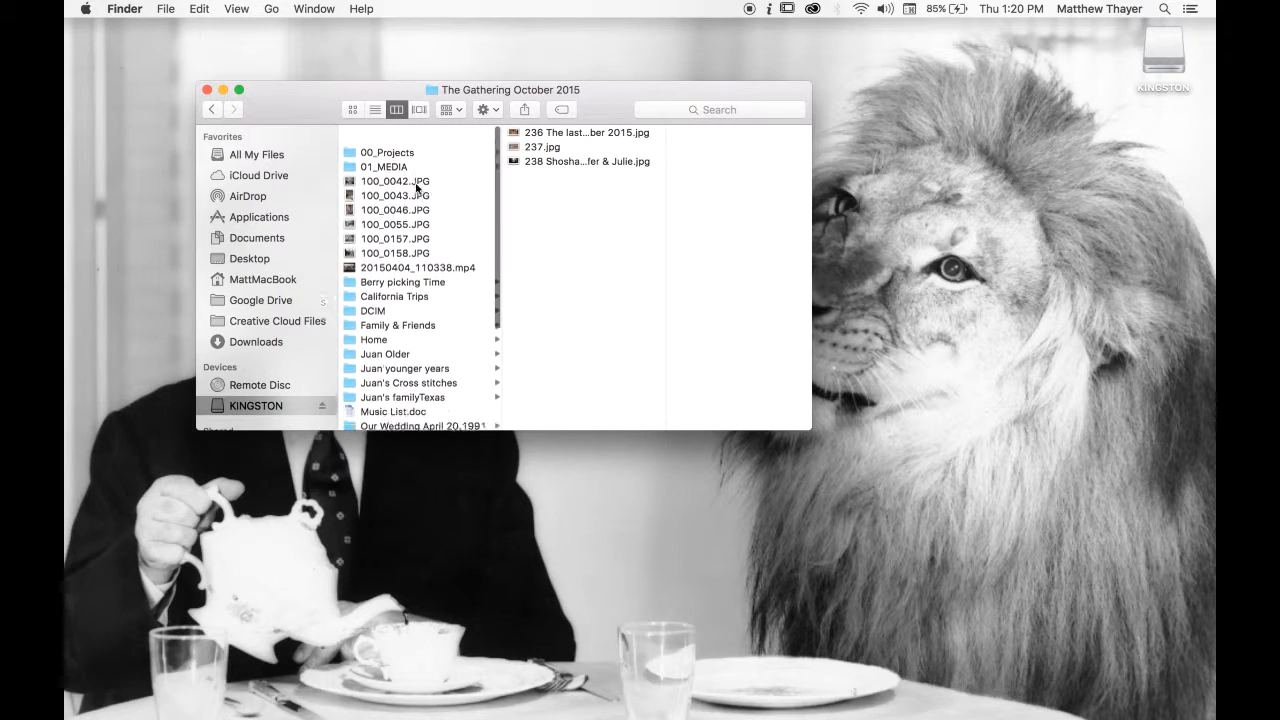
scroll("down", 3)
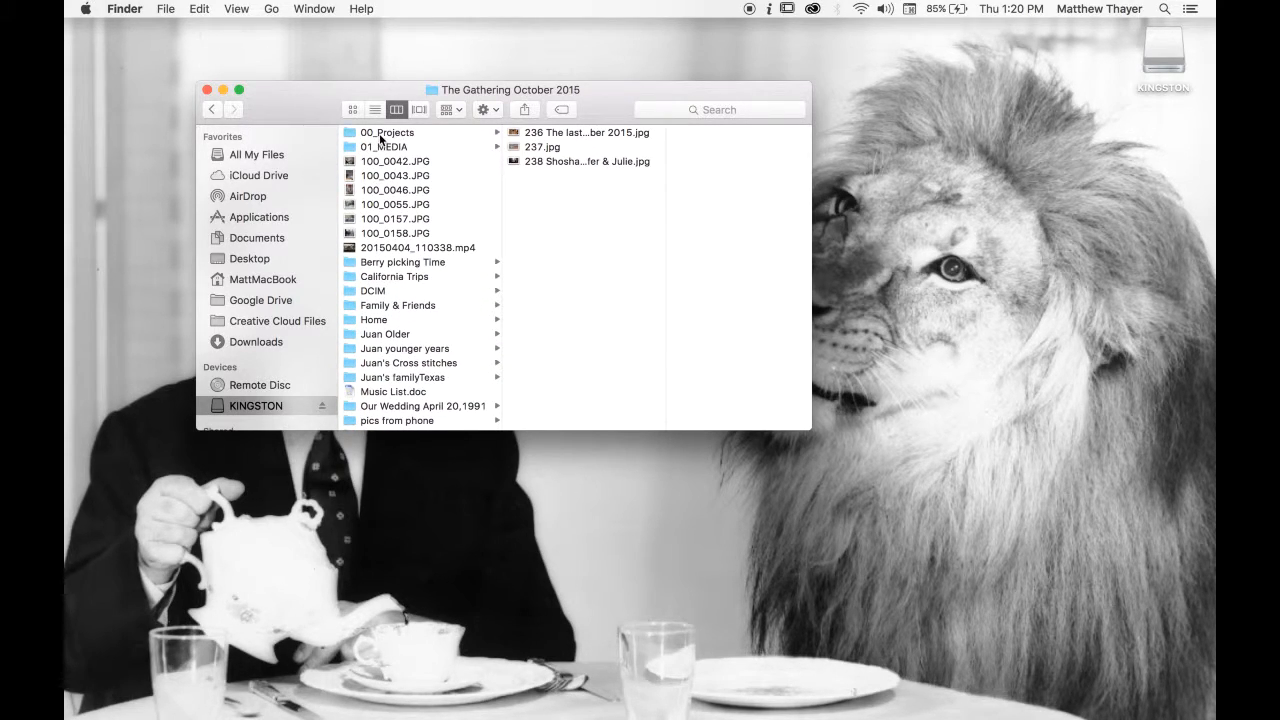
left_click(383, 146)
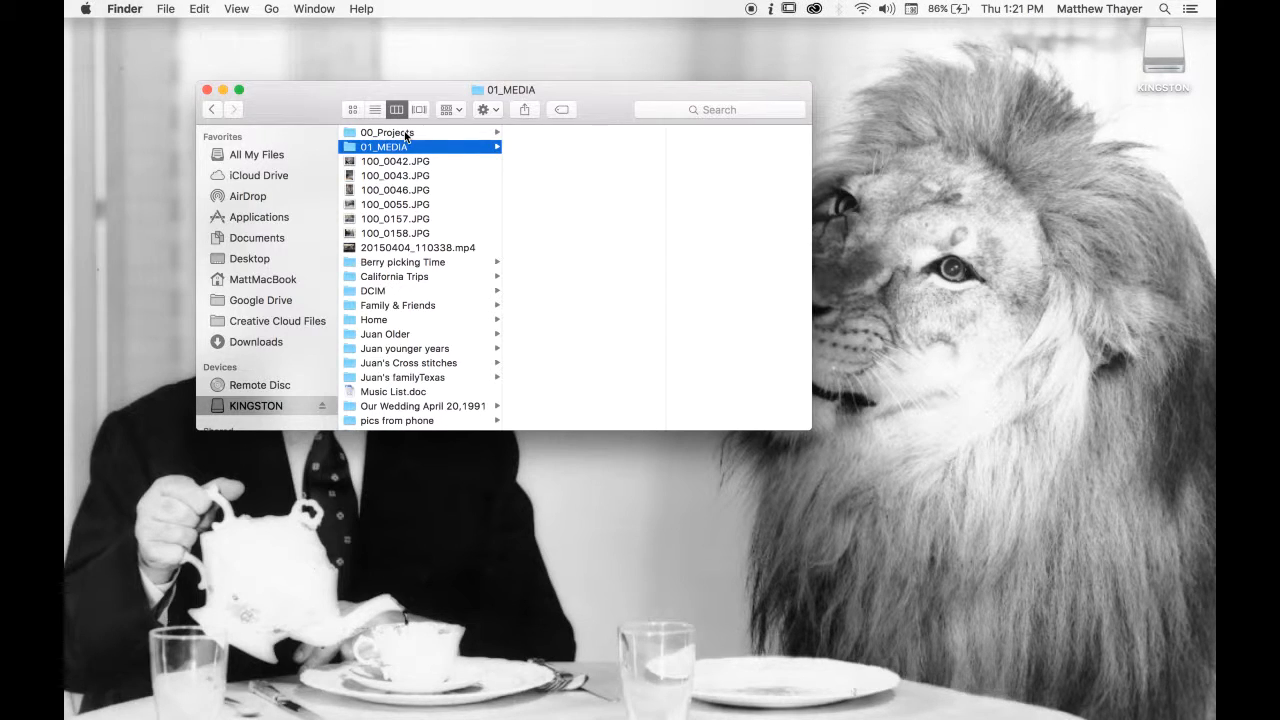
mouse_move(412, 137)
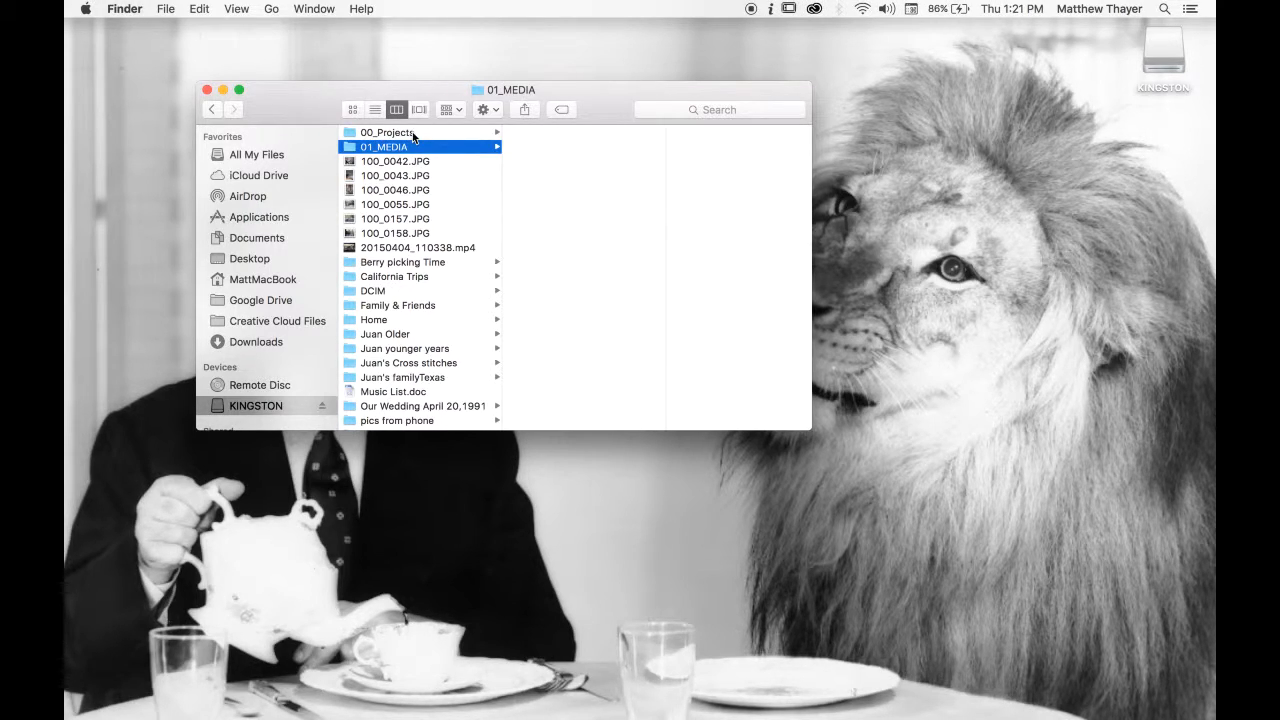
mouse_move(535, 137)
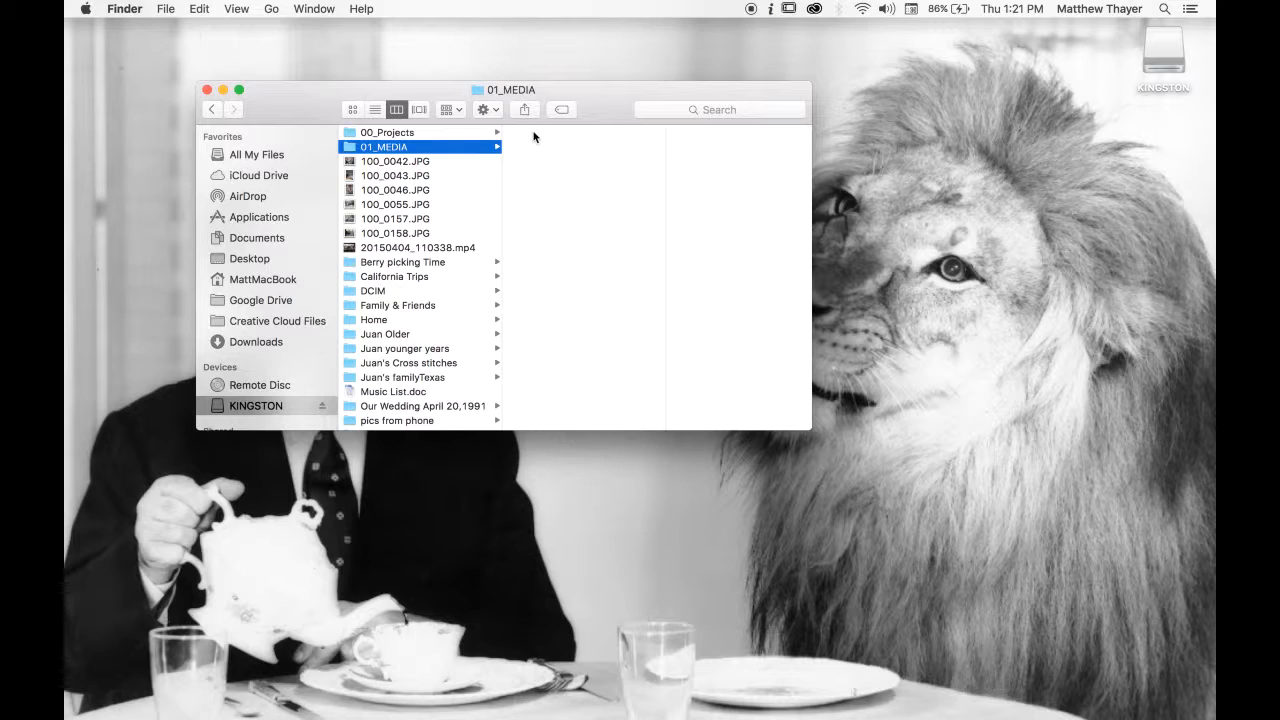
mouse_move(487, 138)
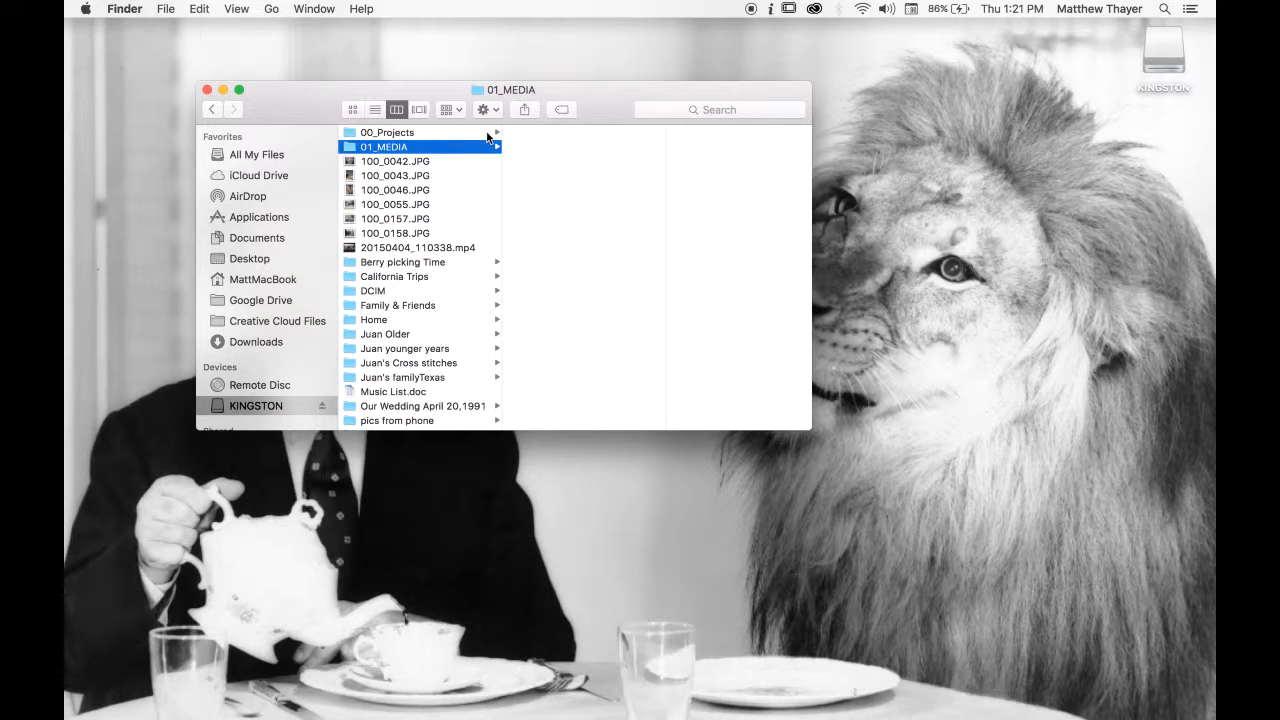
mouse_move(513, 137)
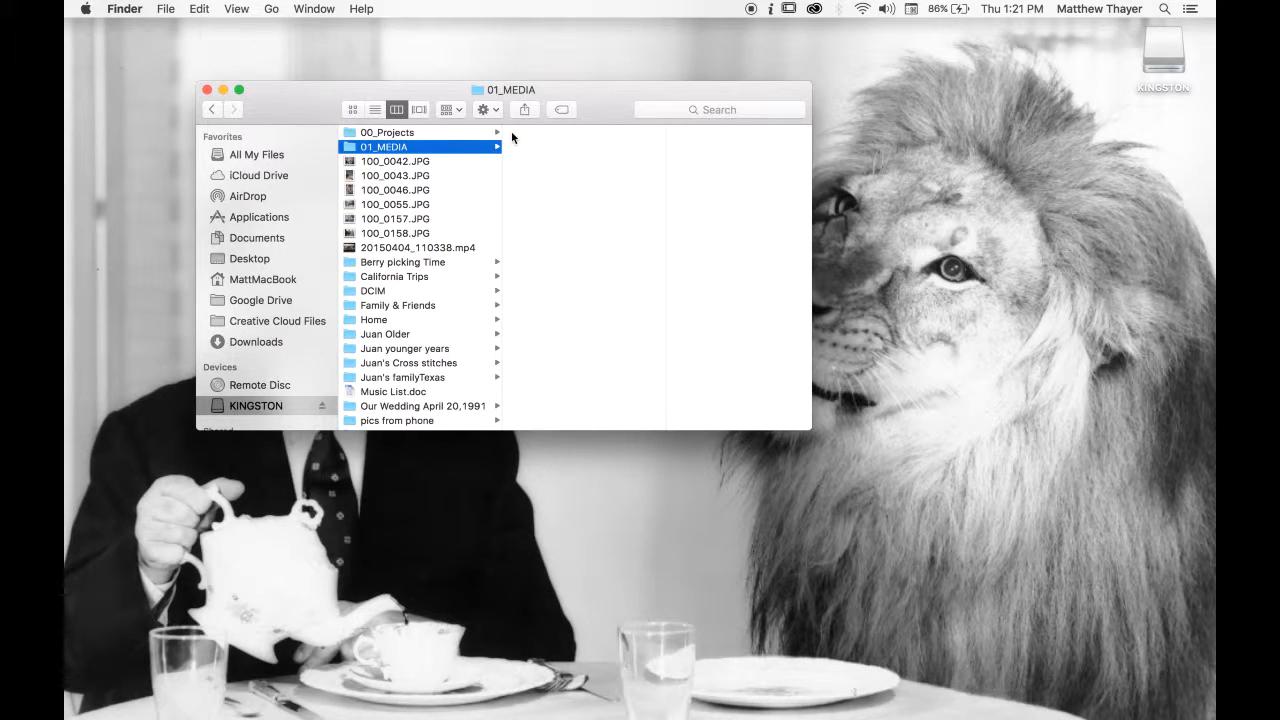
Select all the old photos and folders below 01_MEDIA and move them off the drive's top level.
left_click(386, 132)
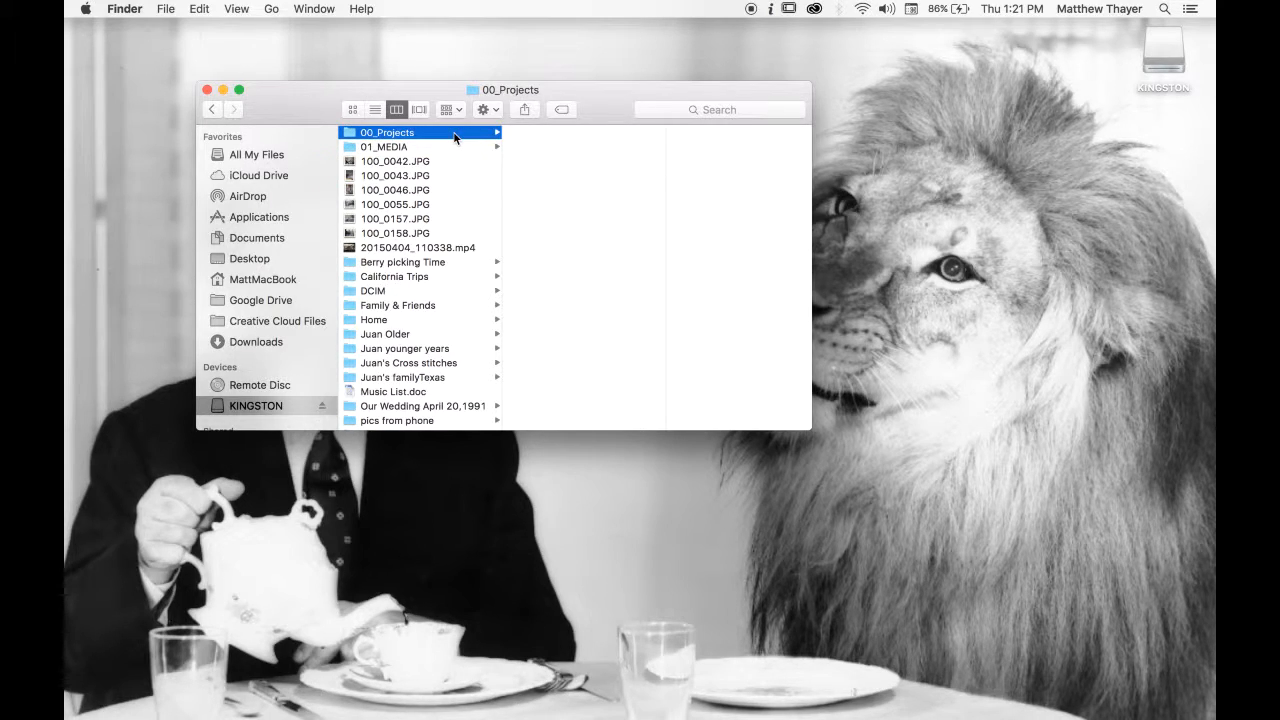
left_click(383, 146)
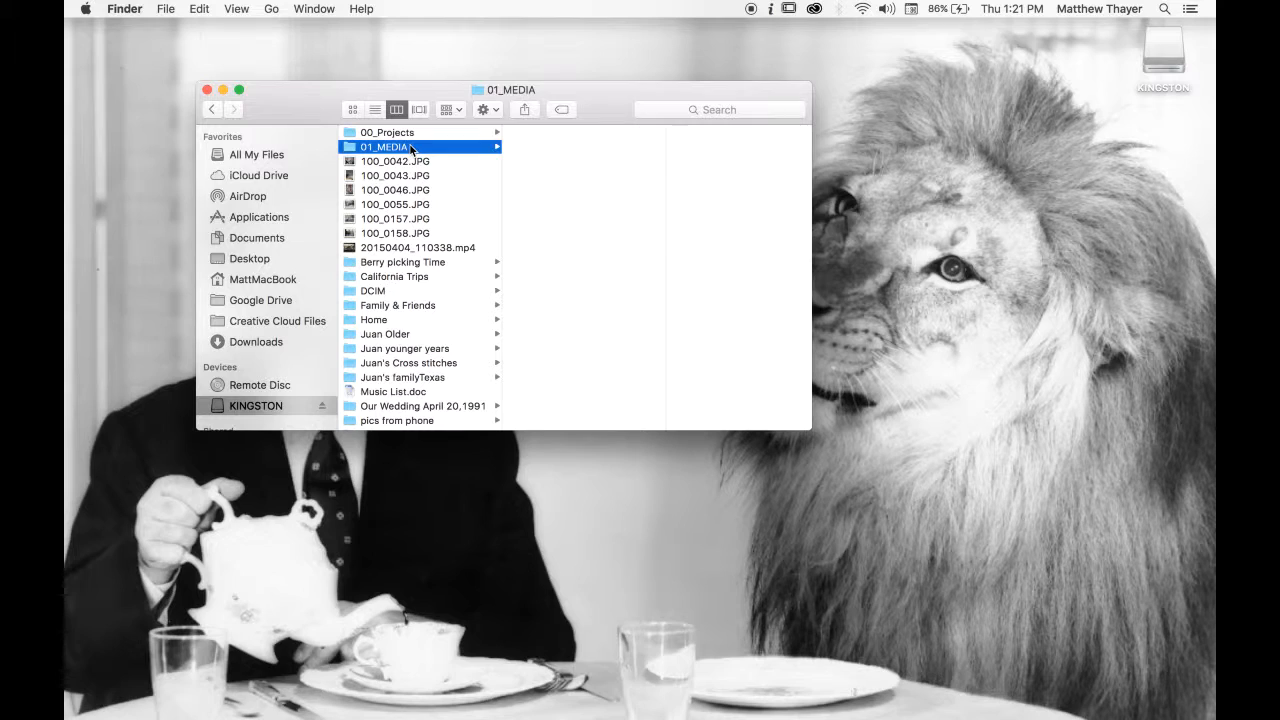
left_click(396, 161)
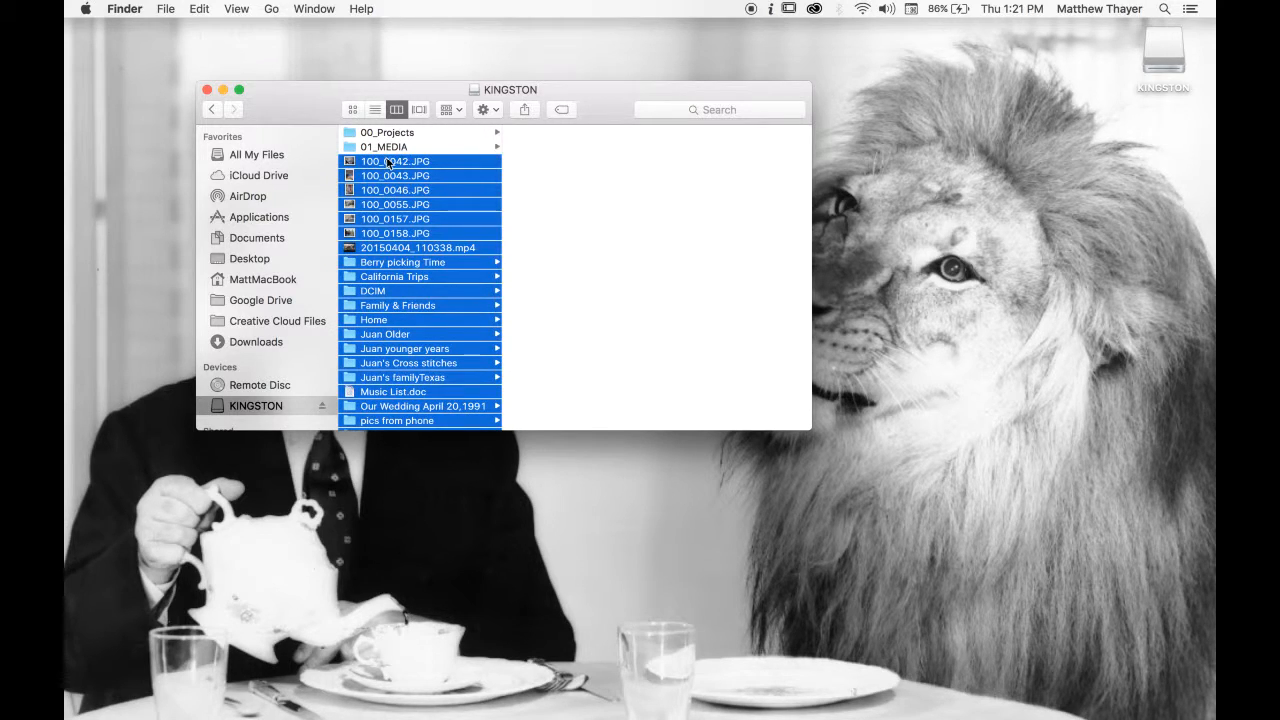
left_click(384, 146)
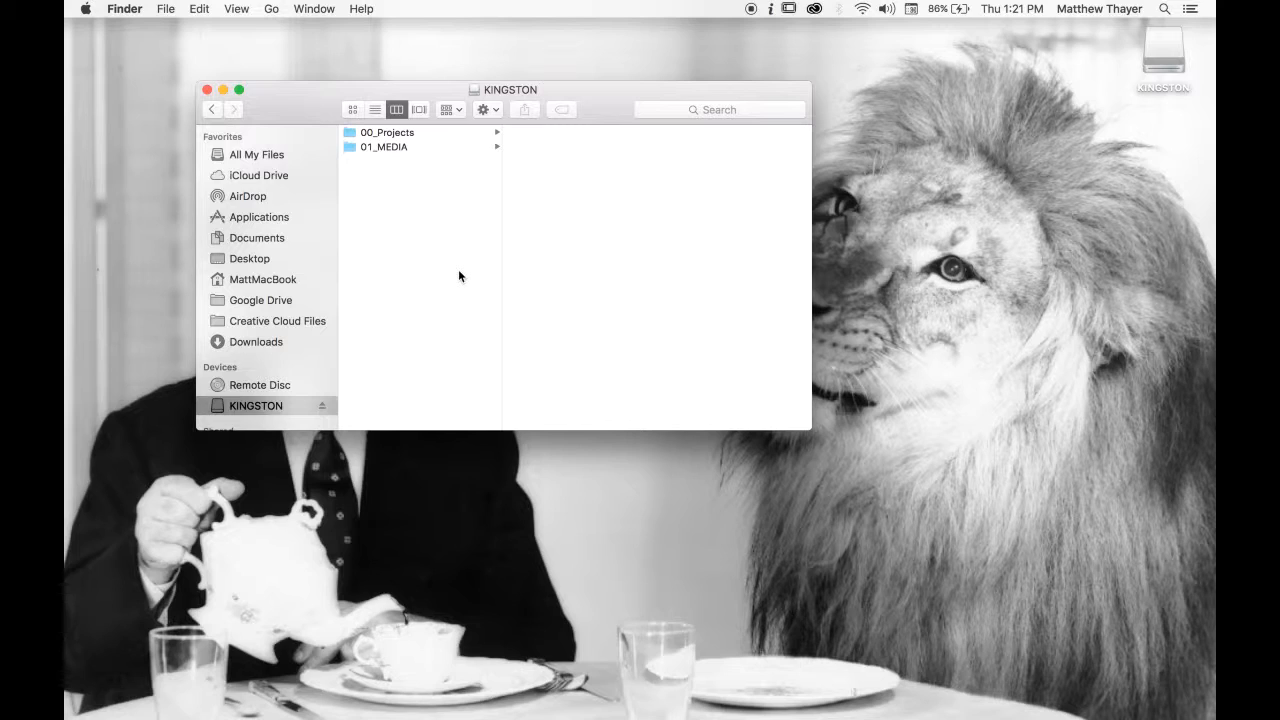
Add top-level folders 02_AUDIO and 03_GFX to the KINGSTON drive.
left_click(165, 9)
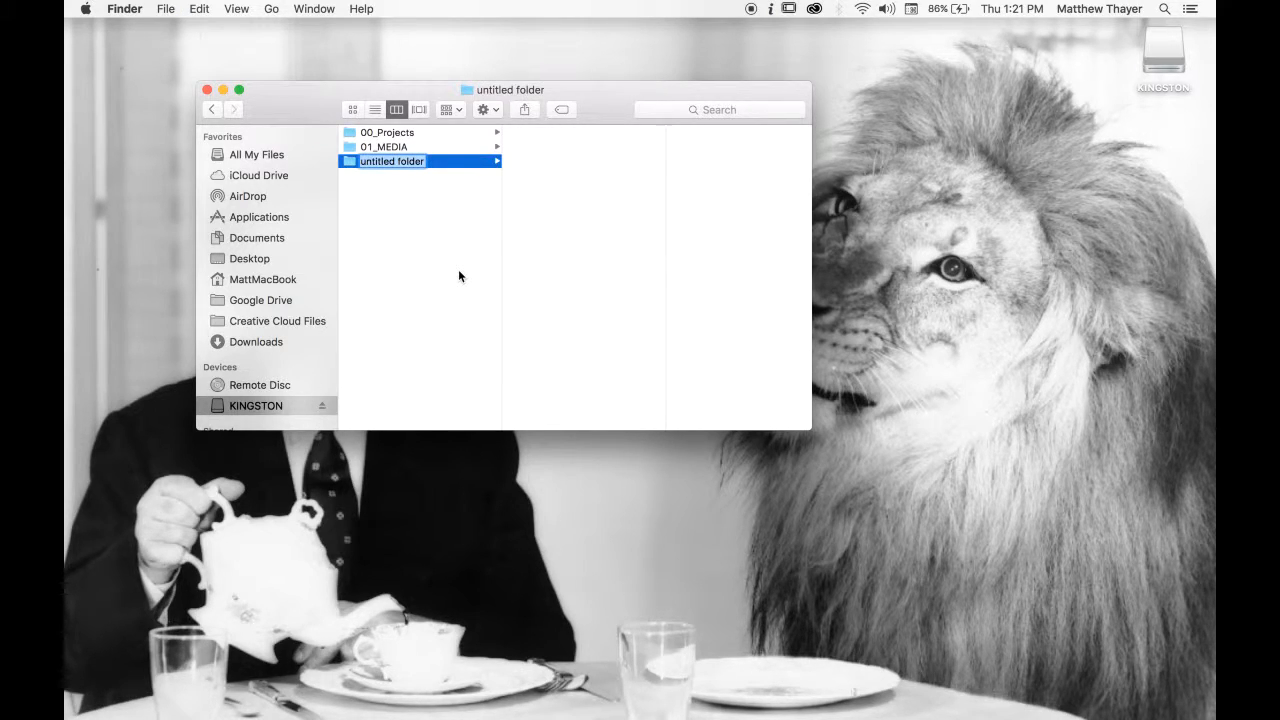
type("02_AUDIO")
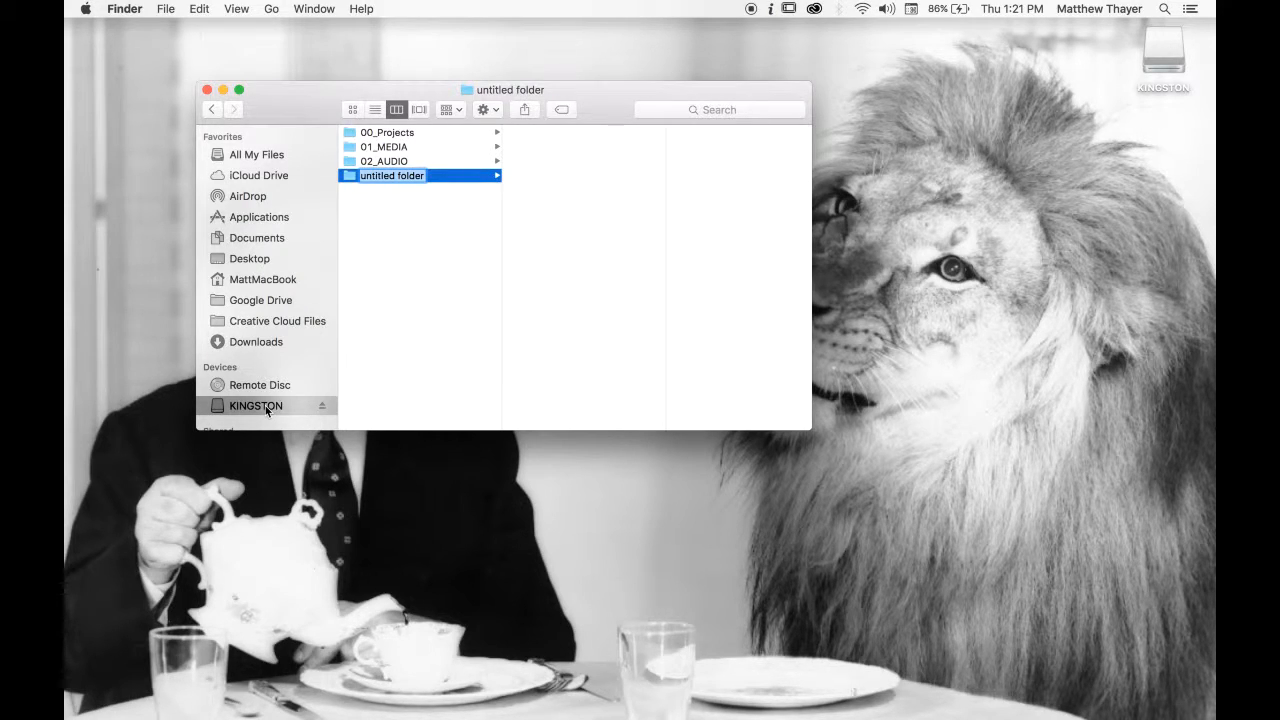
type("03_GFX")
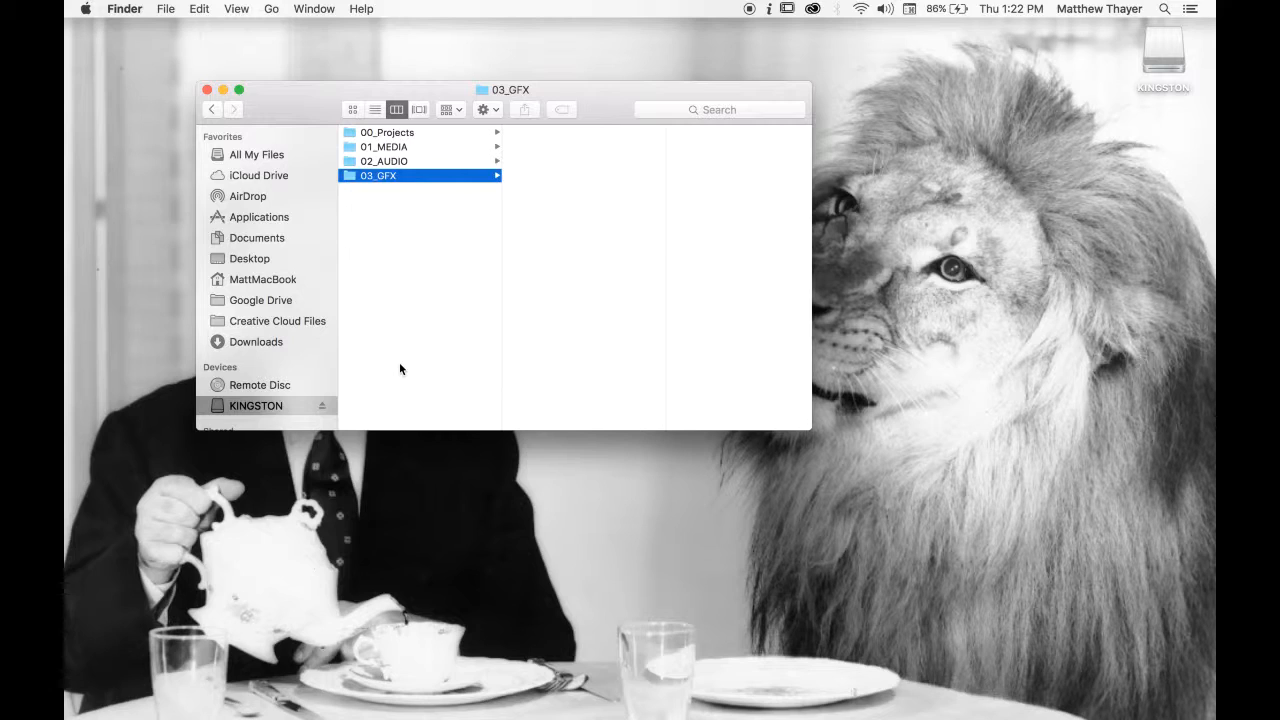
left_click(255, 405)
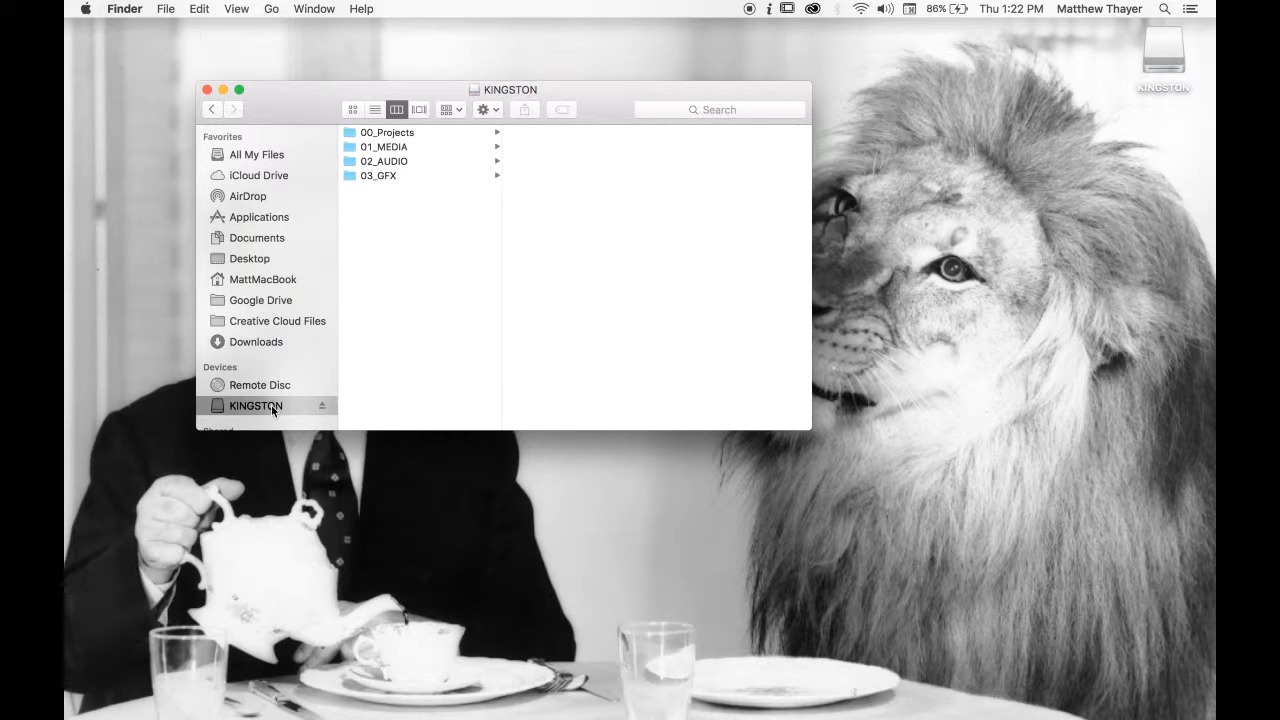
Add top-level folders 04_SFX and 05_MUSIC to the drive.
key("cmd+shift+n")
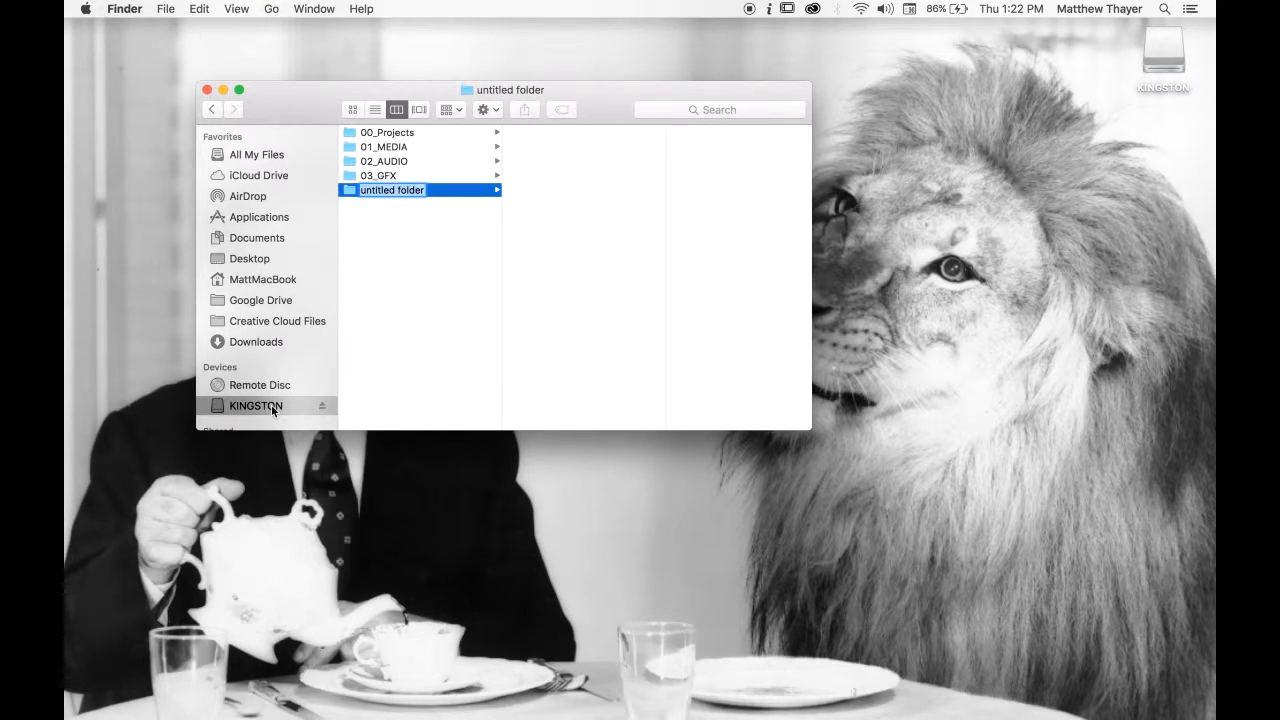
type("04_SFX")
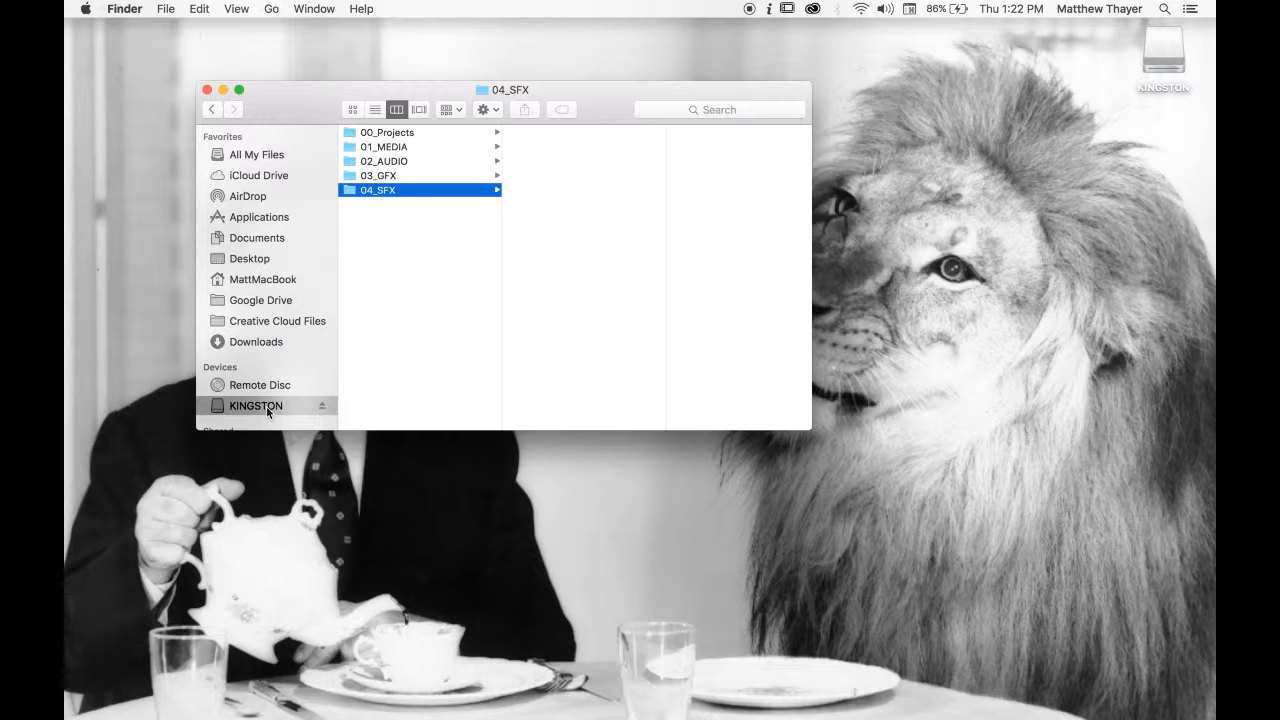
key("cmd+shift+n")
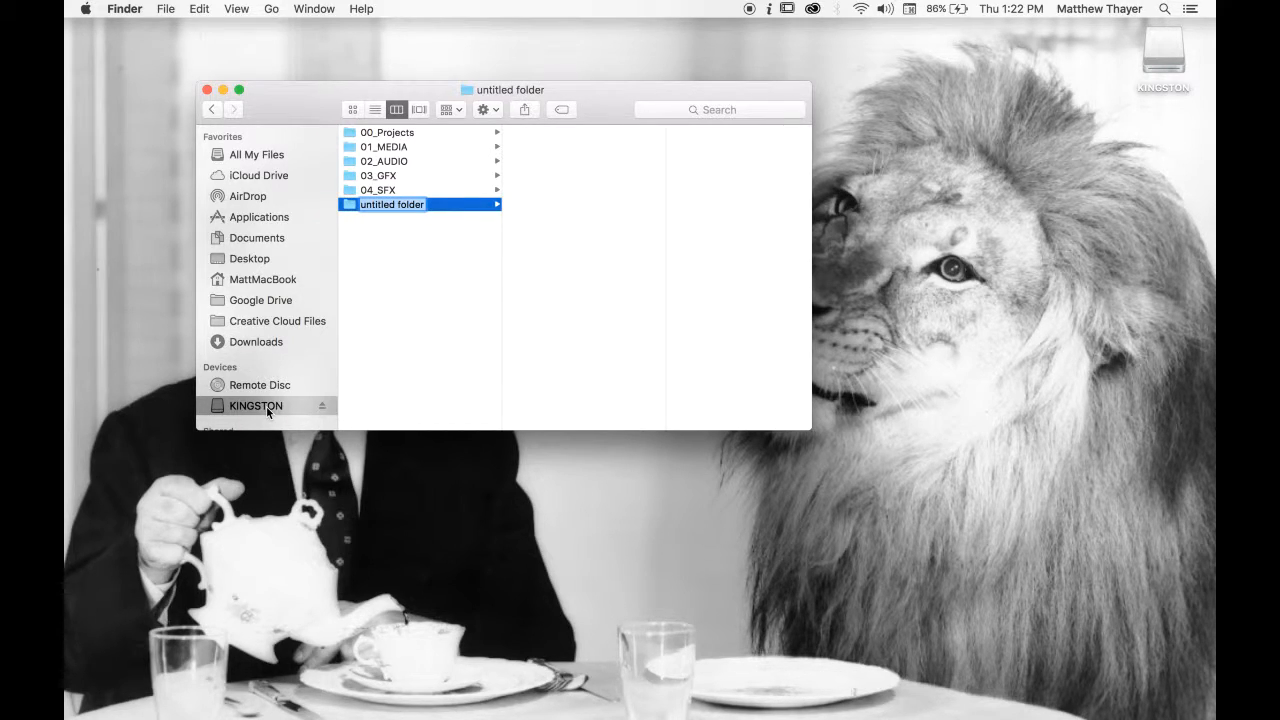
type("05_")
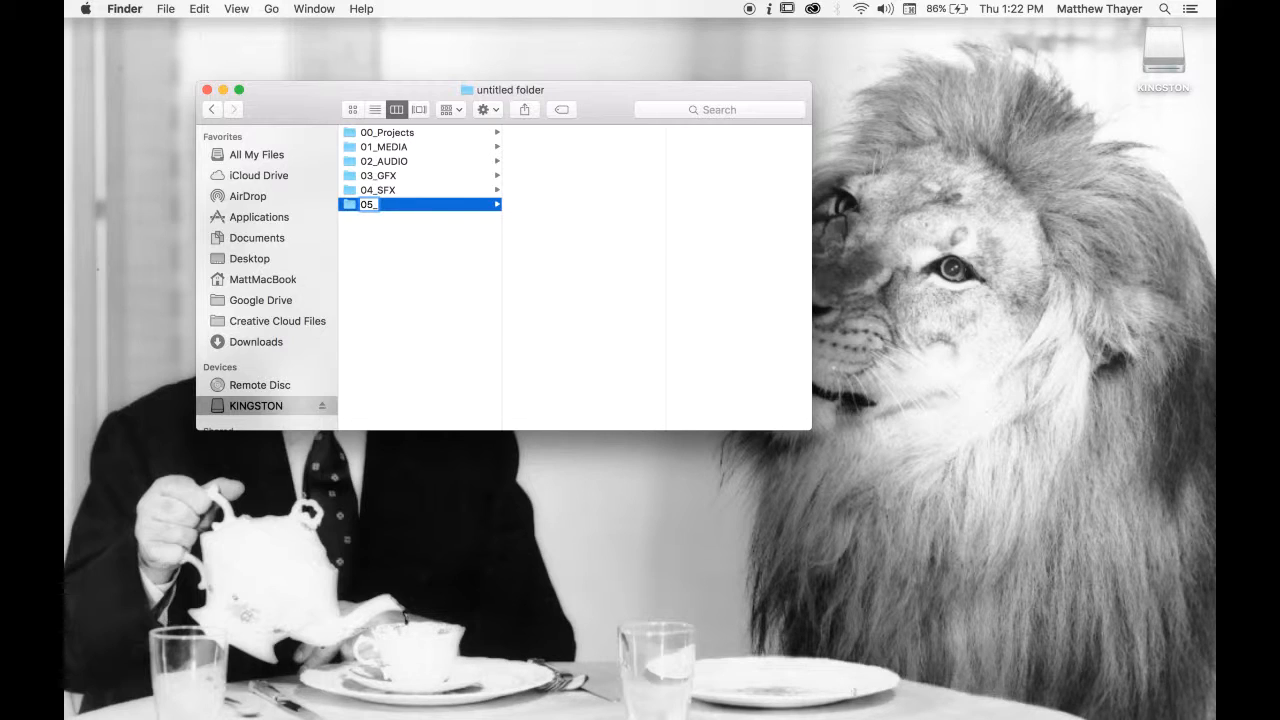
type("MUSIC")
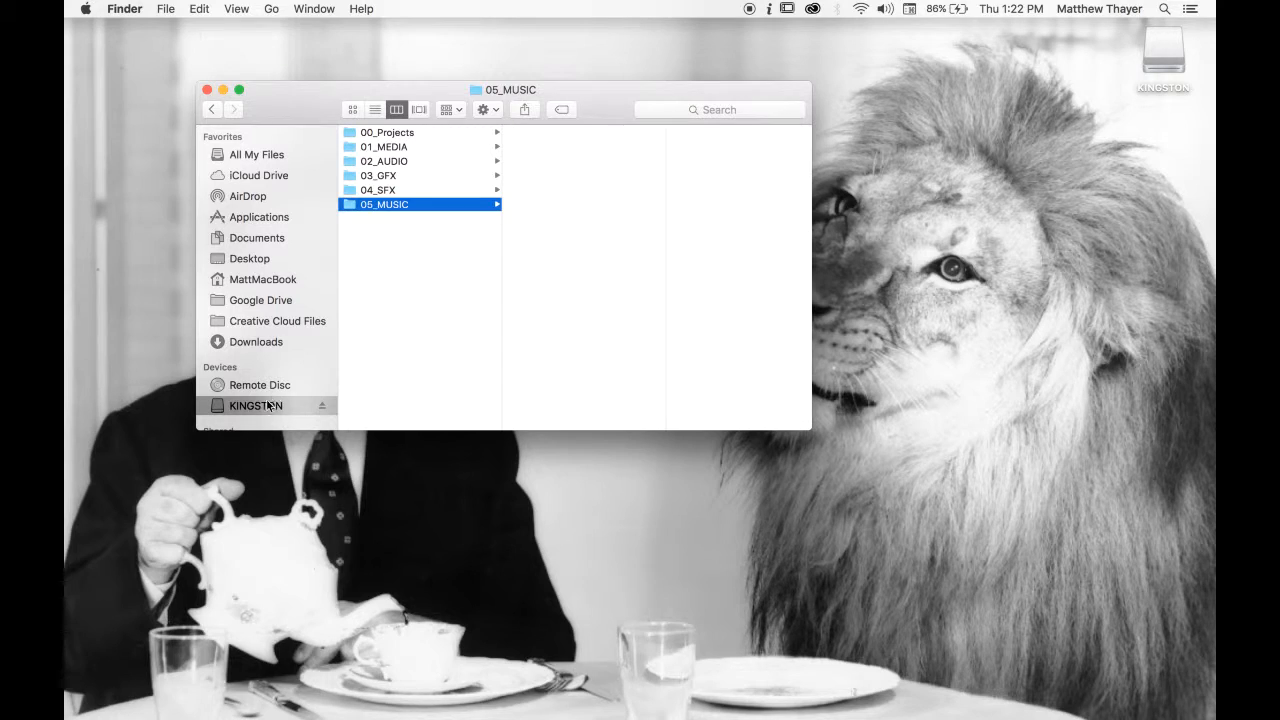
left_click(256, 405)
type("06")
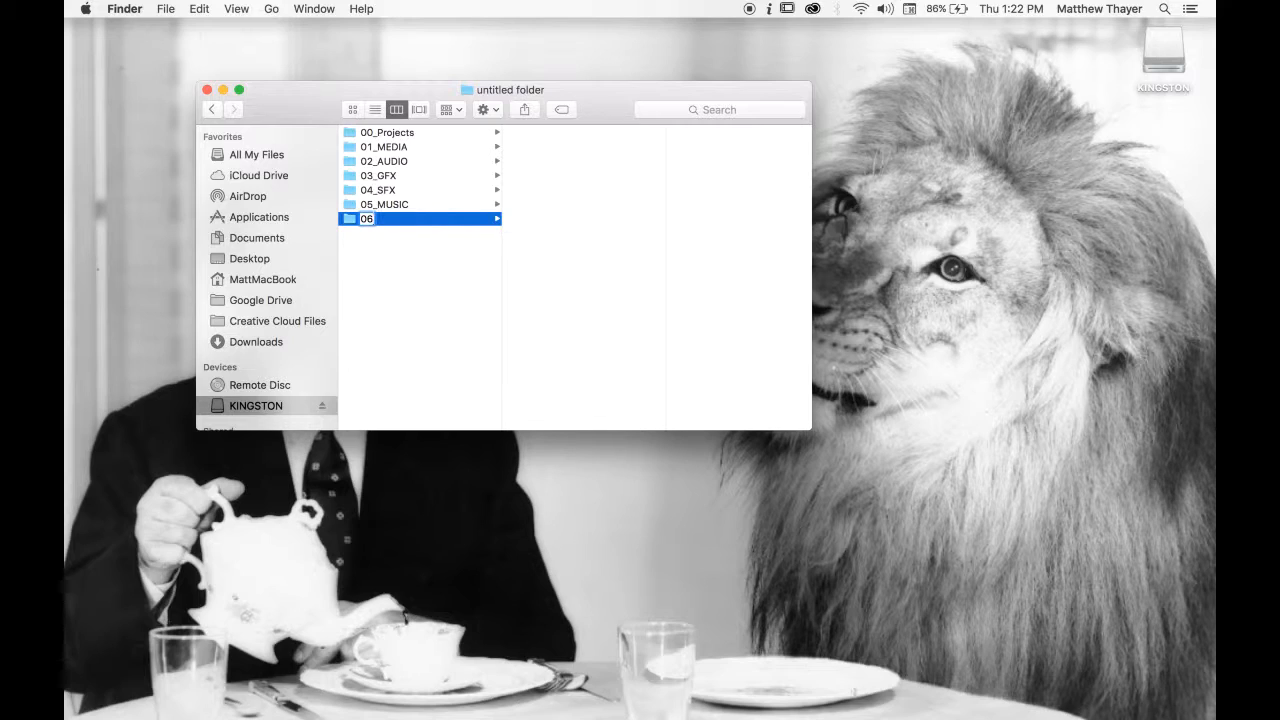
Add top-level folders 06_OUTPUT and 07_NOTES to the drive.
left_click(368, 218)
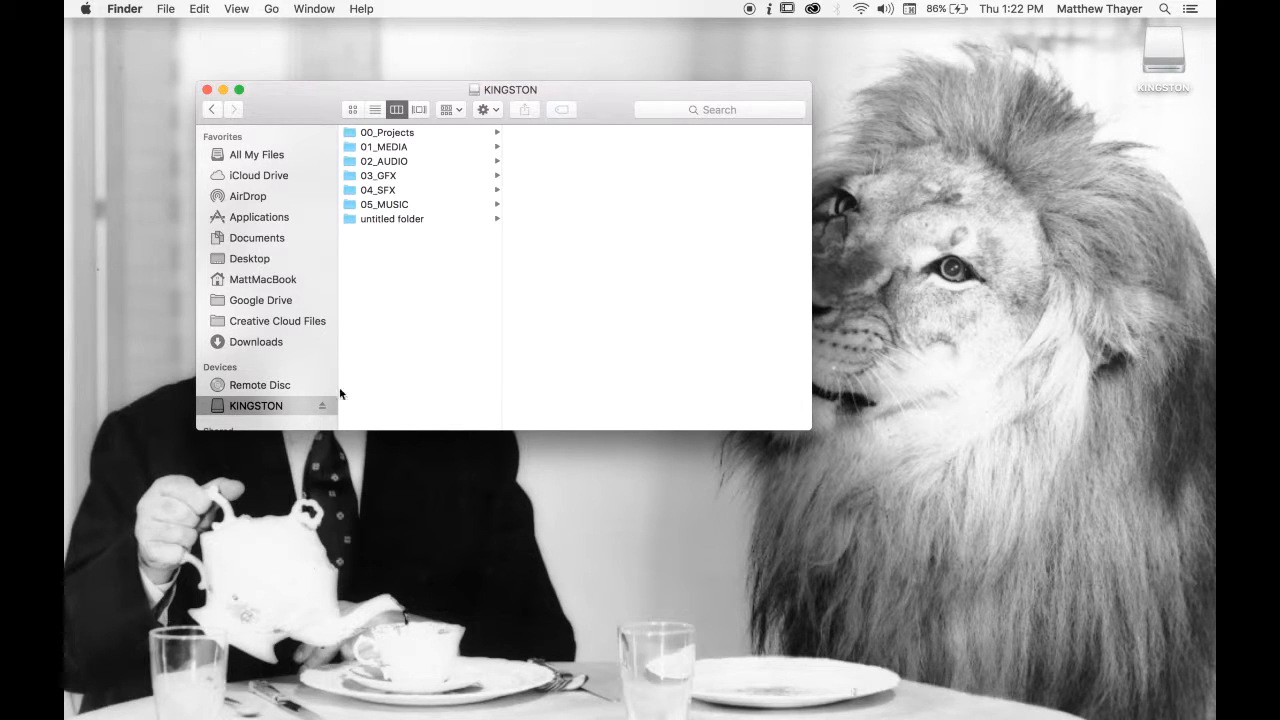
type("06_OUTPUT")
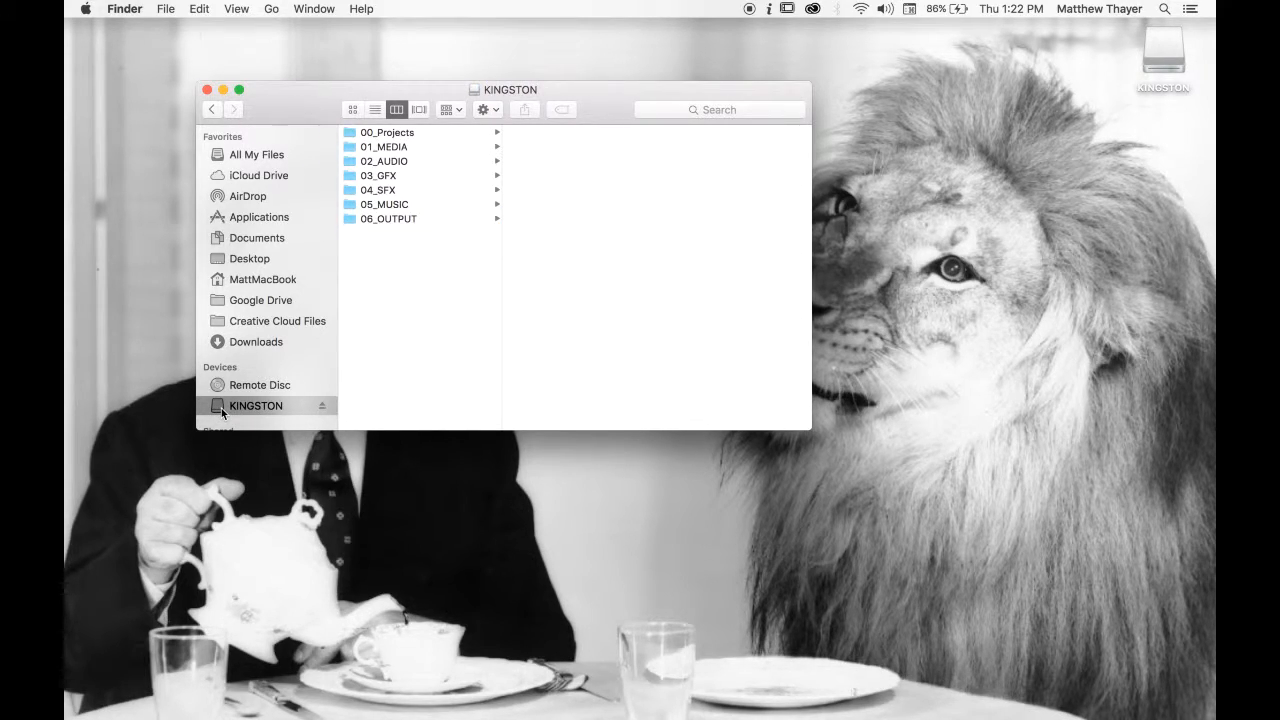
key("cmd+shift+n")
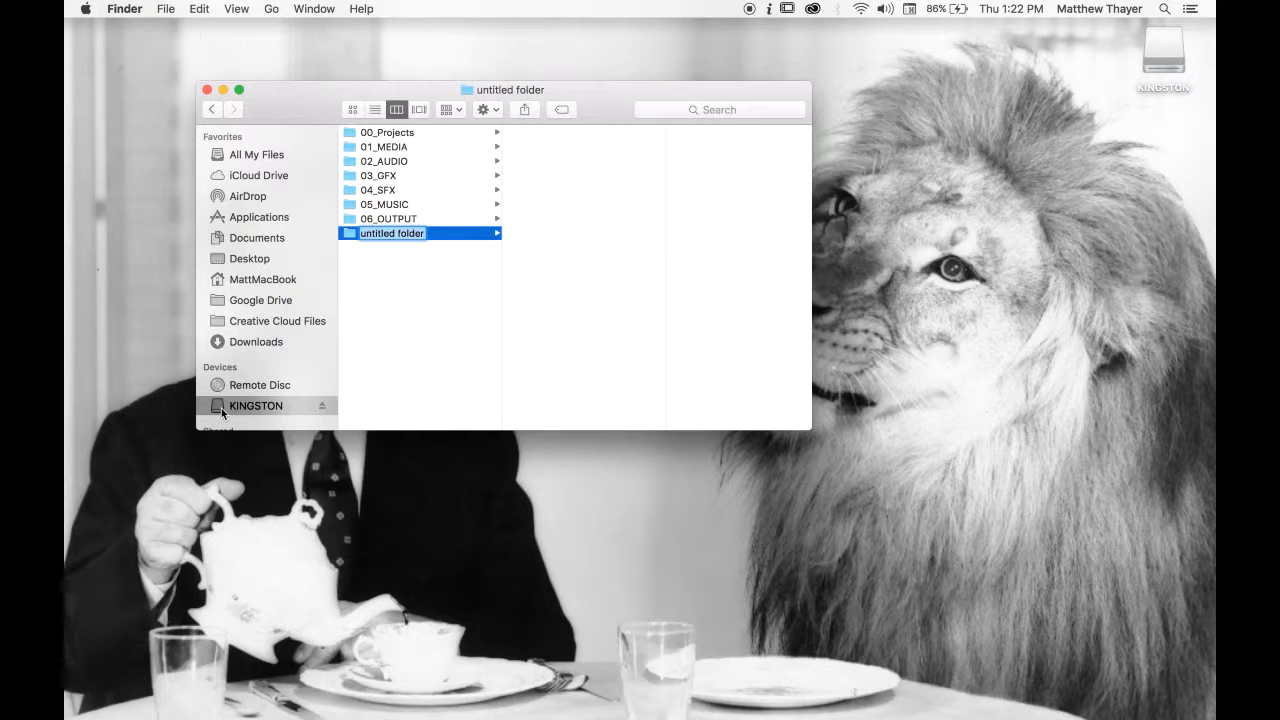
type("07_")
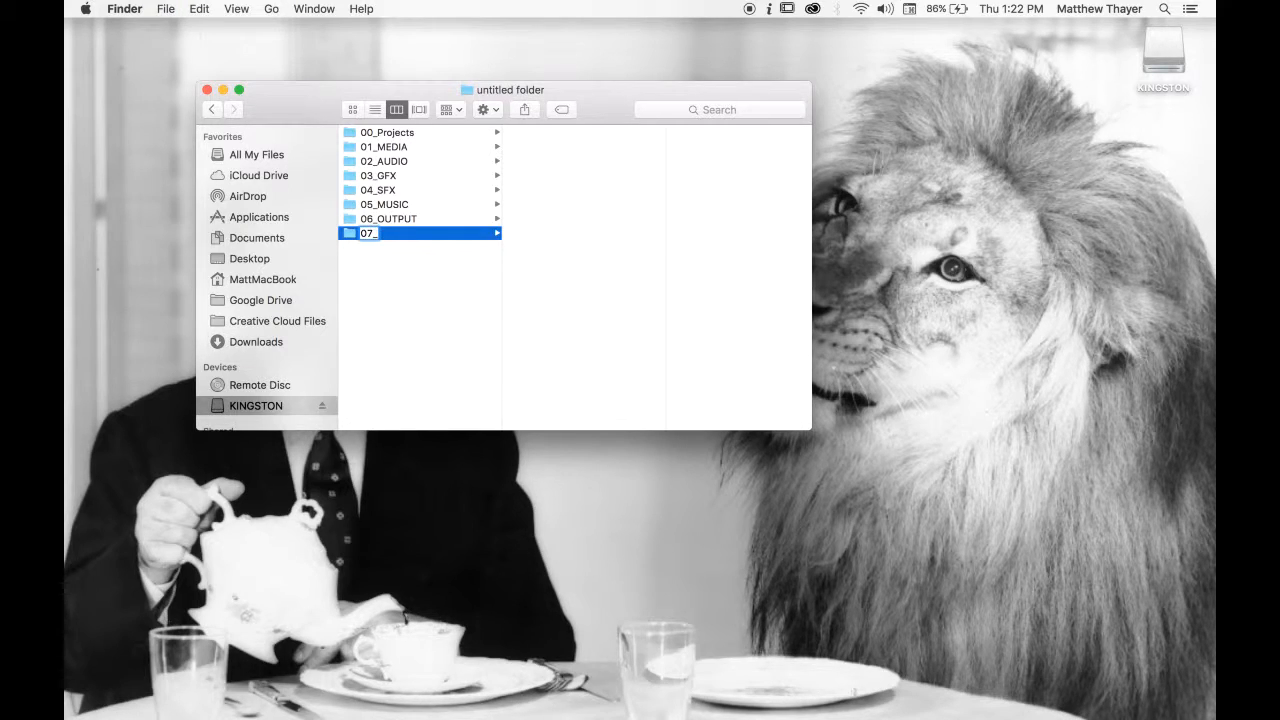
type("NOTES")
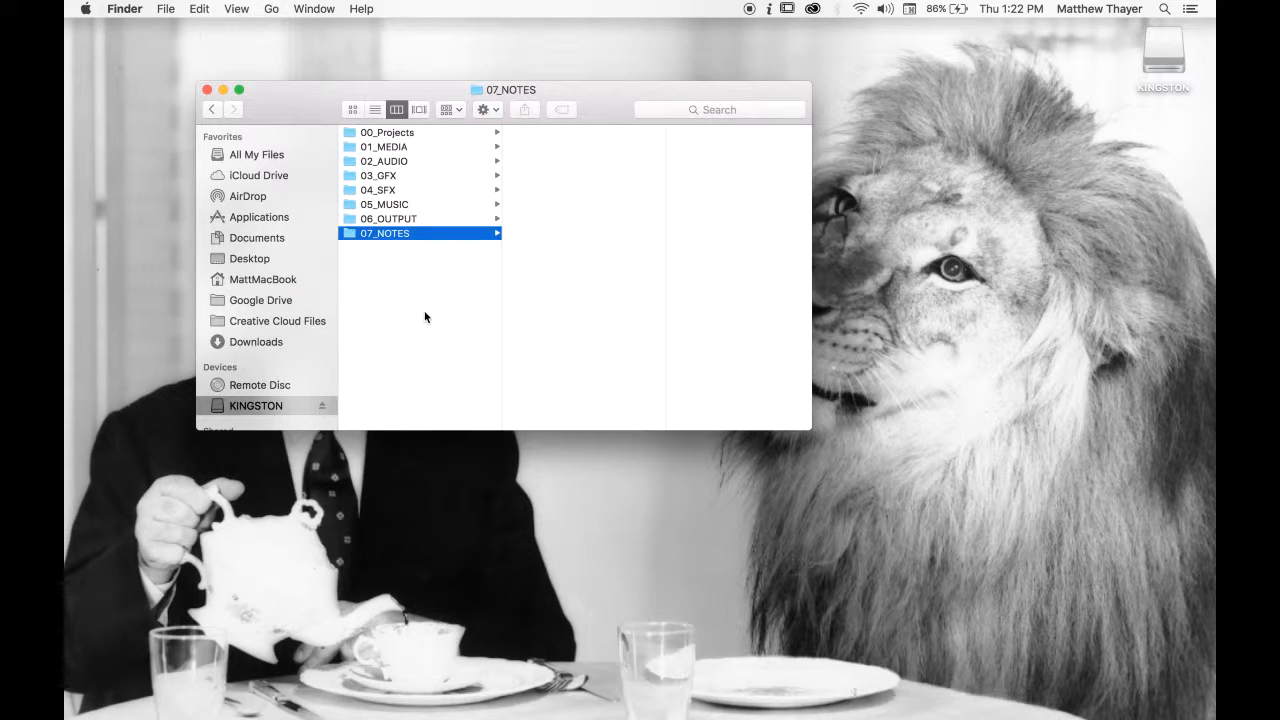
mouse_move(408, 310)
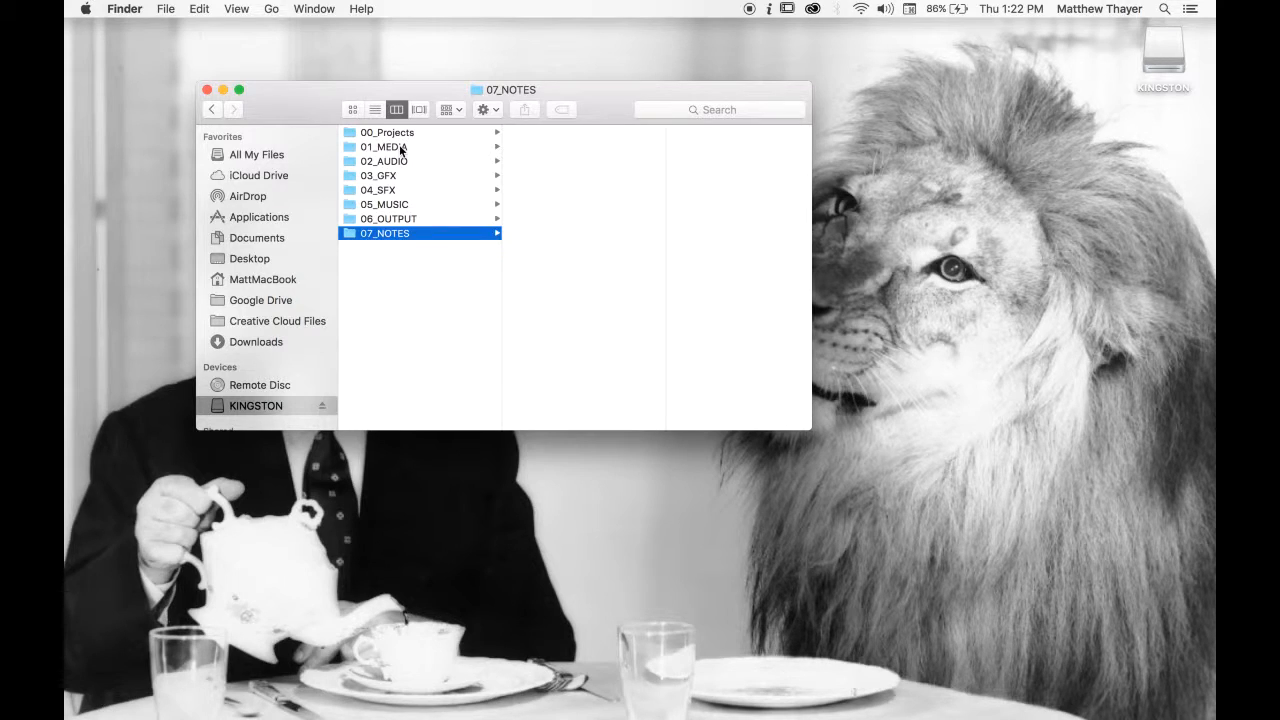
Drag Music List.doc from 01_MEDIA onto the 07_NOTES folder.
left_click(383, 147)
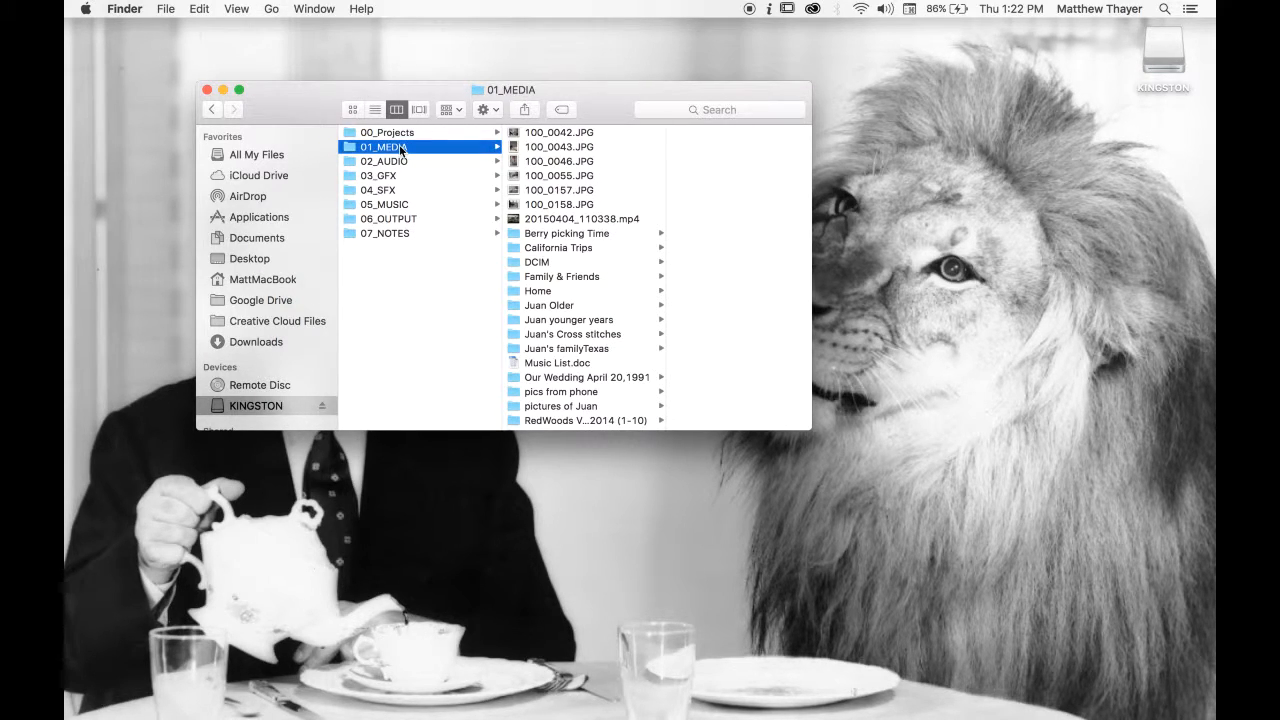
mouse_move(565, 238)
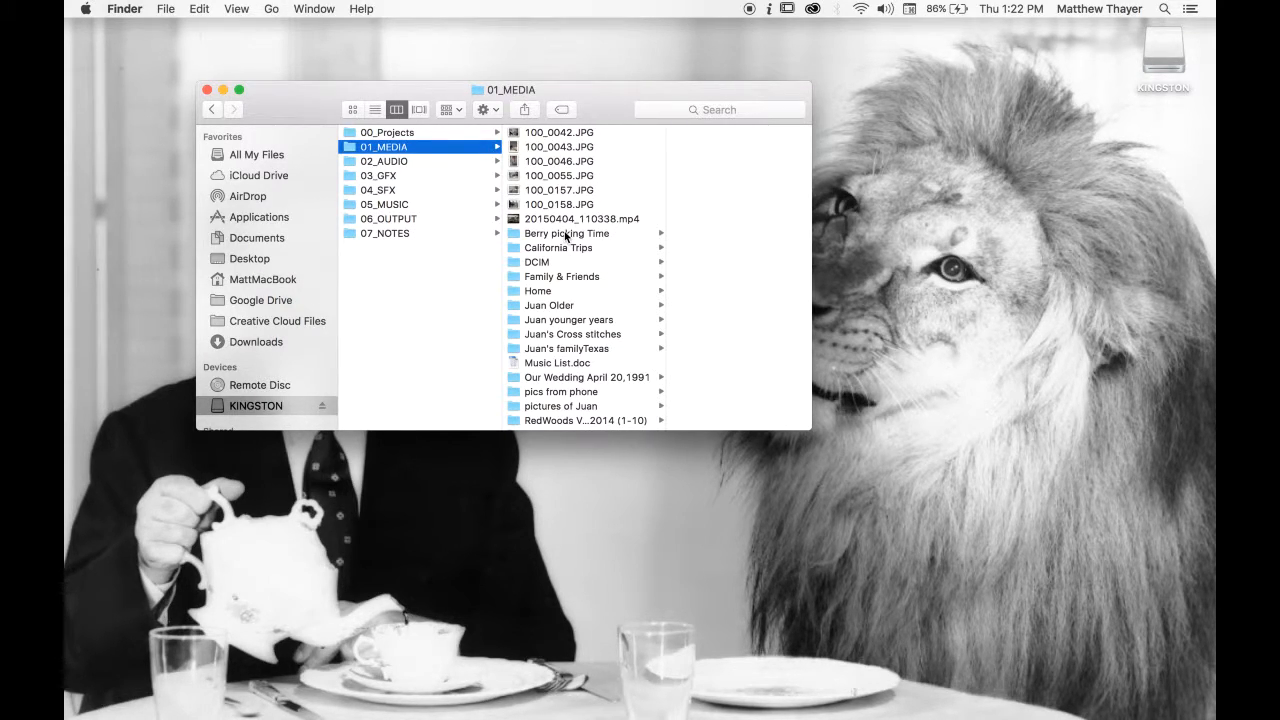
scroll("down", 3)
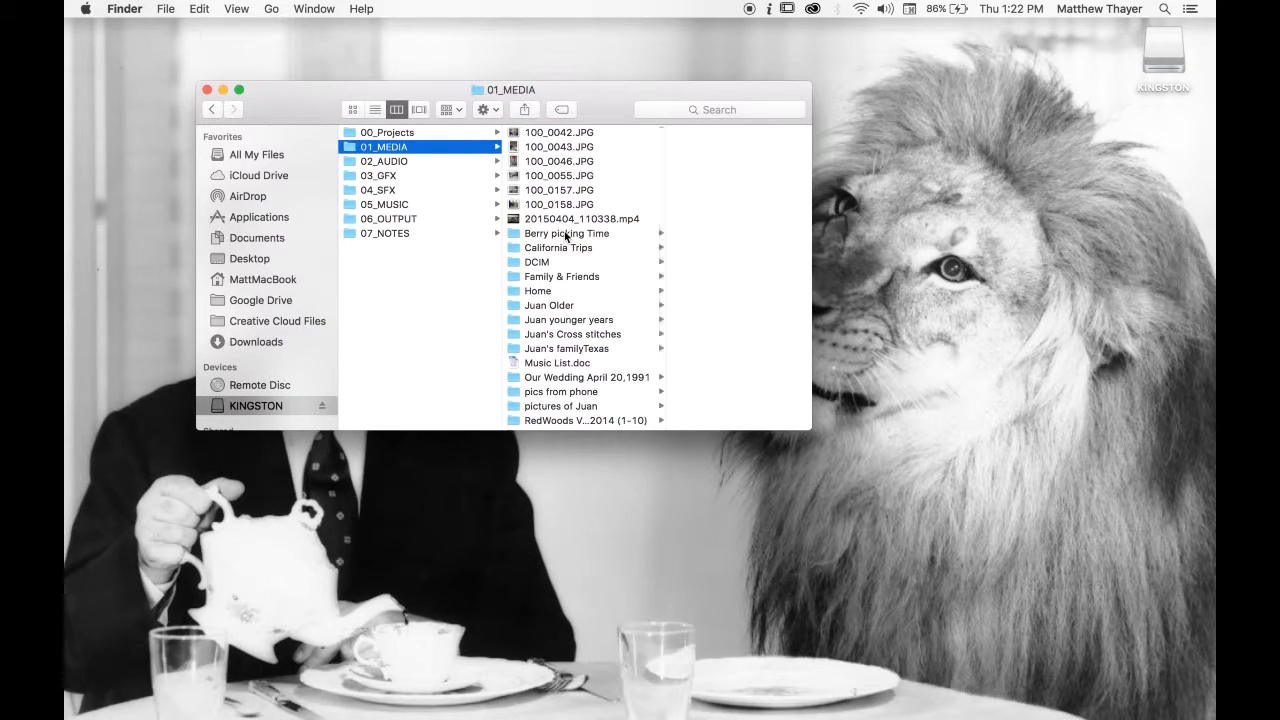
mouse_move(568, 338)
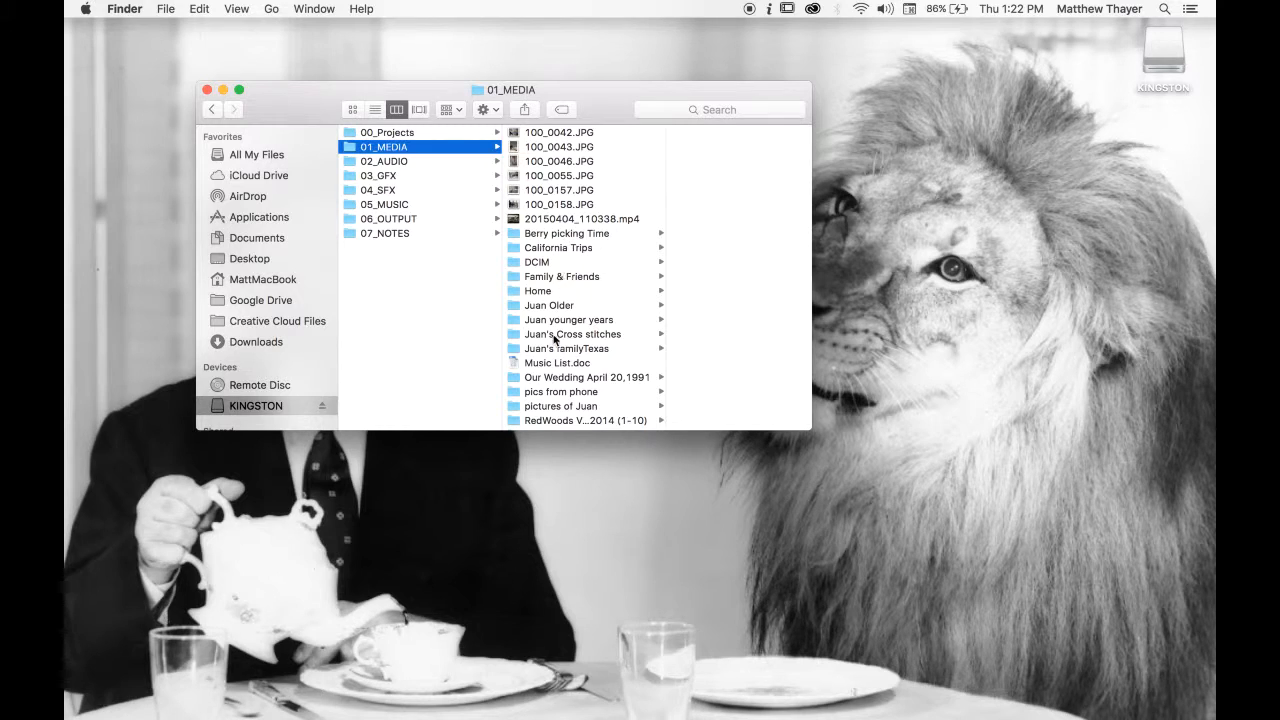
scroll("down", 3)
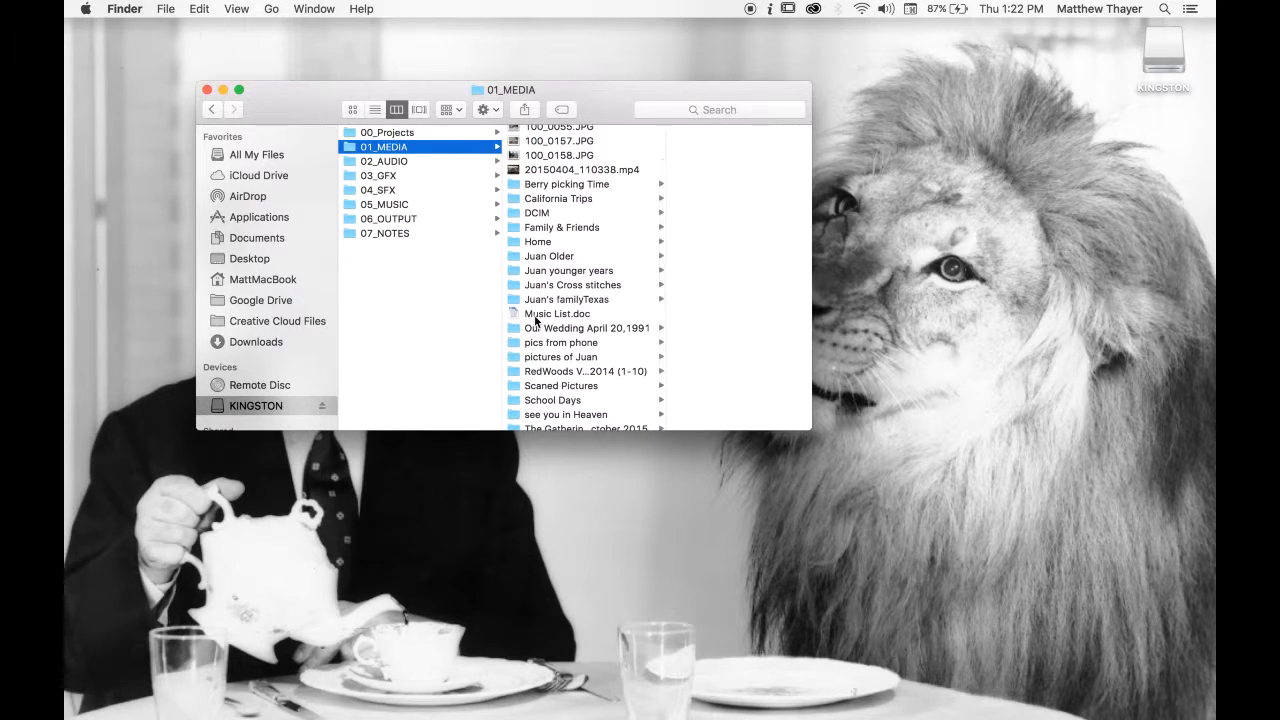
left_click(556, 313)
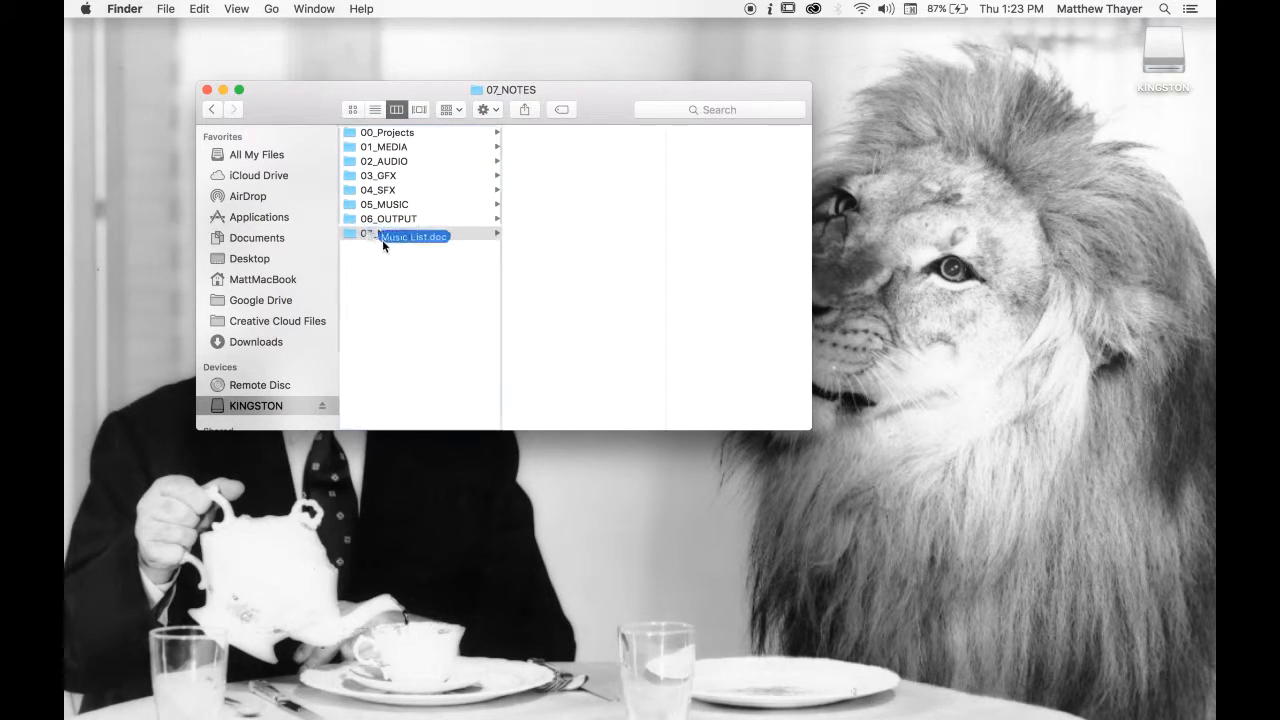
Confirm Music List.doc sits in 07_NOTES, then return to 01_MEDIA's contents.
left_click(413, 236)
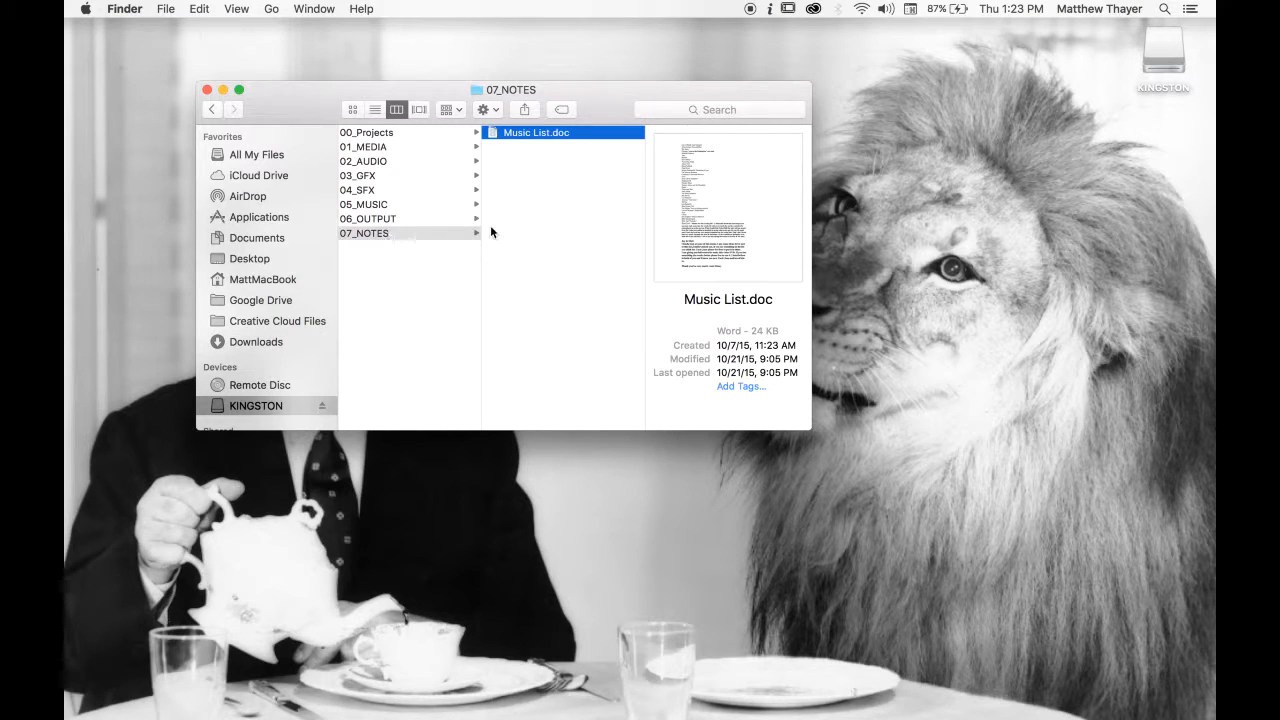
left_click(368, 147)
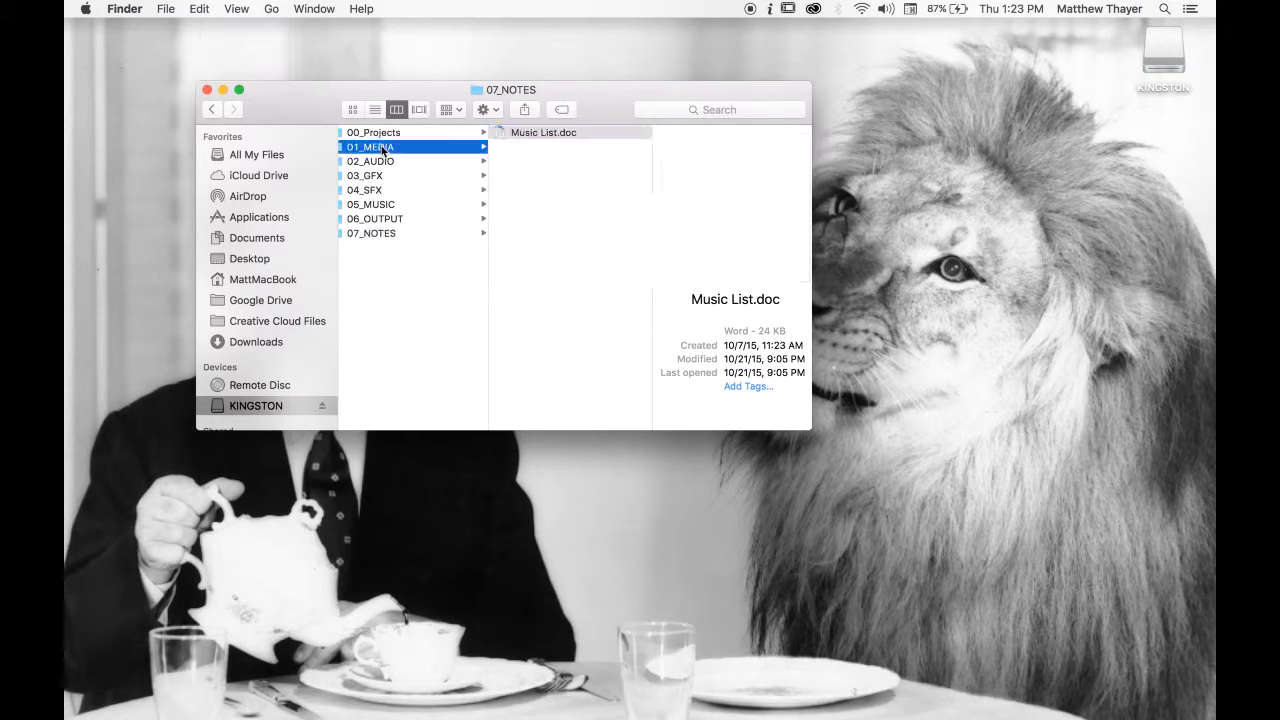
left_click(369, 146)
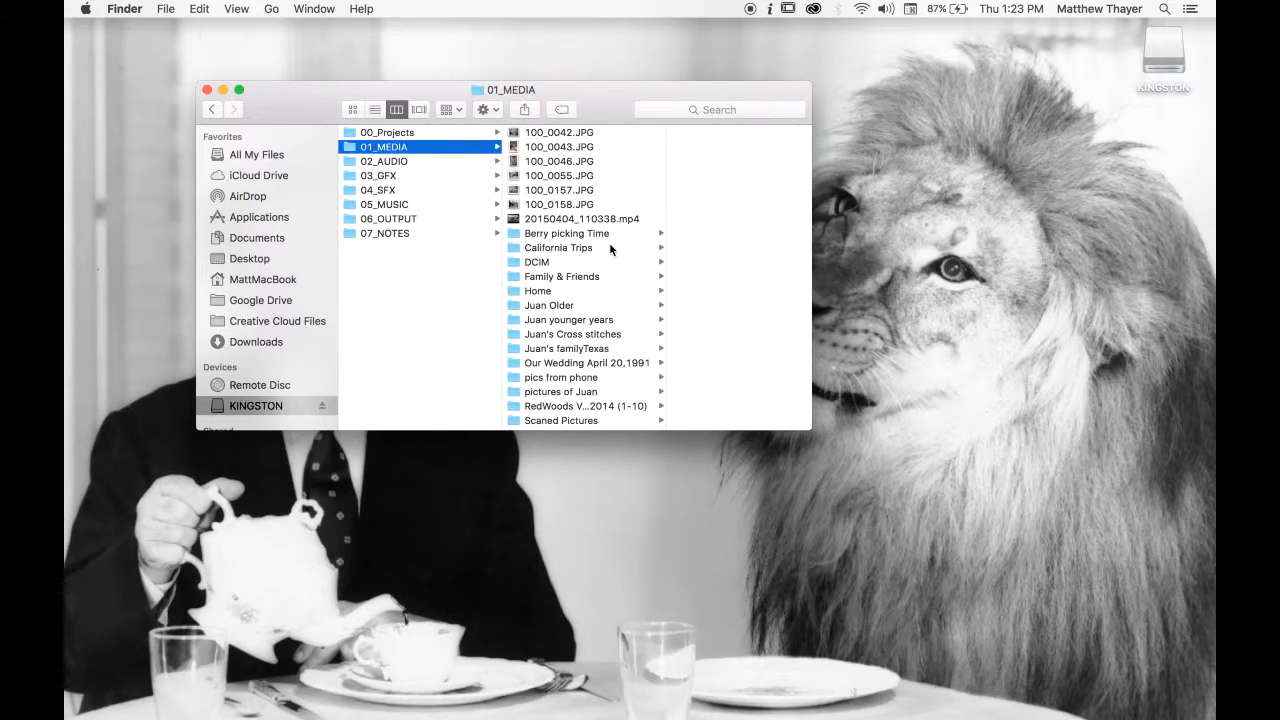
scroll("down", 3)
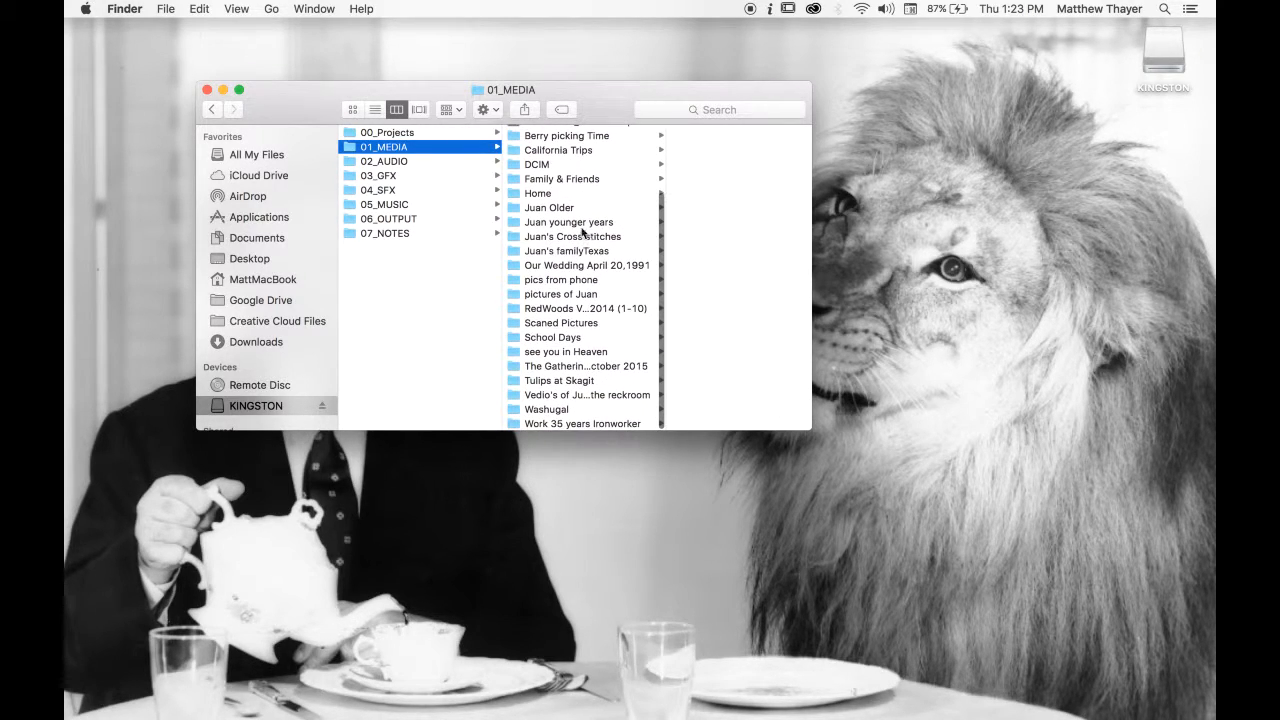
Browse into DCIM and then the Berry picking Time folder inside 01_MEDIA.
left_click(537, 164)
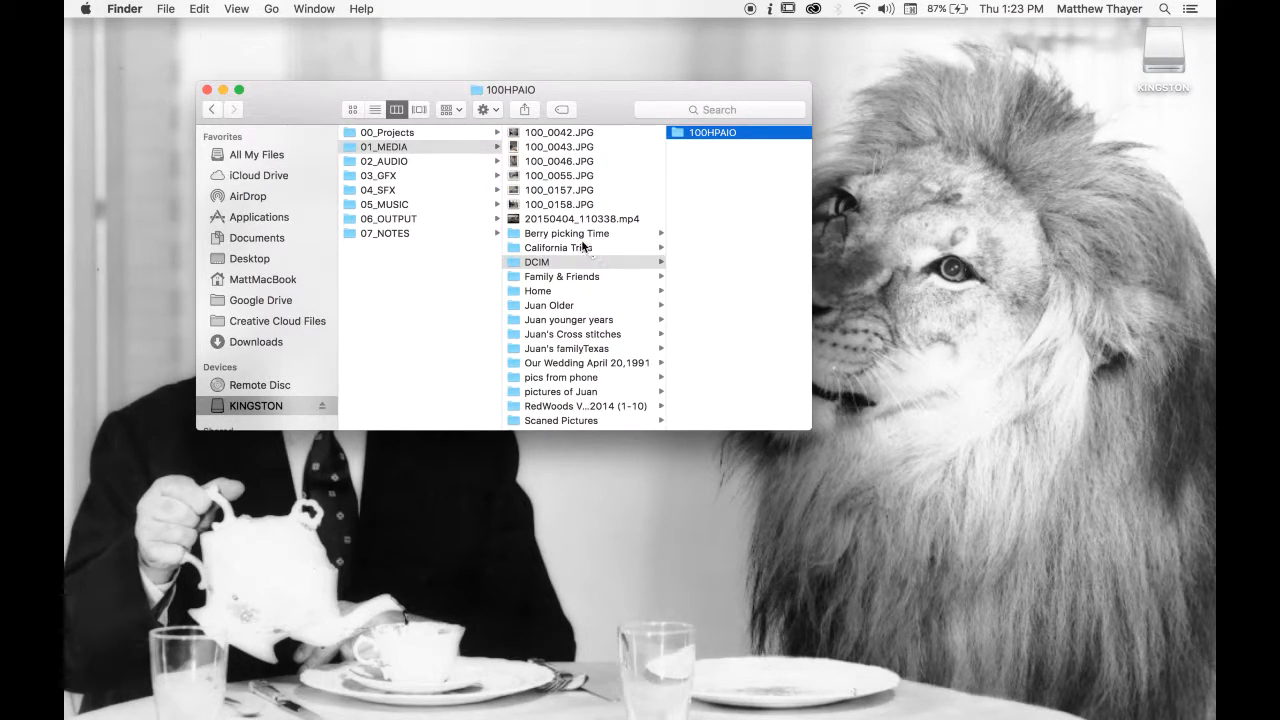
scroll("down", 3)
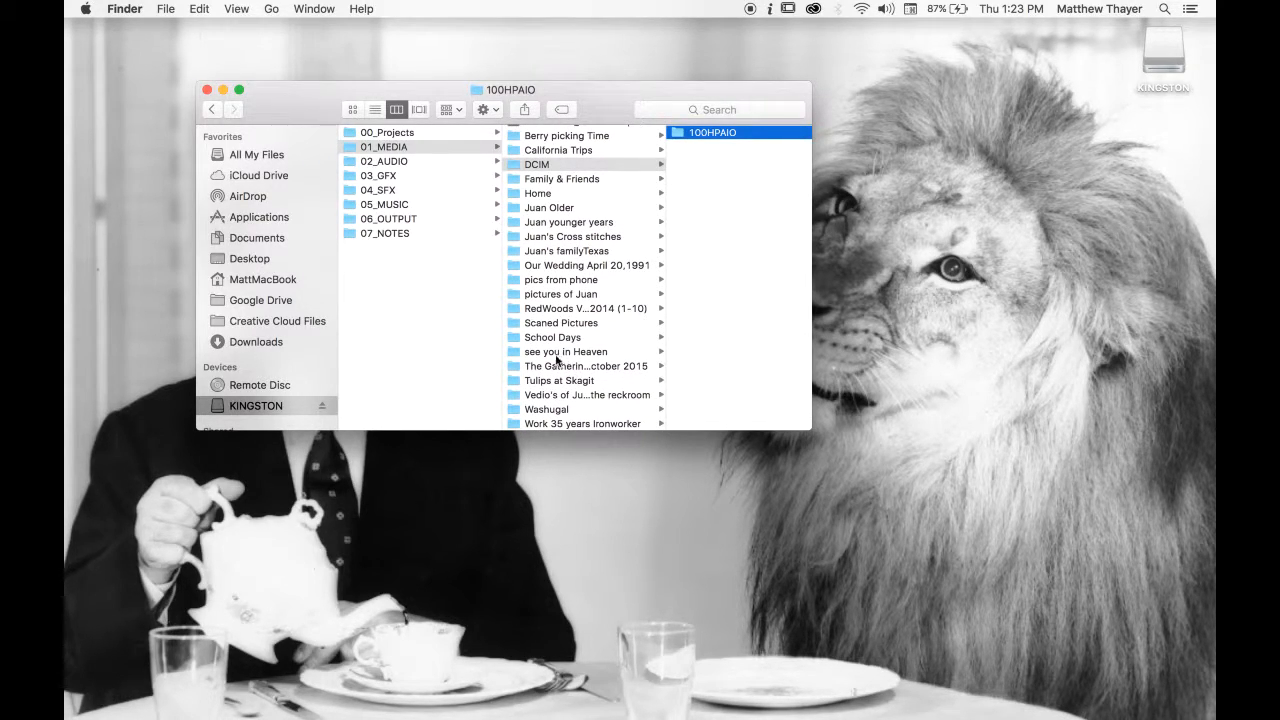
left_click(537, 164)
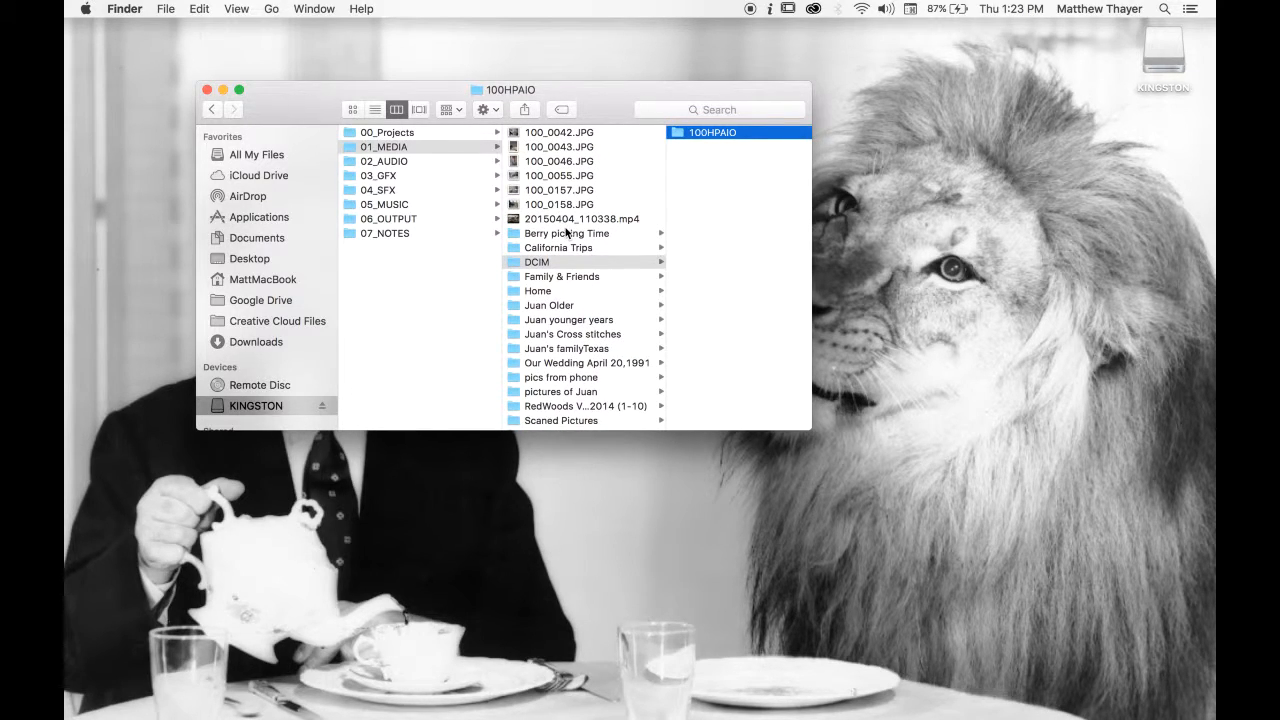
left_click(567, 233)
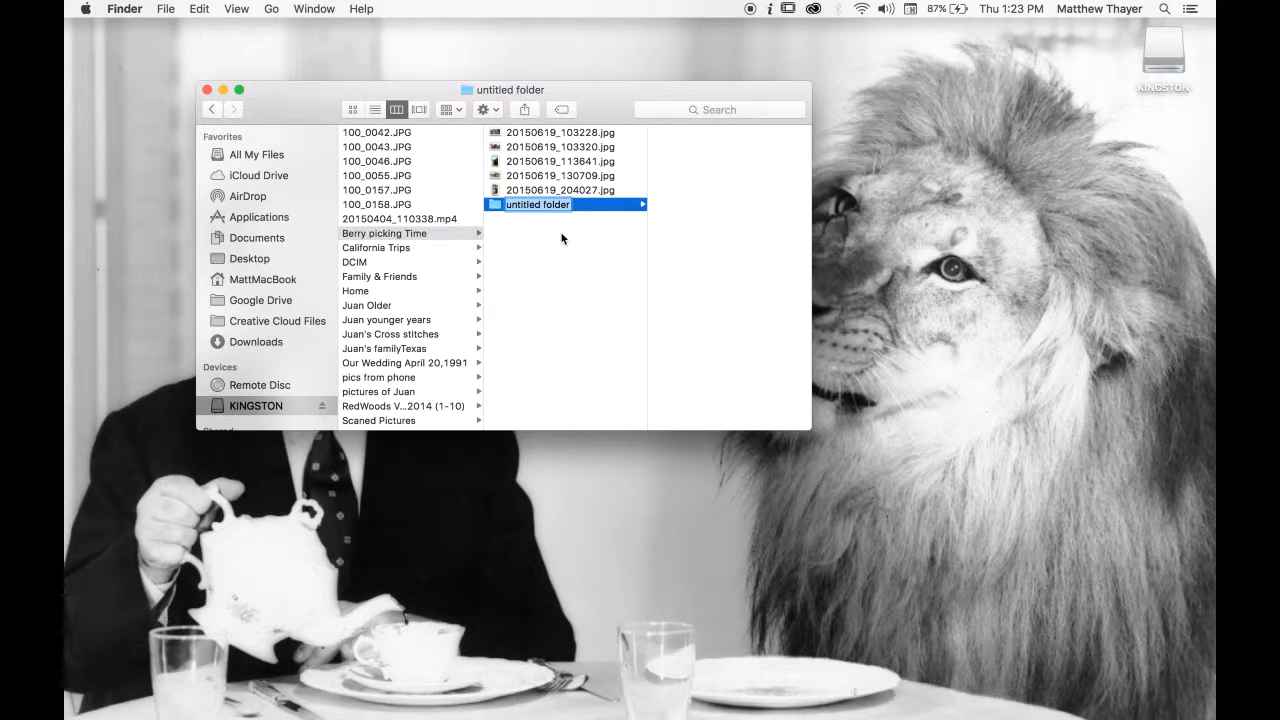
Name Berry picking Time's new folder PHOTOS, then view California Trips' contents.
type("PHOT")
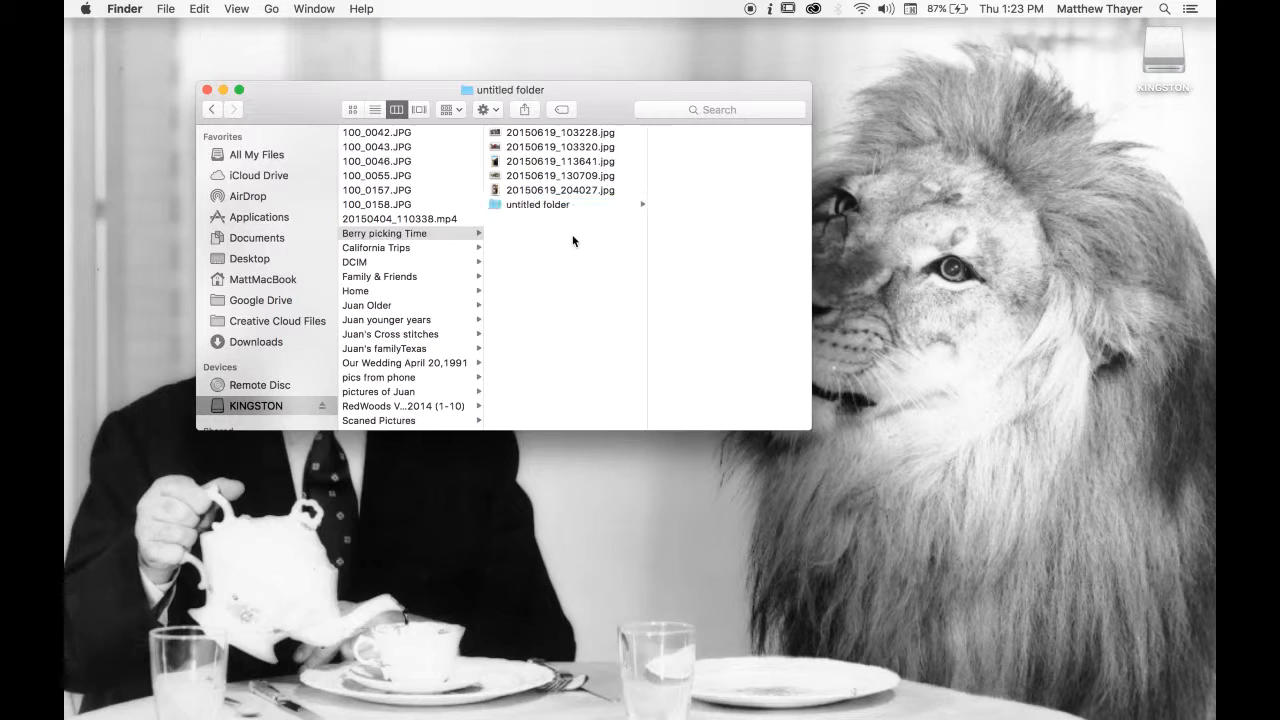
type("PHOTOS")
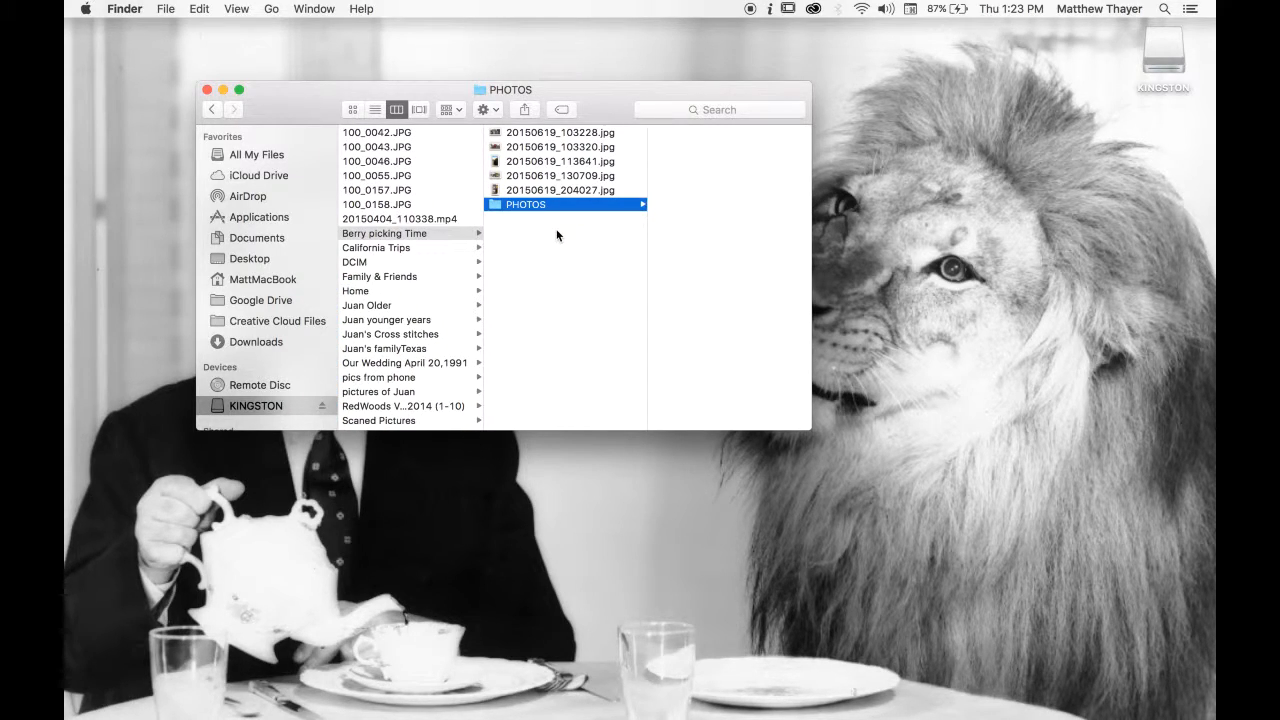
mouse_move(422, 256)
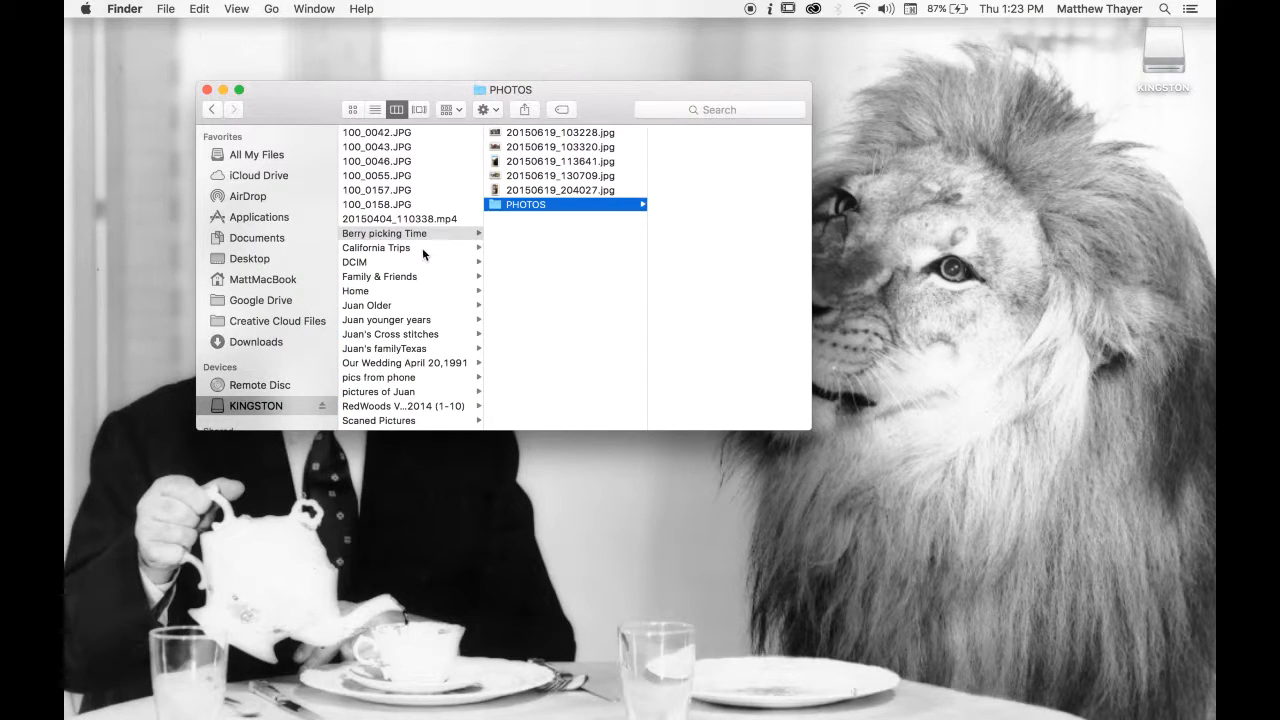
left_click(376, 247)
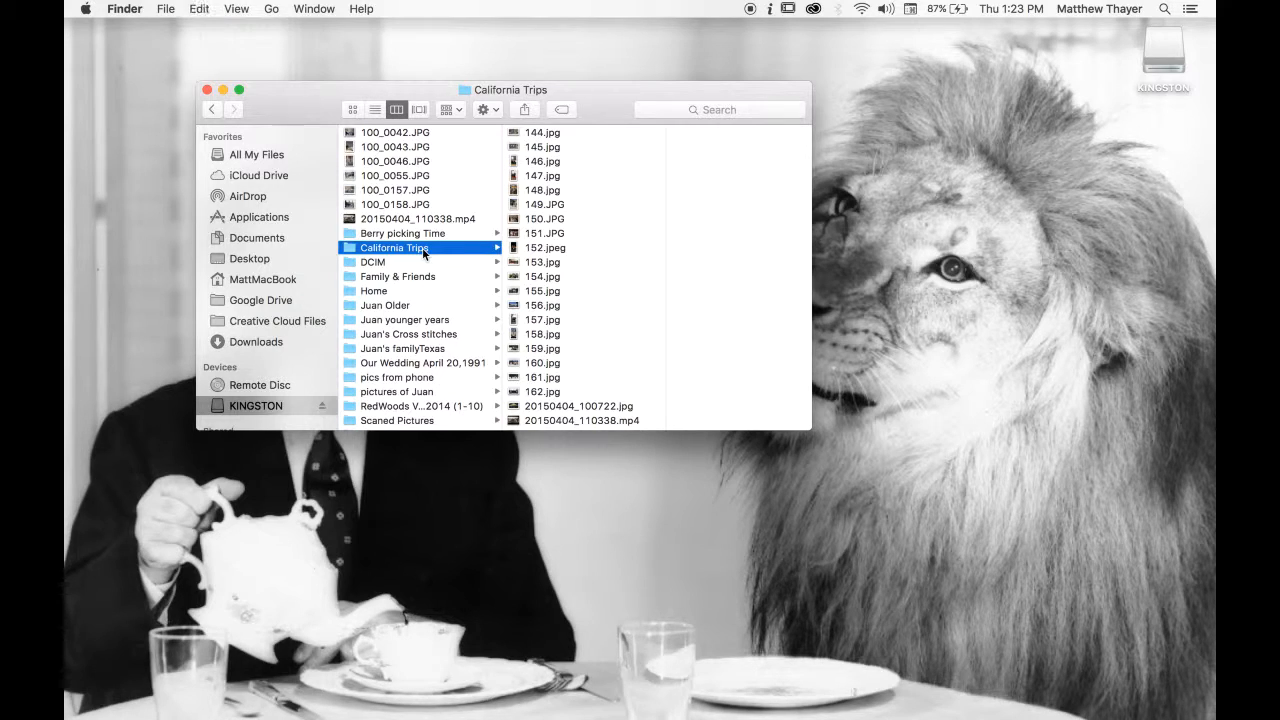
scroll("down", 3)
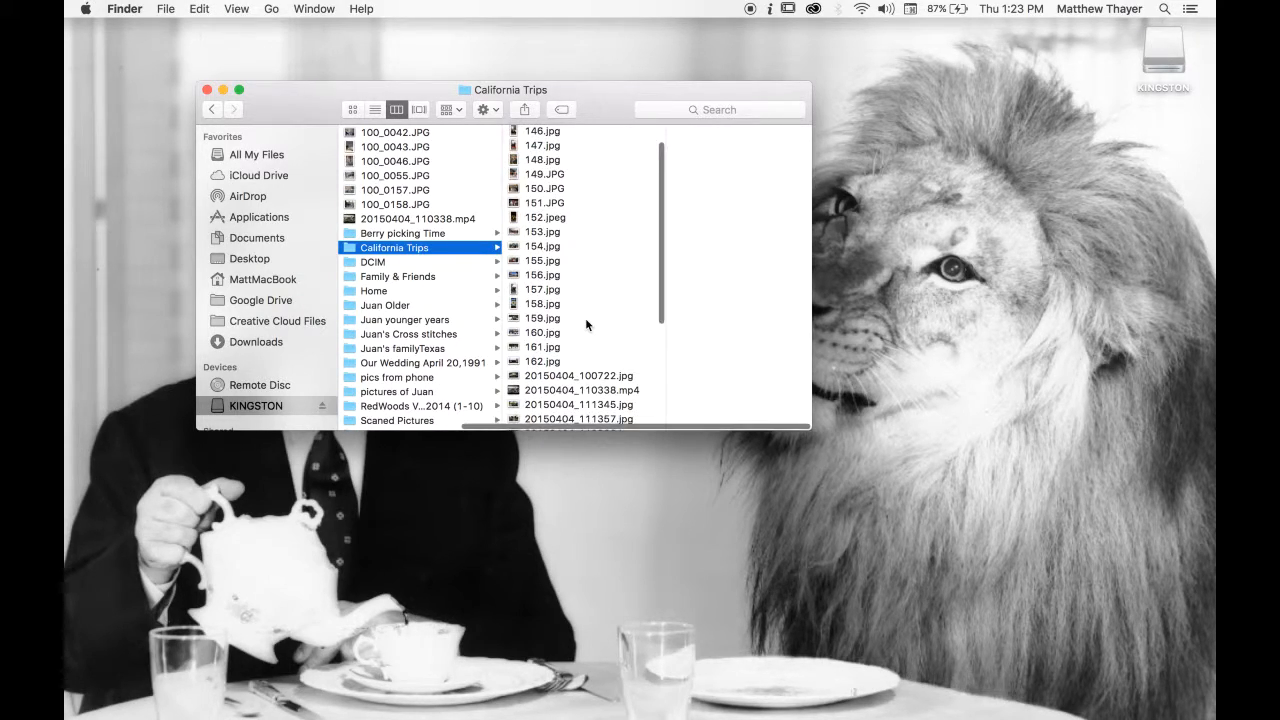
scroll("down", 3)
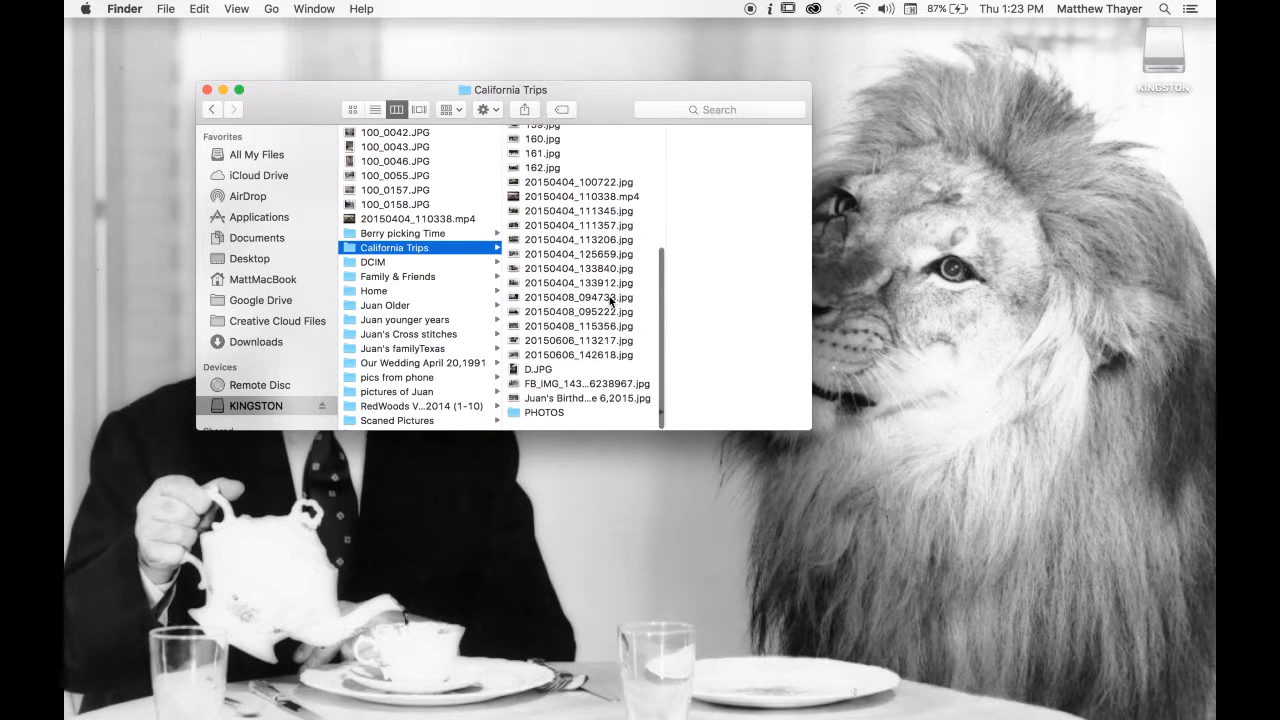
Rename California Trips' PHOTOS folder to _PHOTOS so it sorts first, then view DCIM.
left_click(544, 412)
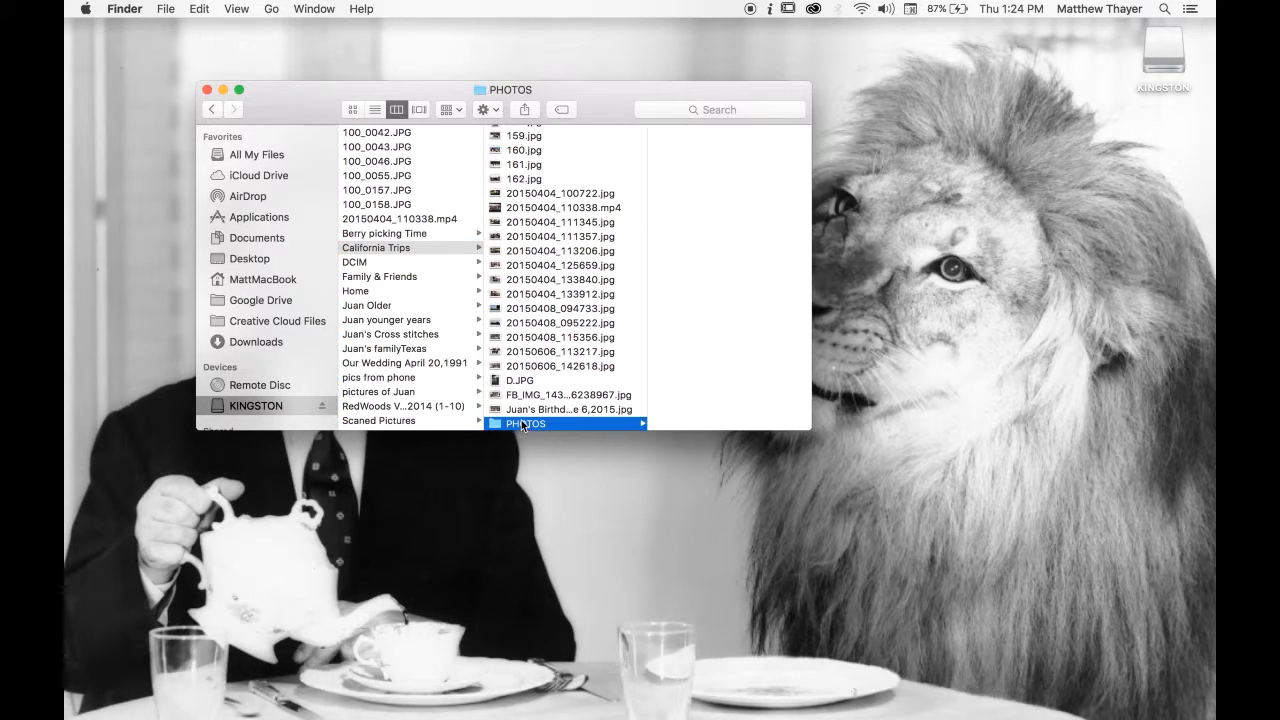
double_click(525, 423)
type("_")
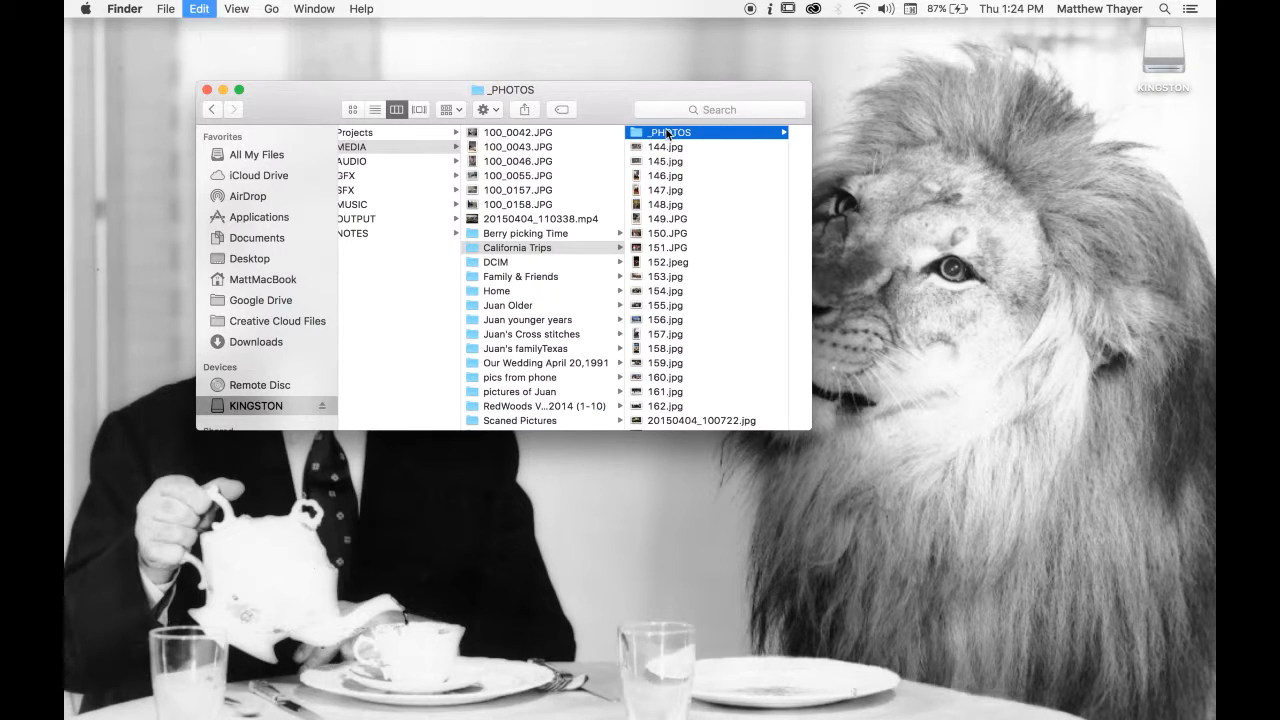
left_click(494, 262)
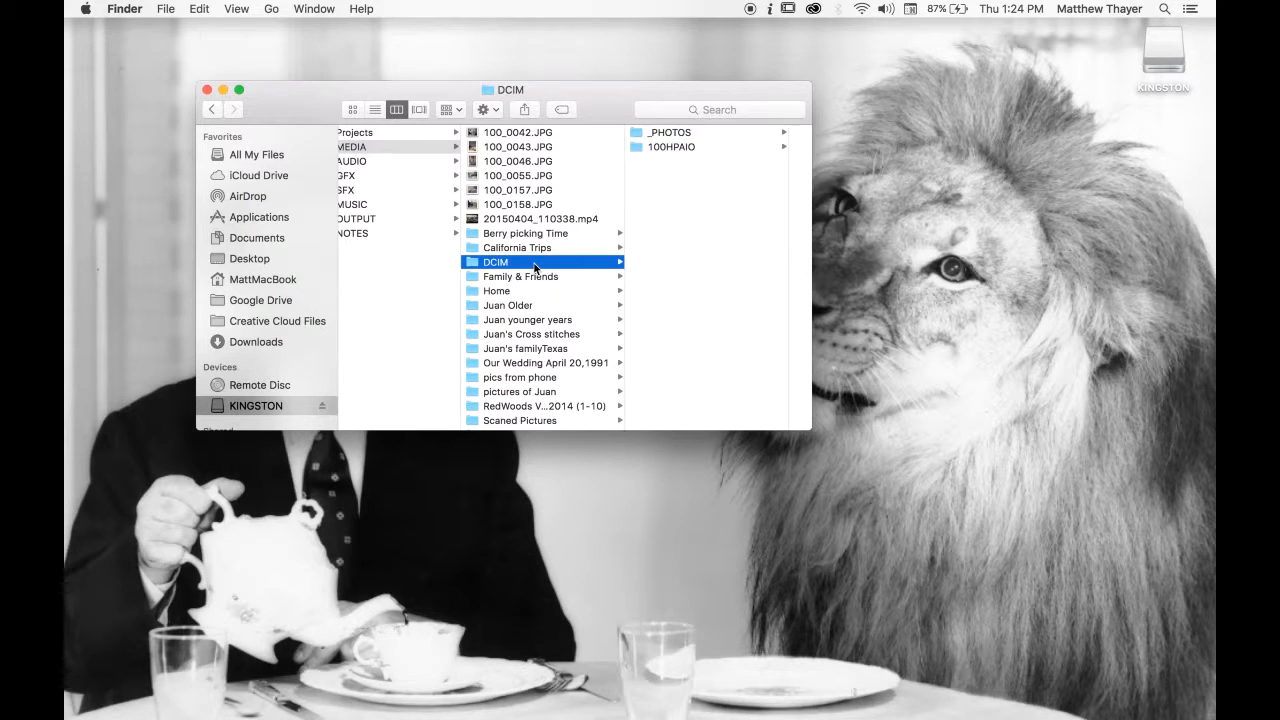
Preview each MEDIA event folder from Family & Friends through Work 35 years Ironworker in column view.
left_click(520, 276)
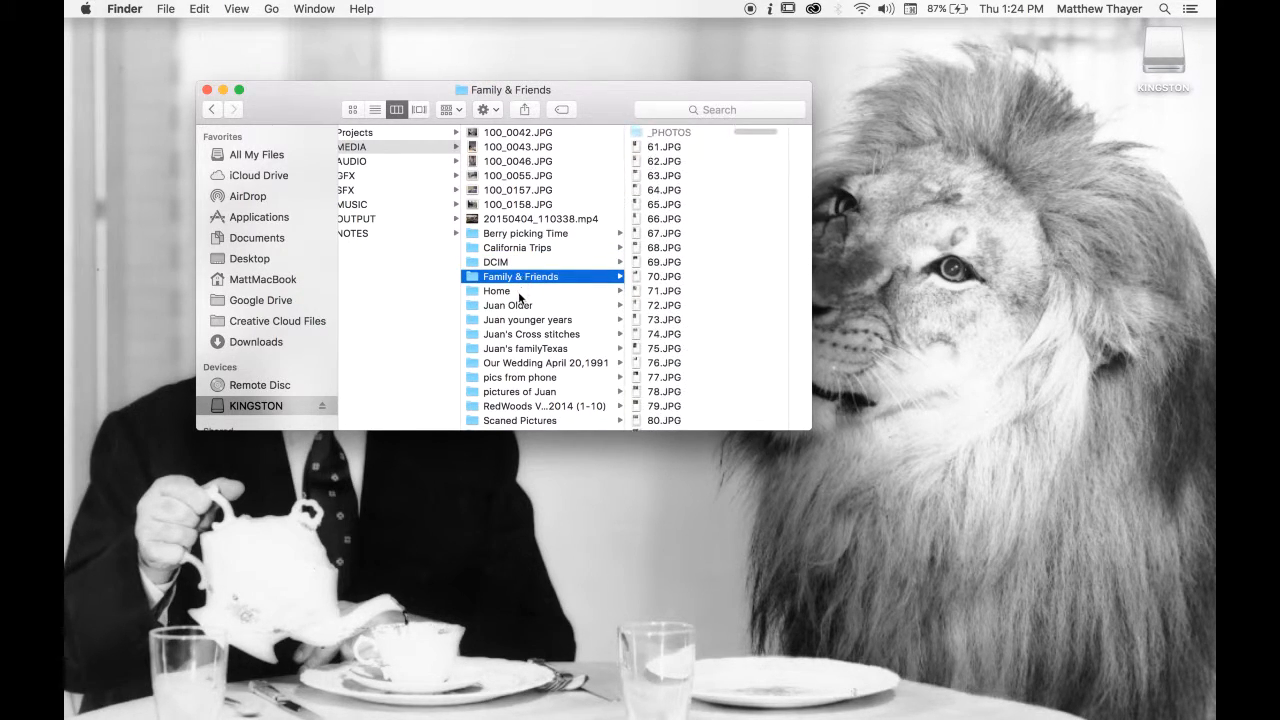
left_click(497, 290)
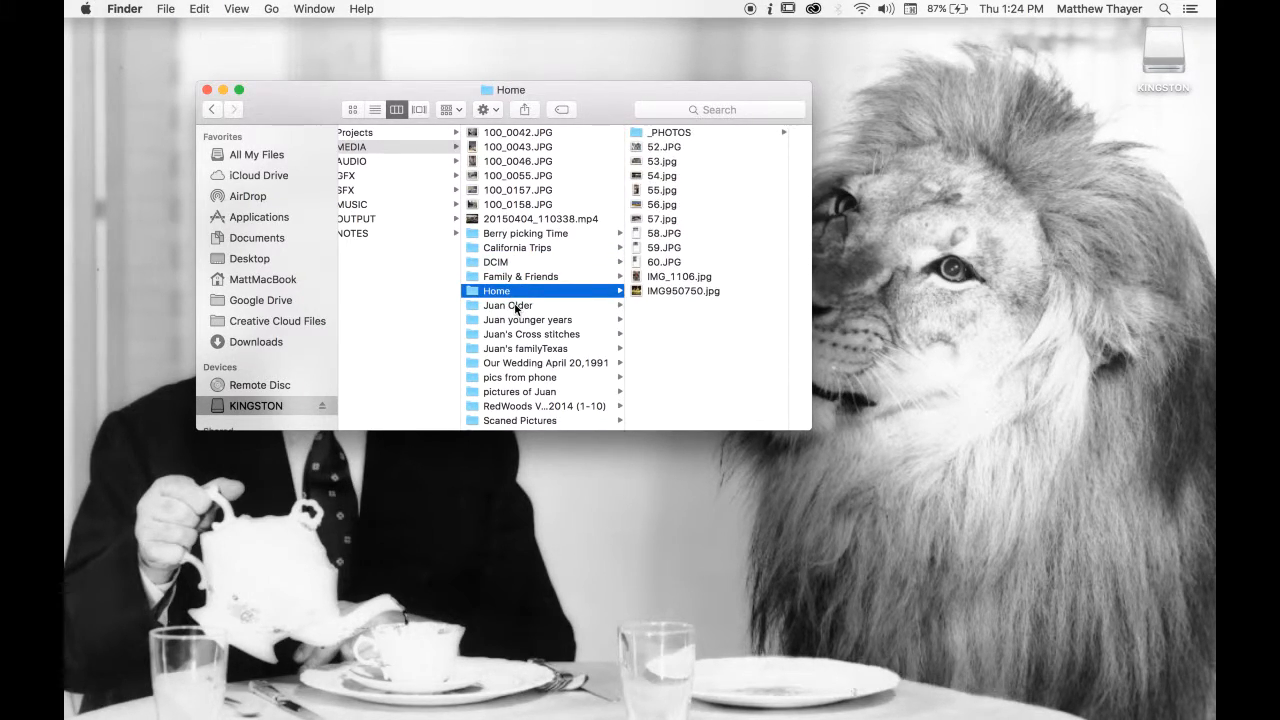
left_click(528, 319)
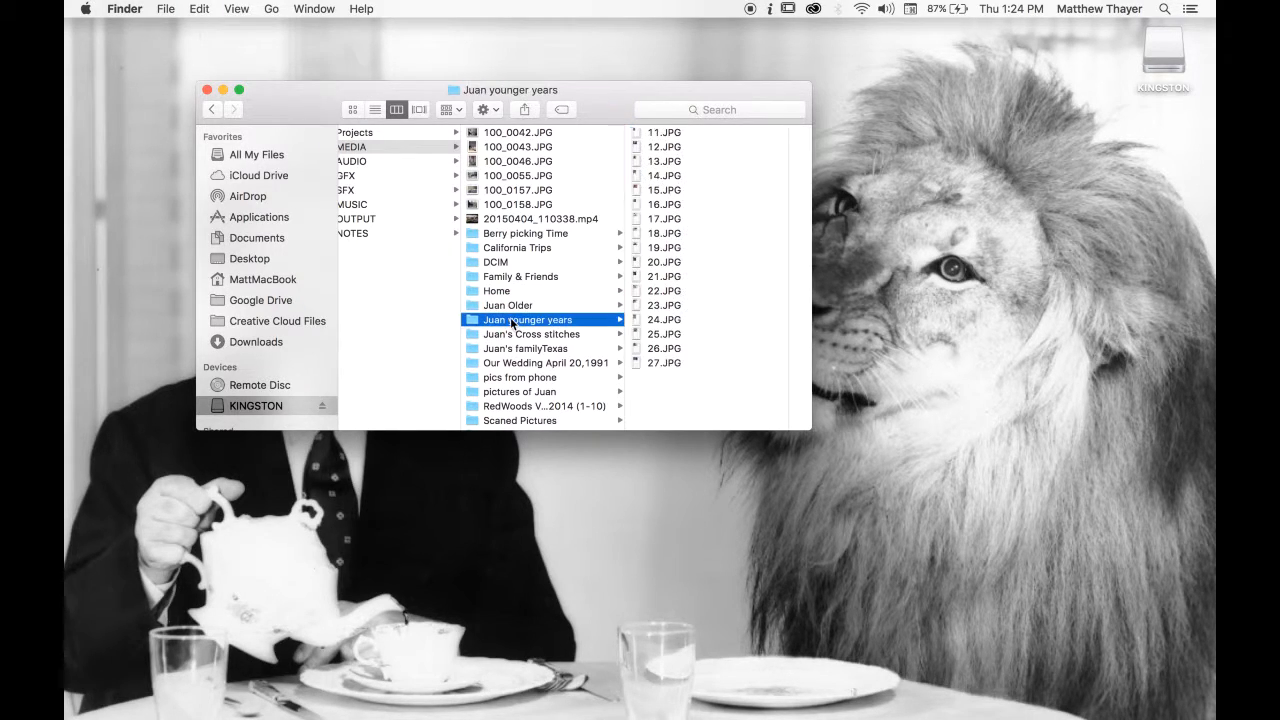
left_click(533, 334)
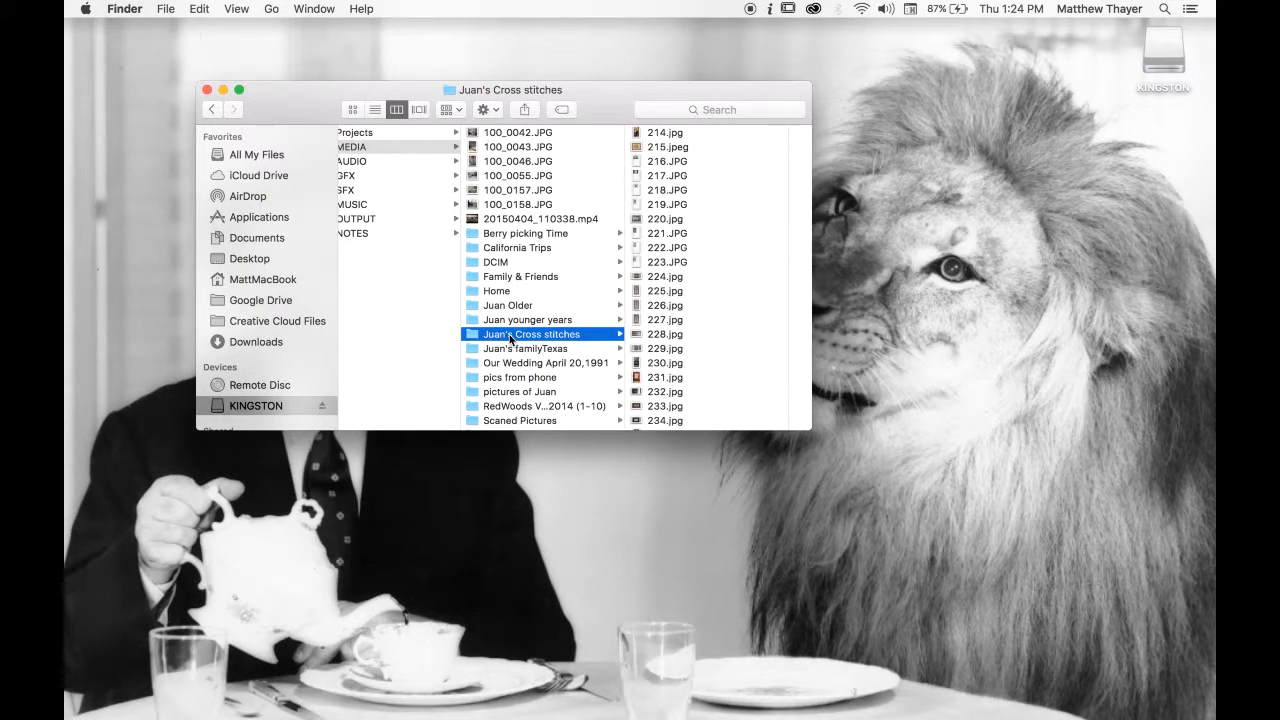
left_click(526, 348)
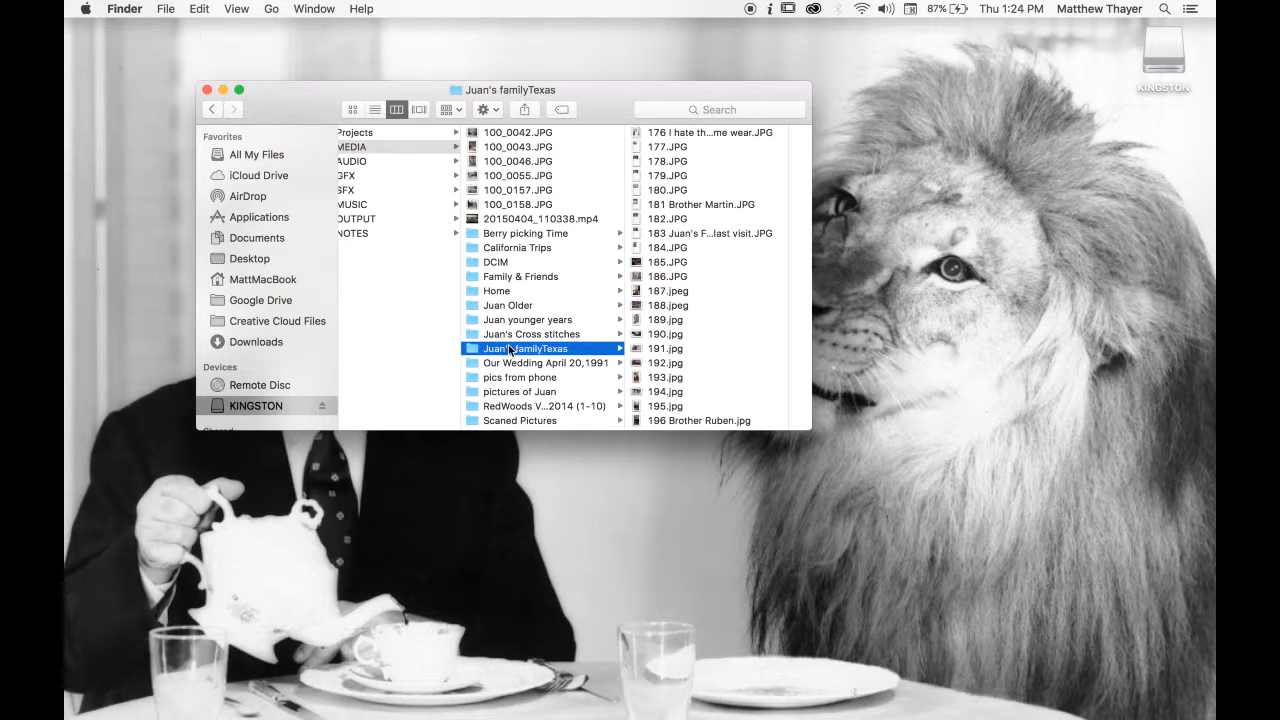
left_click(543, 362)
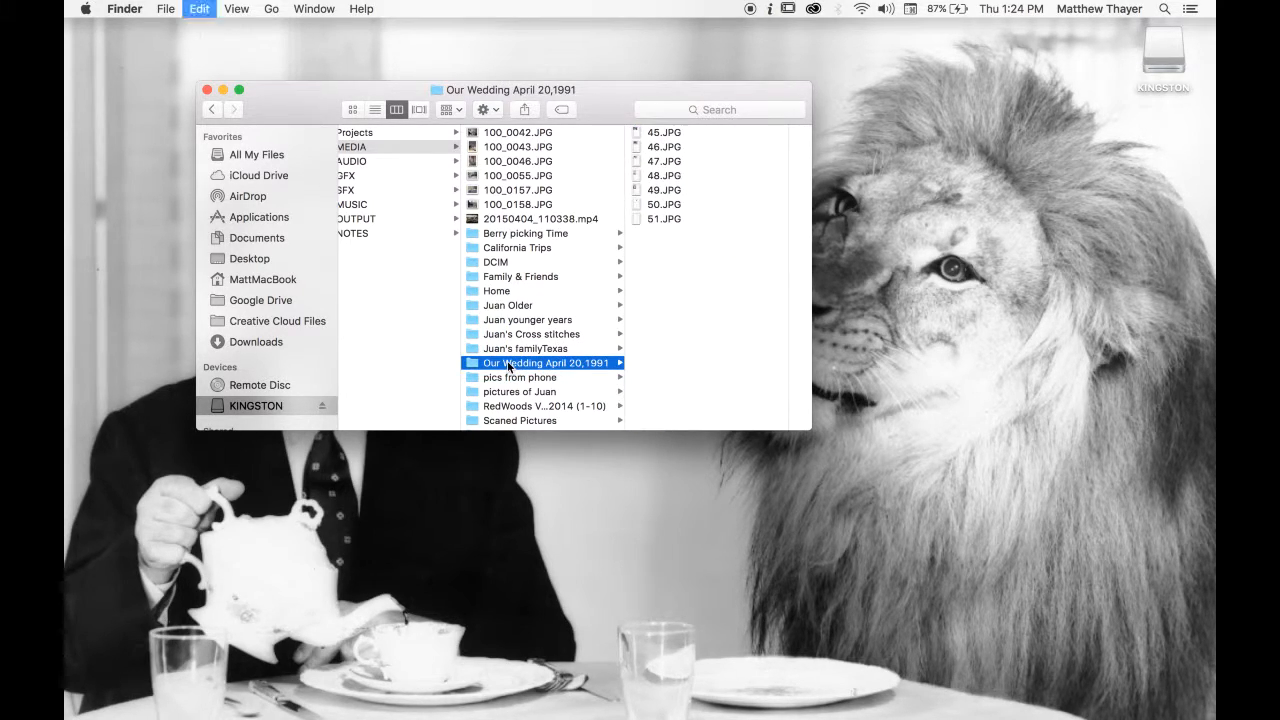
left_click(519, 377)
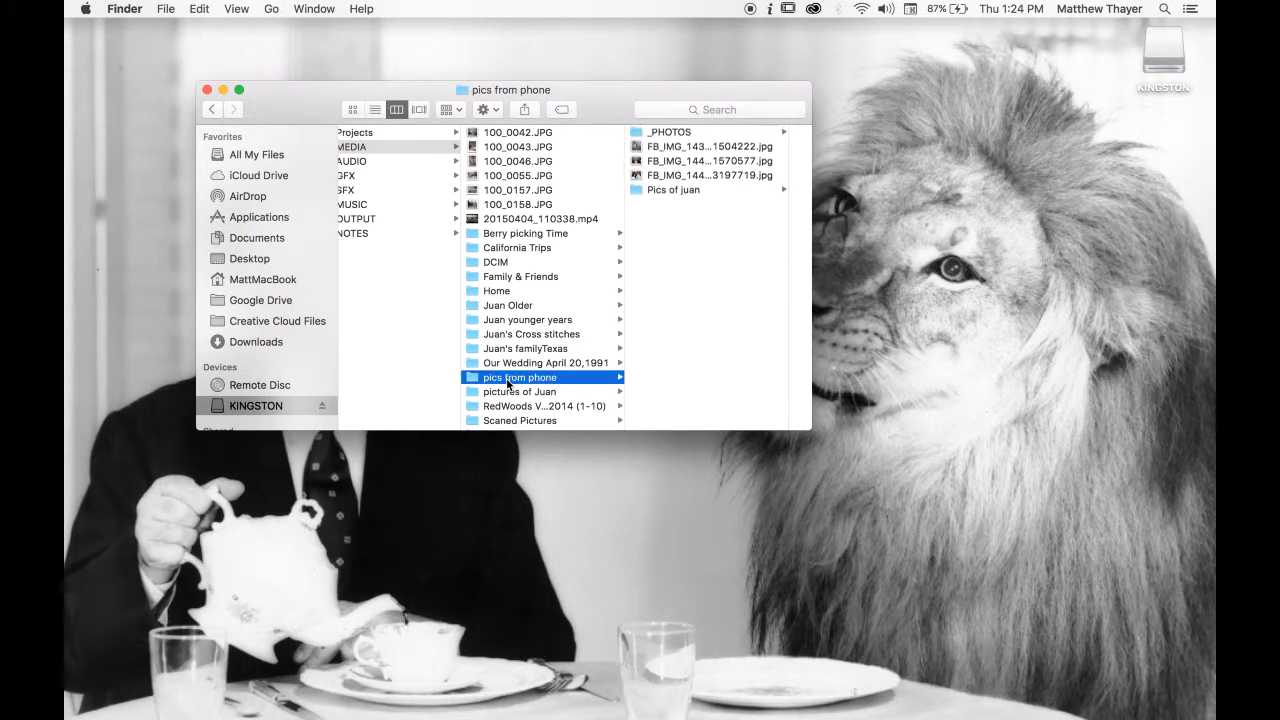
left_click(518, 391)
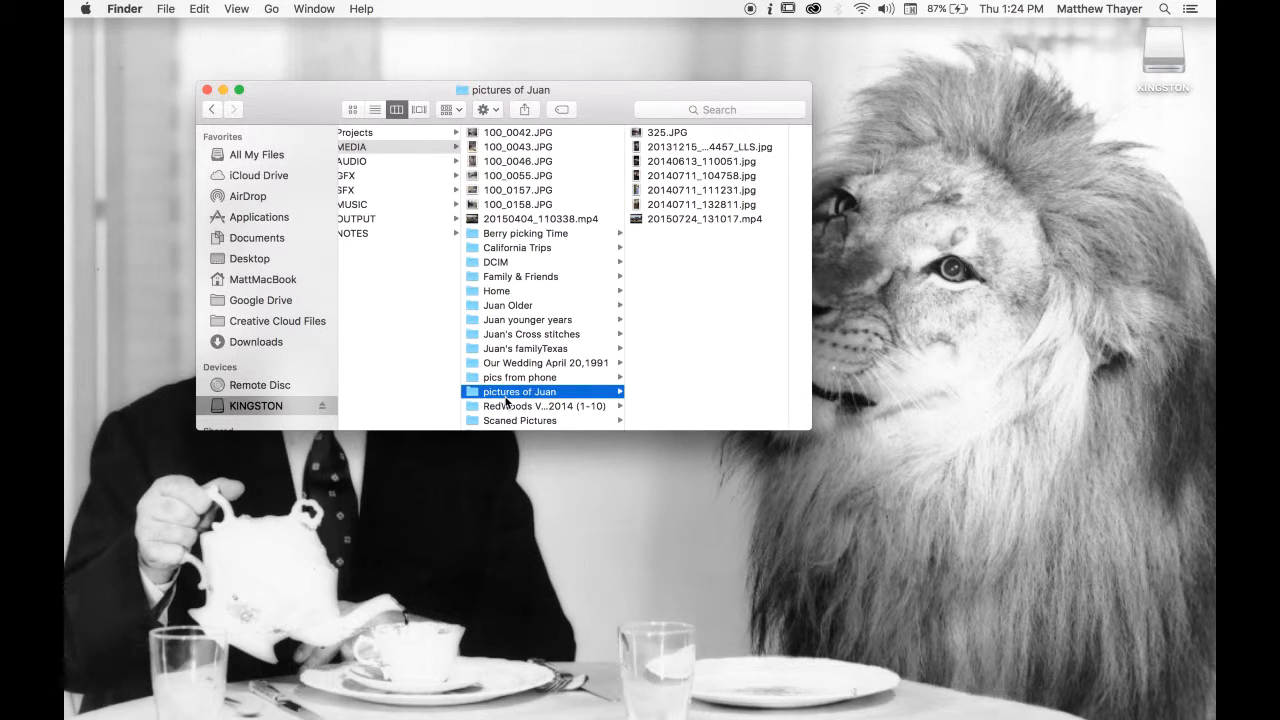
left_click(540, 405)
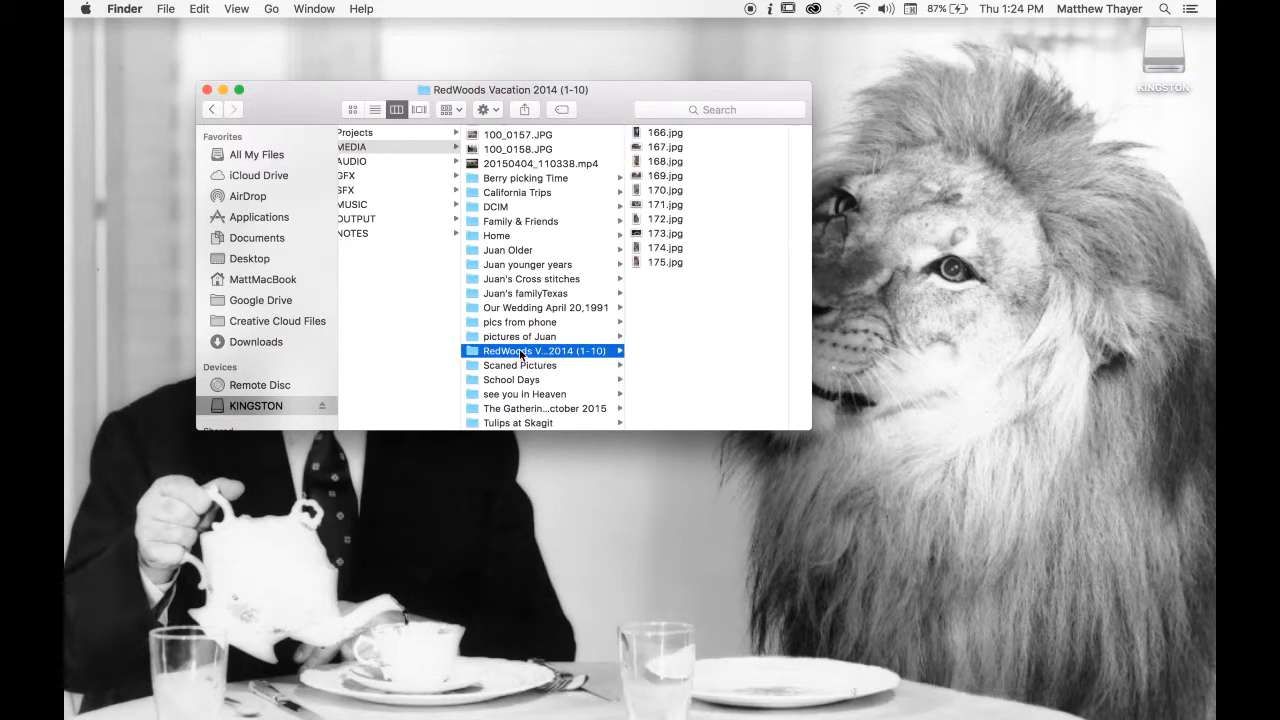
left_click(519, 364)
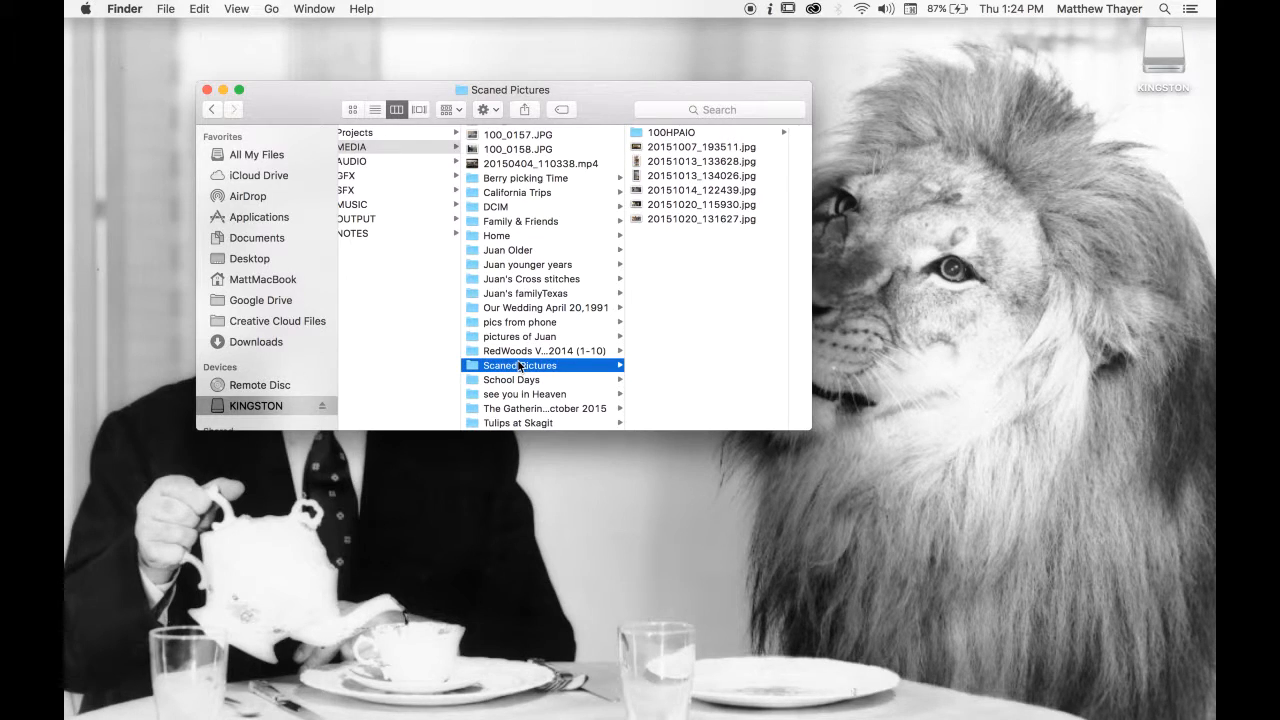
left_click(511, 337)
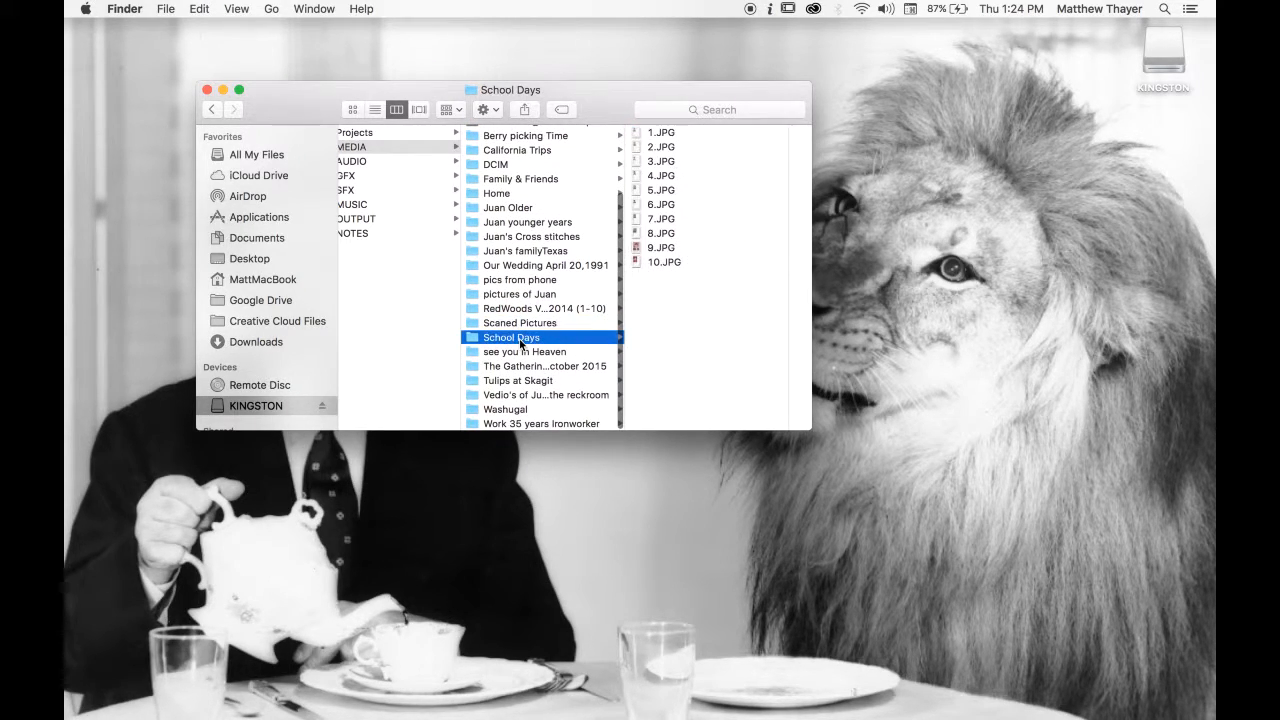
left_click(525, 351)
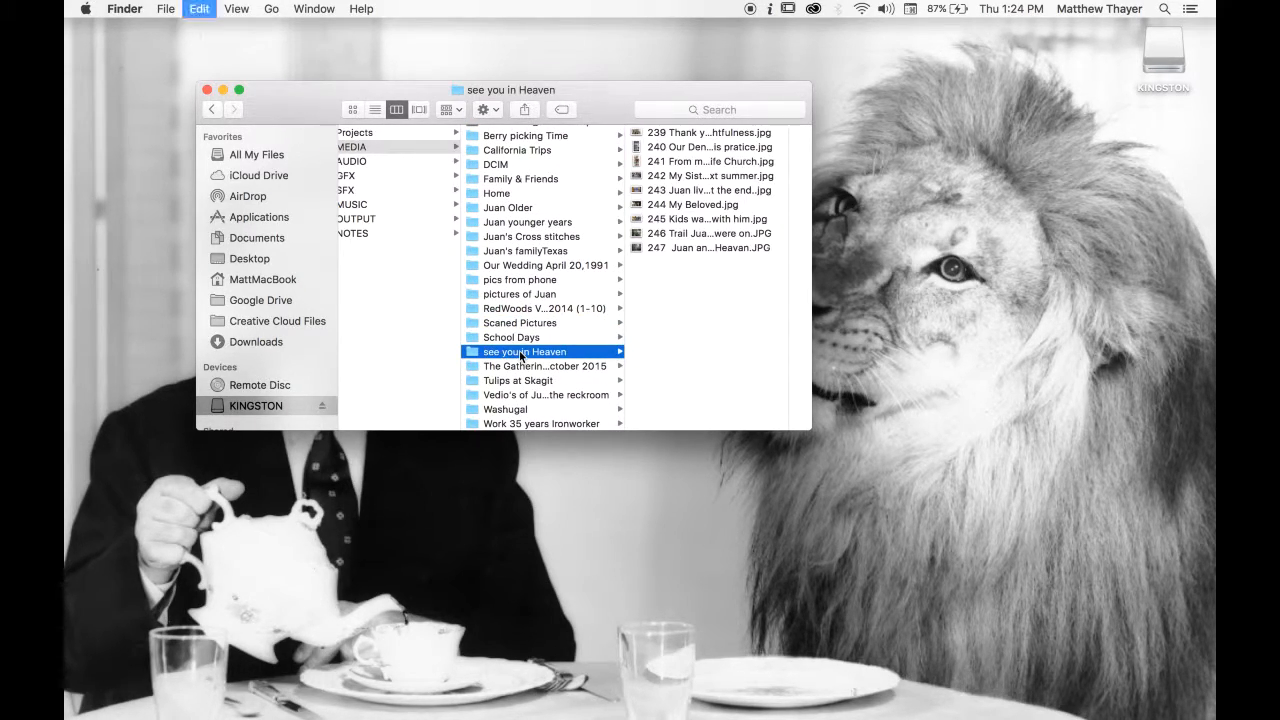
left_click(540, 365)
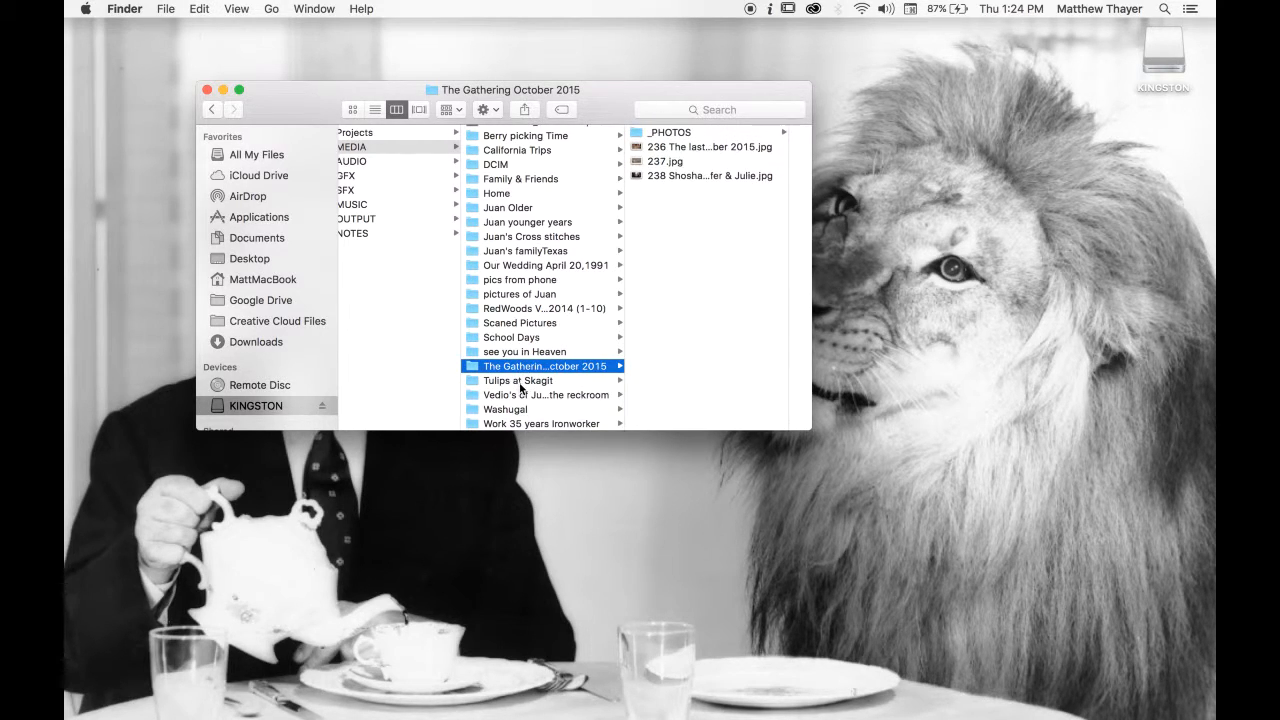
left_click(545, 394)
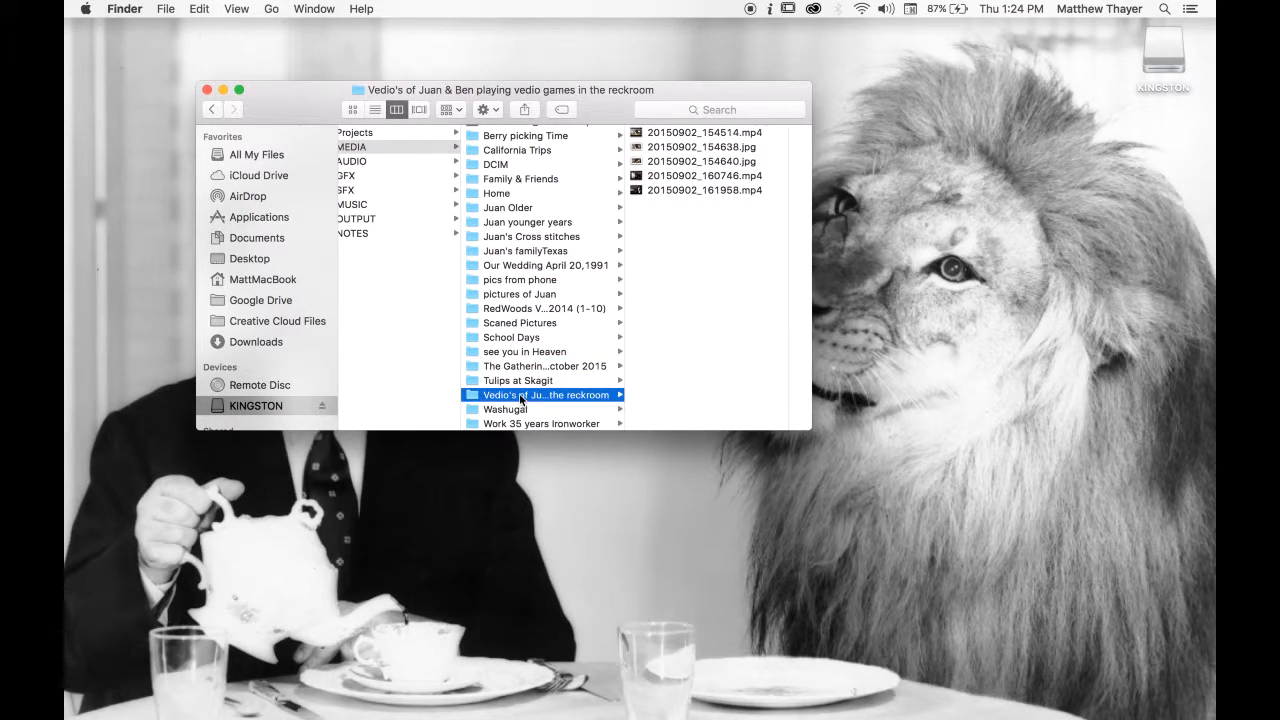
left_click(504, 408)
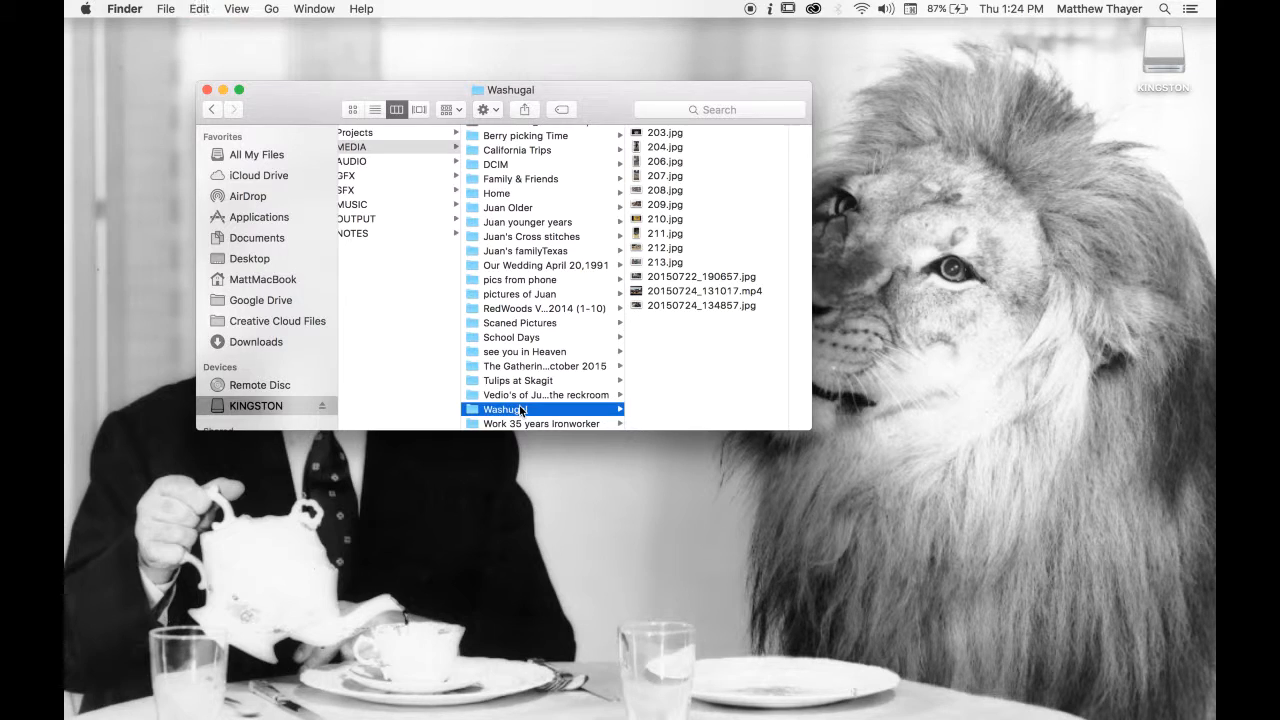
left_click(540, 423)
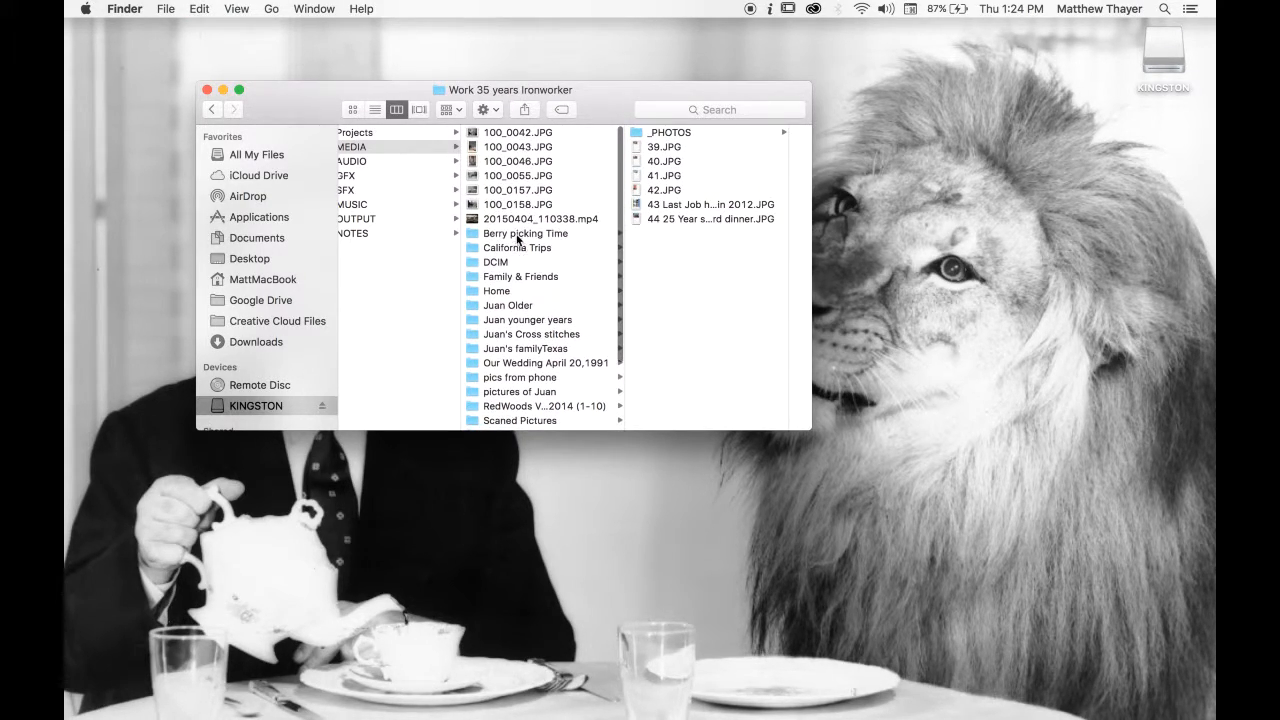
Select all California Trips JPGs from 144.jpg down and move them into _PHOTOS, leaving the mp4.
left_click(524, 233)
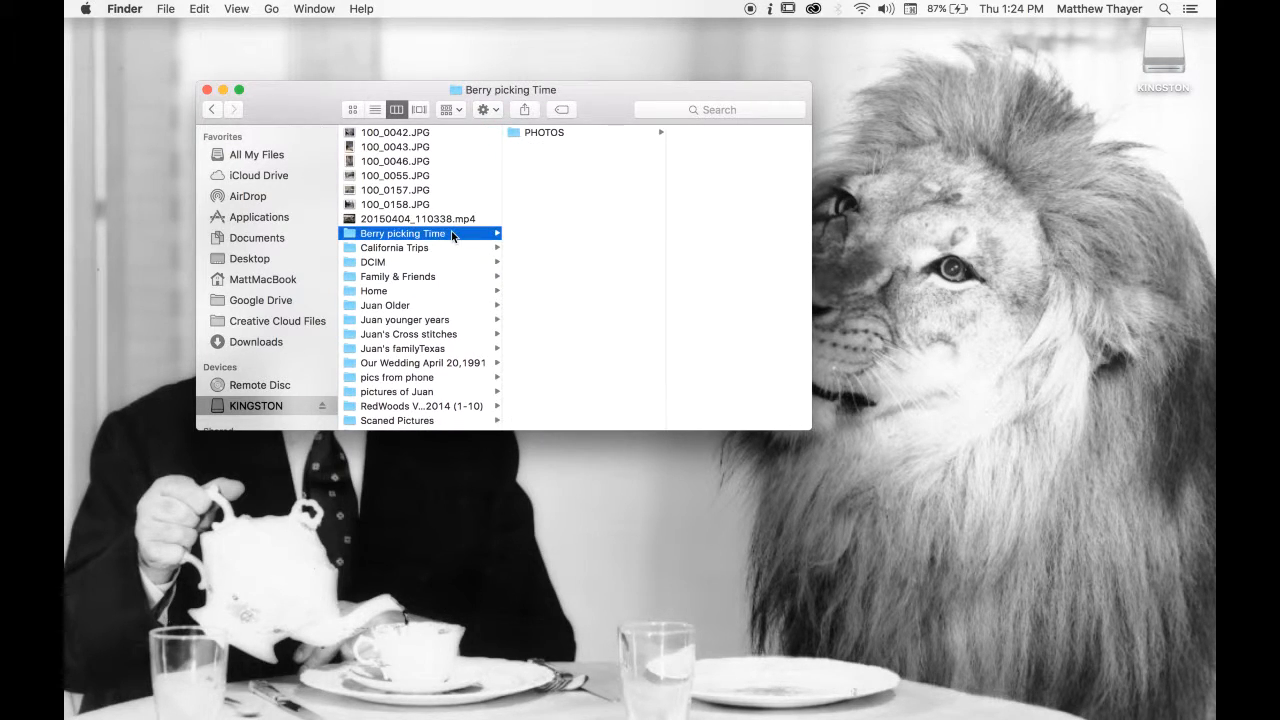
left_click(394, 247)
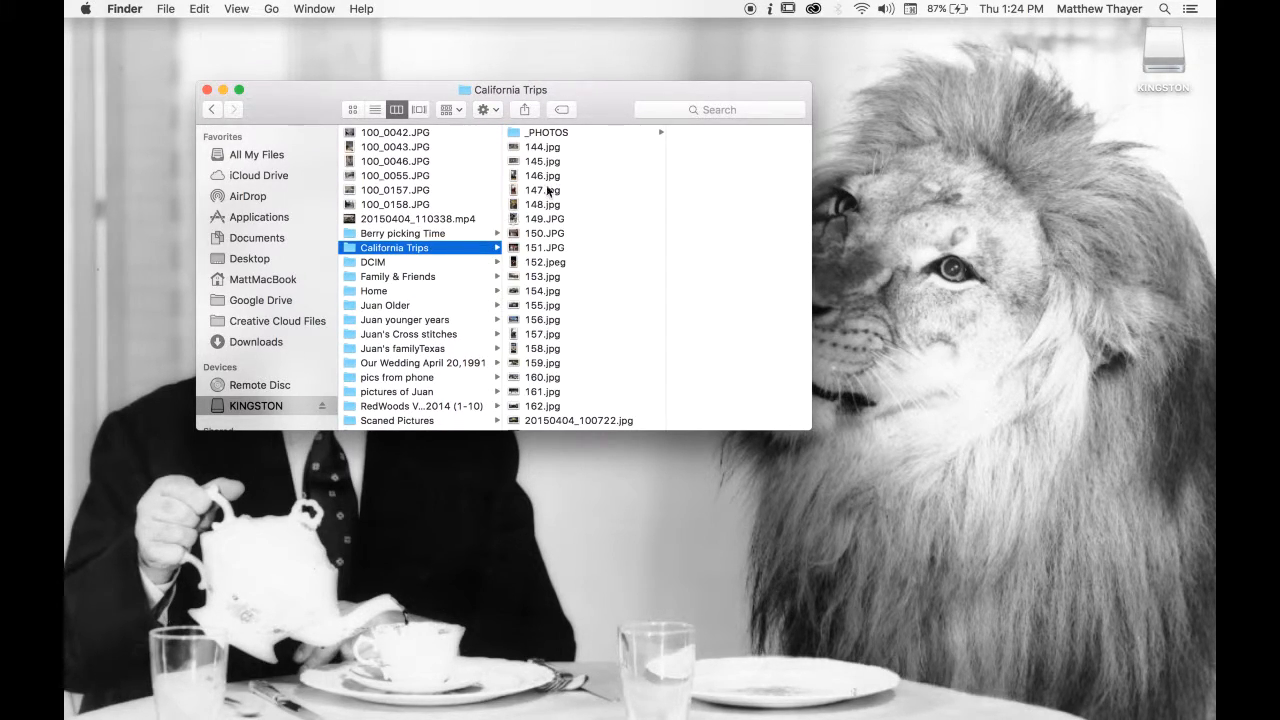
left_click(542, 147)
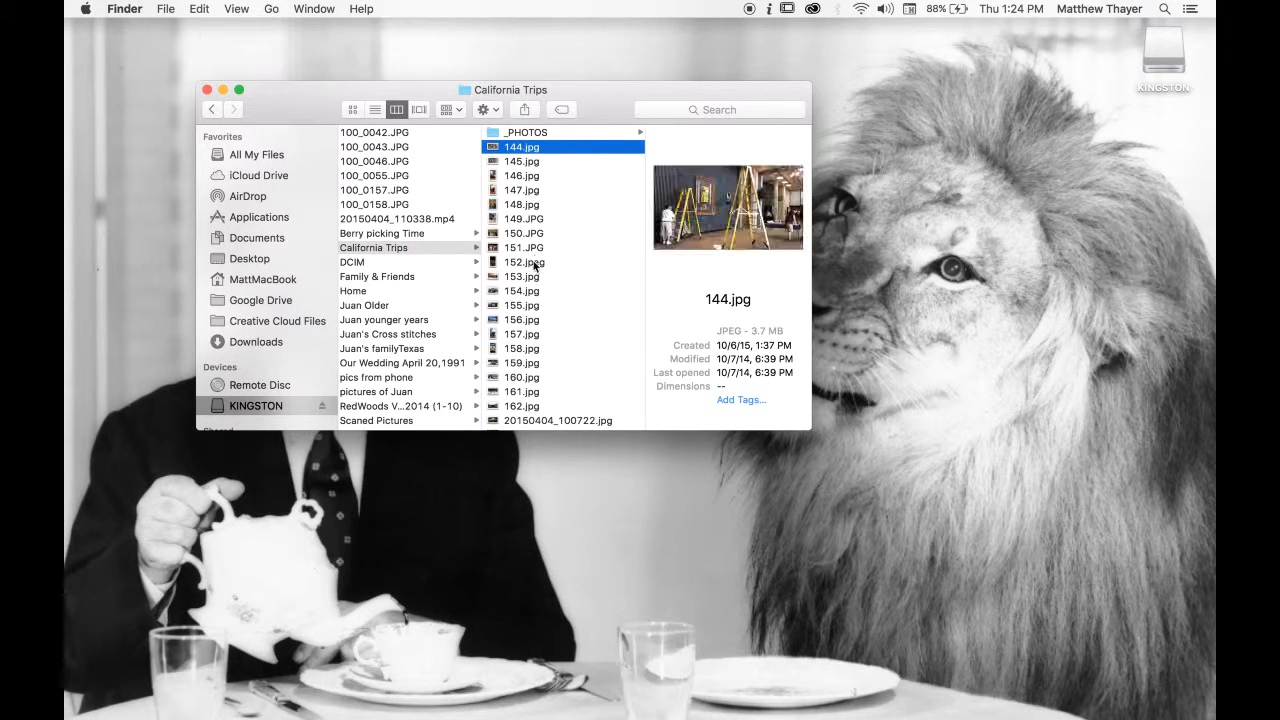
scroll("down", 3)
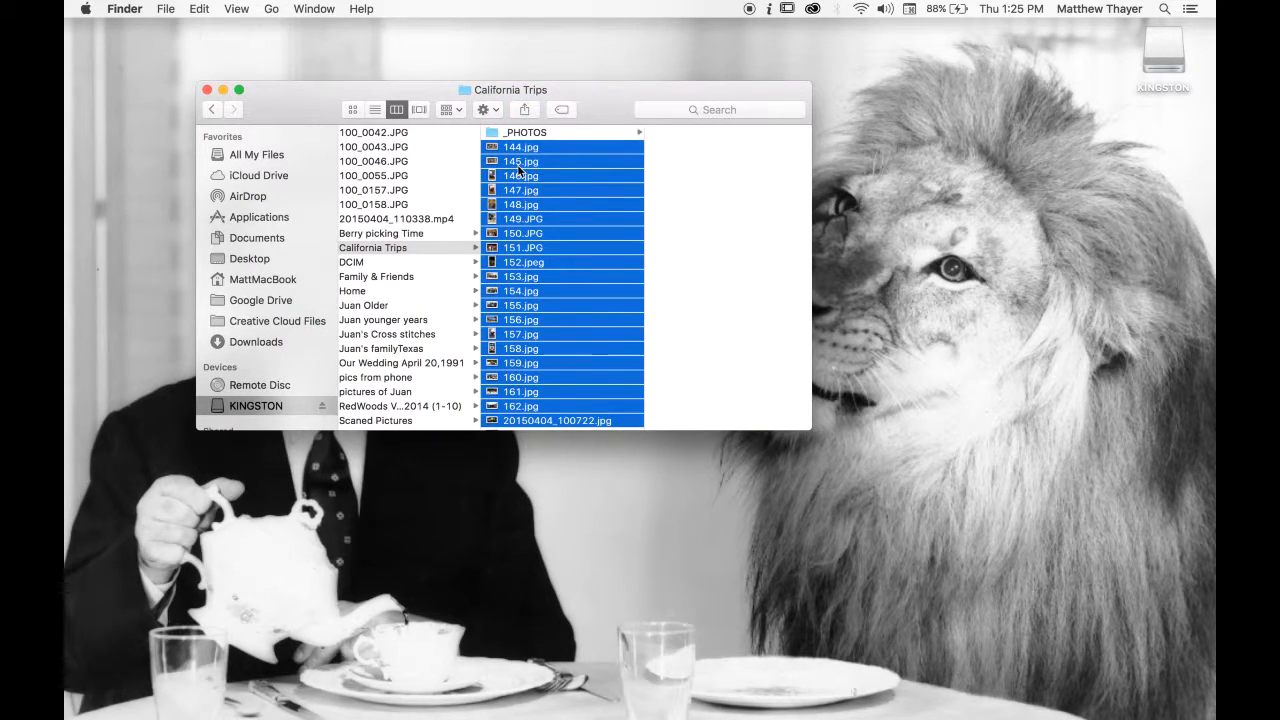
left_click(524, 132)
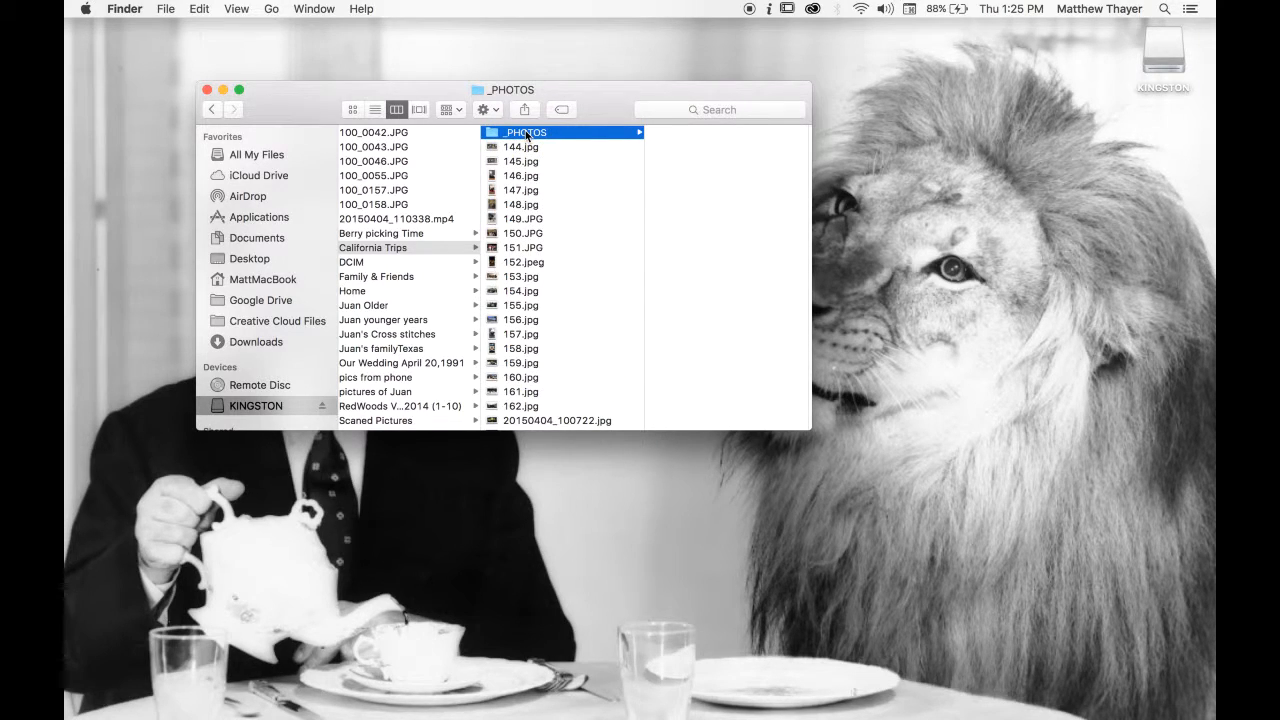
left_click(372, 247)
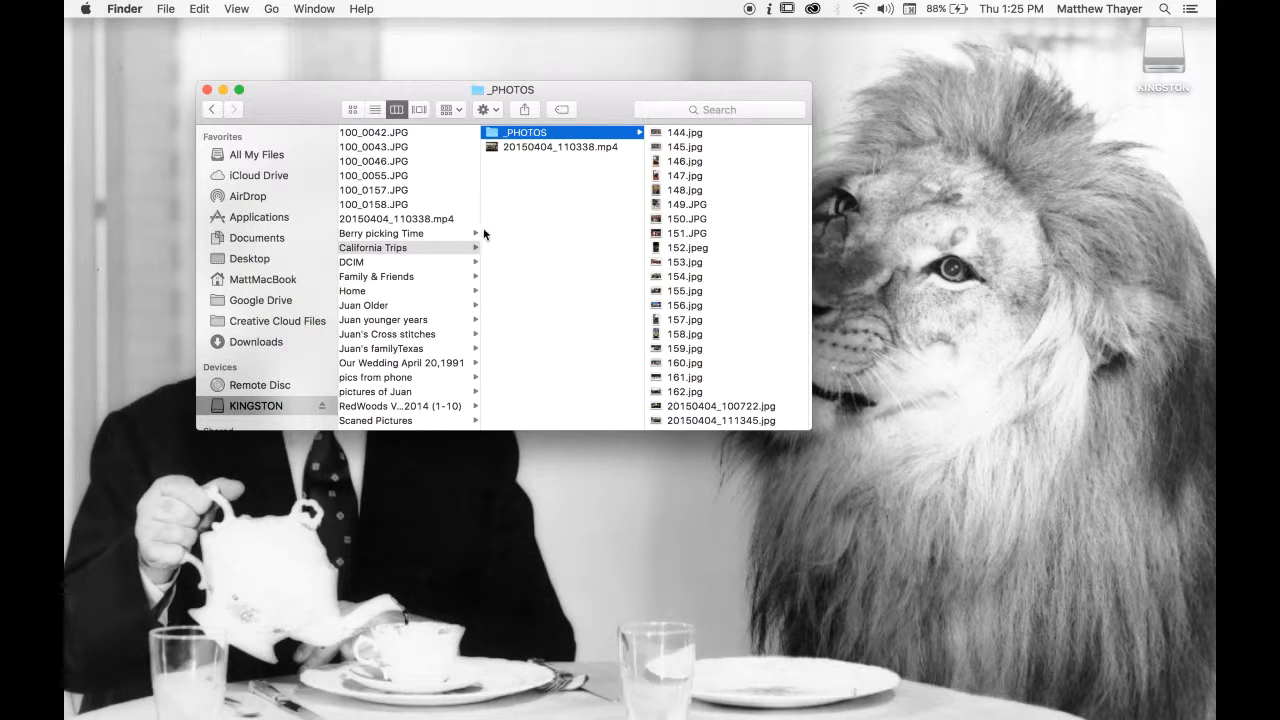
left_click(373, 247)
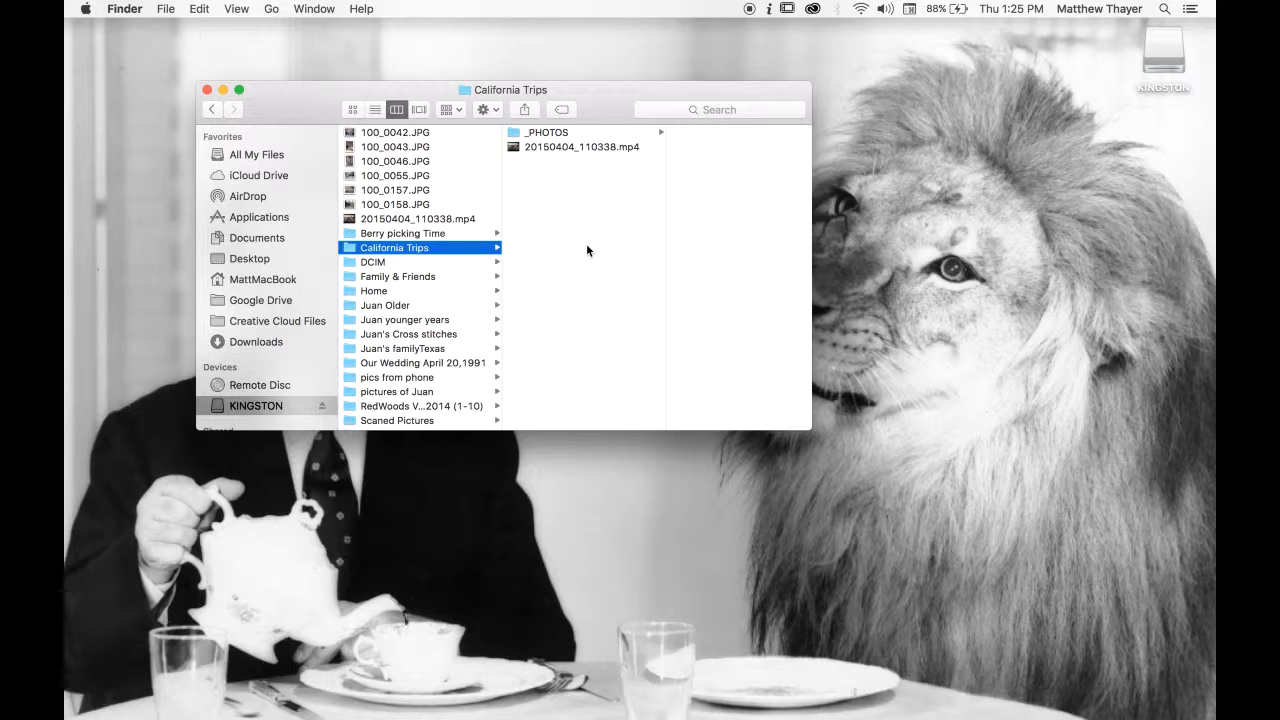
Create a _VIDEO folder in California Trips and move the mp4 clip into it.
key("cmd+shift+n")
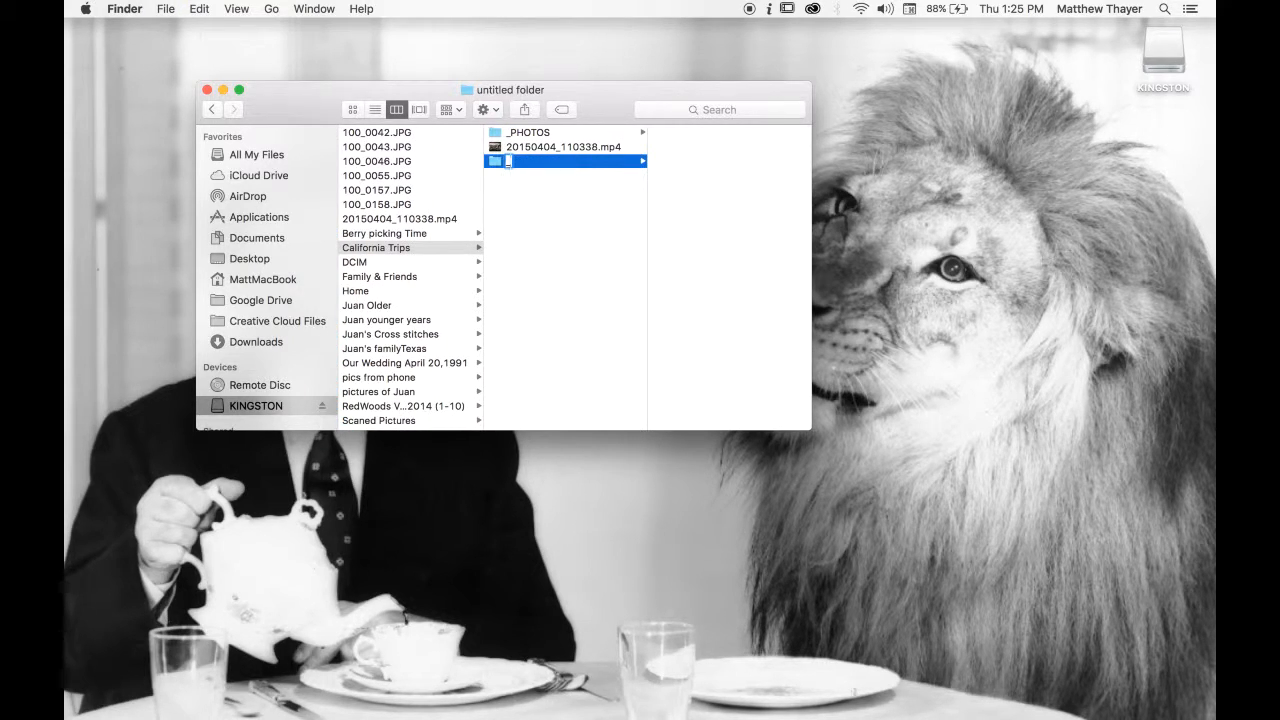
type("_VIDO")
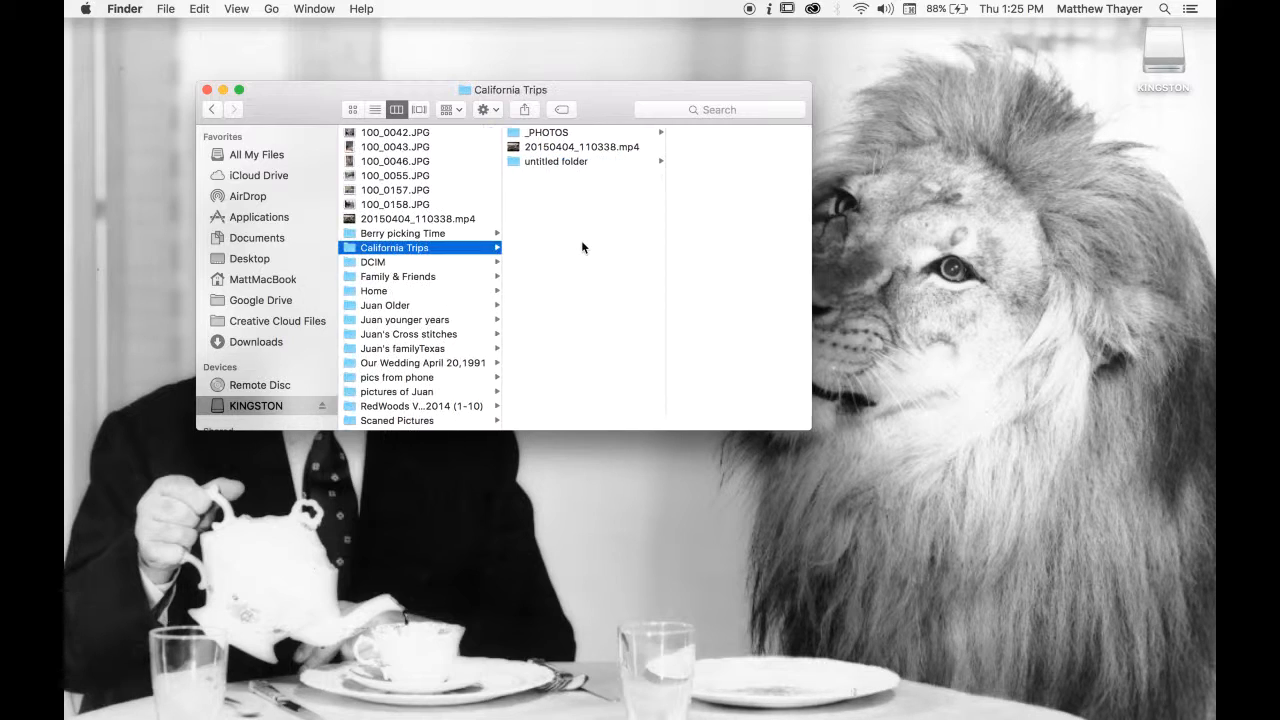
left_click(580, 161)
type("_VIDEO")
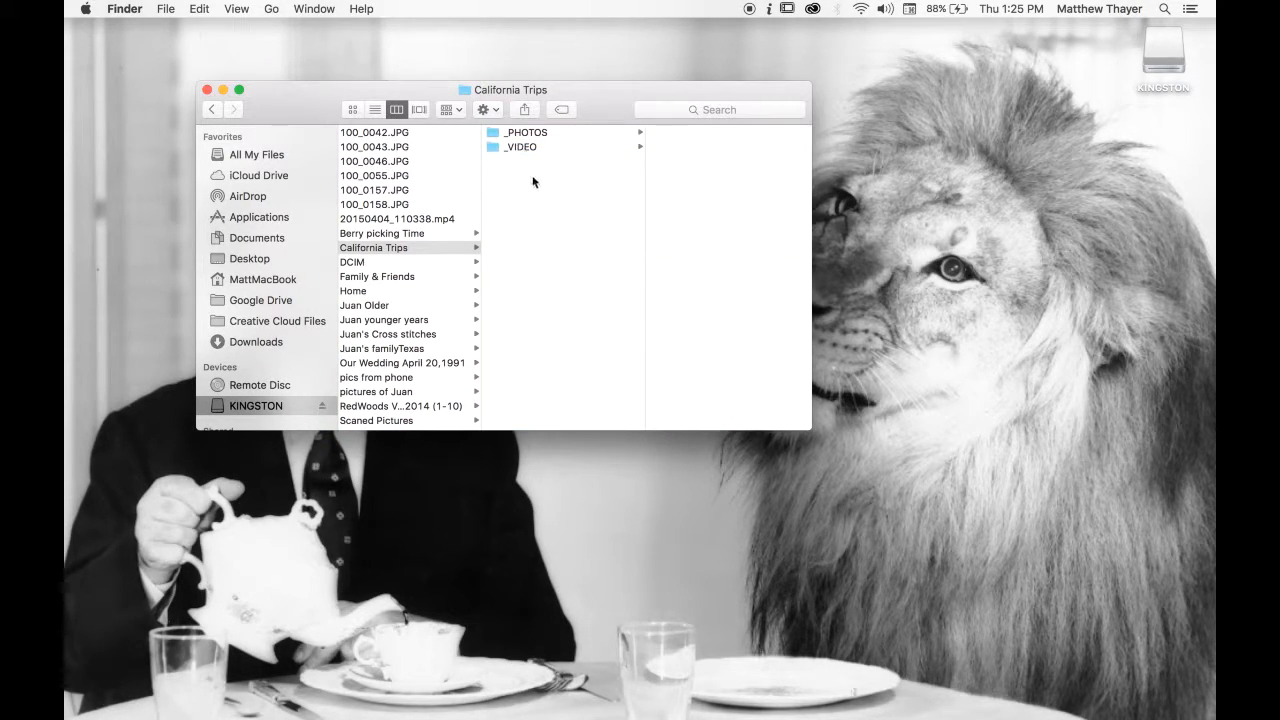
left_click(400, 247)
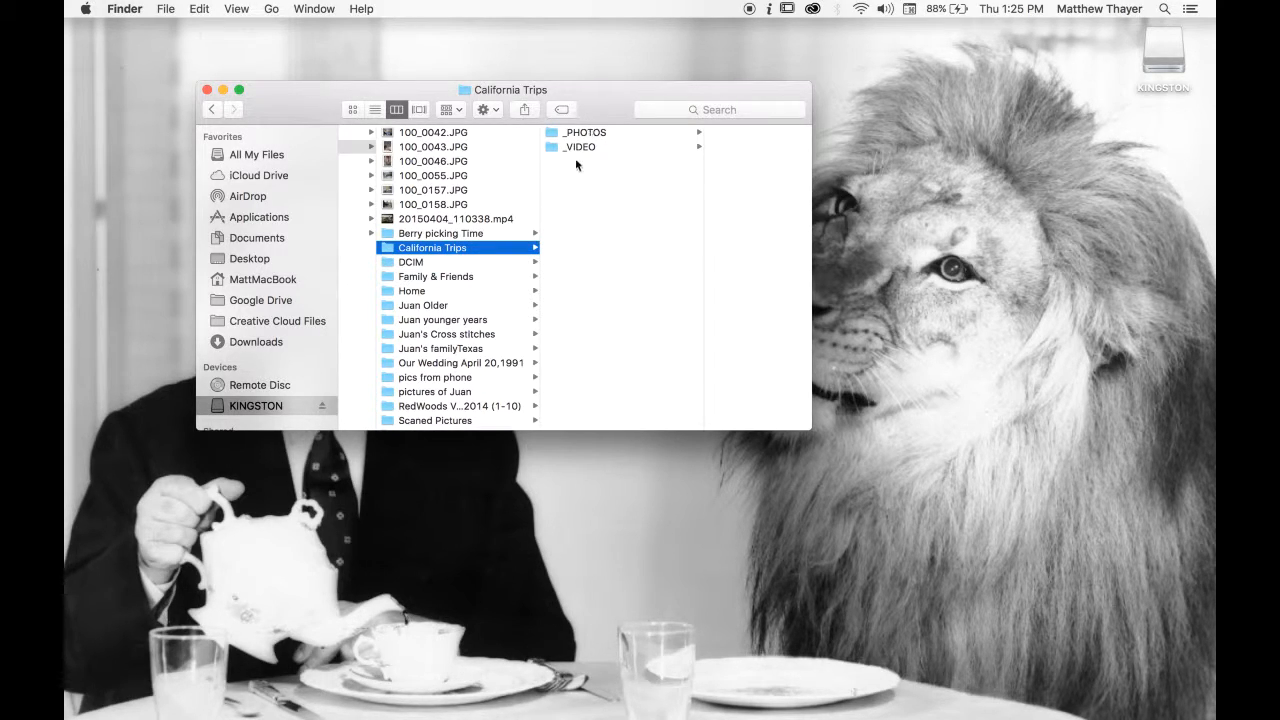
left_click(585, 132)
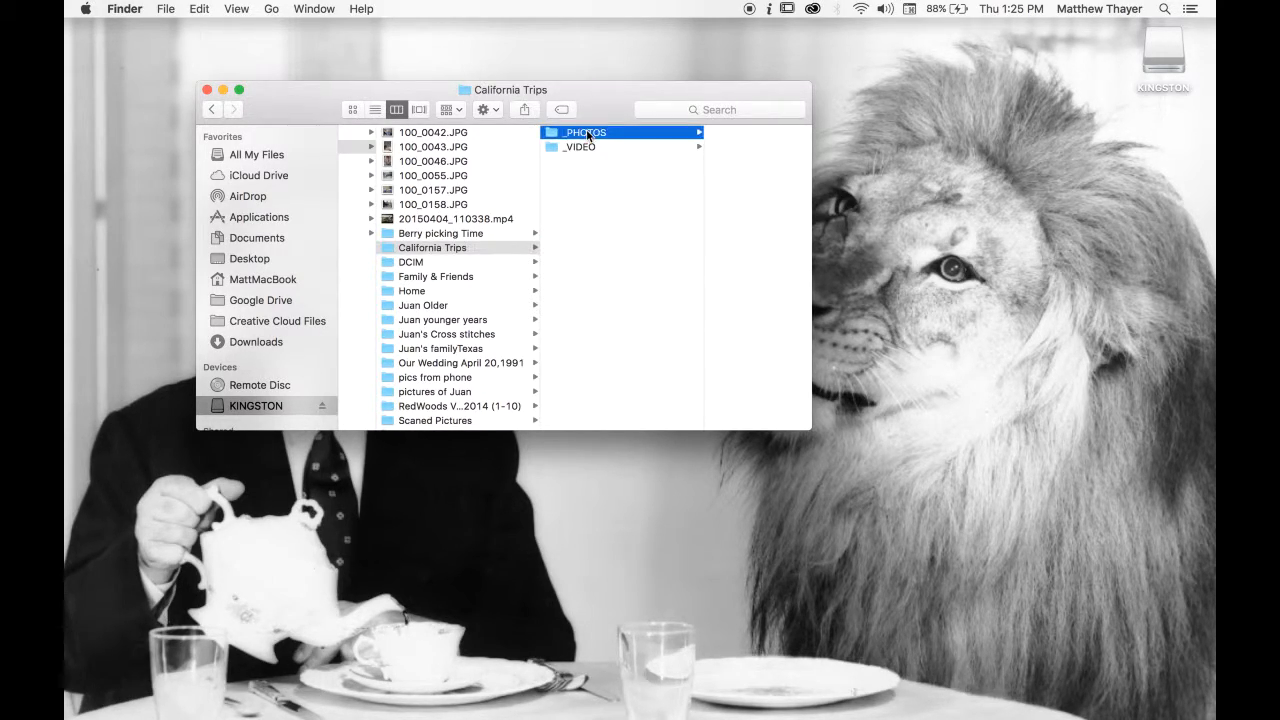
left_click(580, 146)
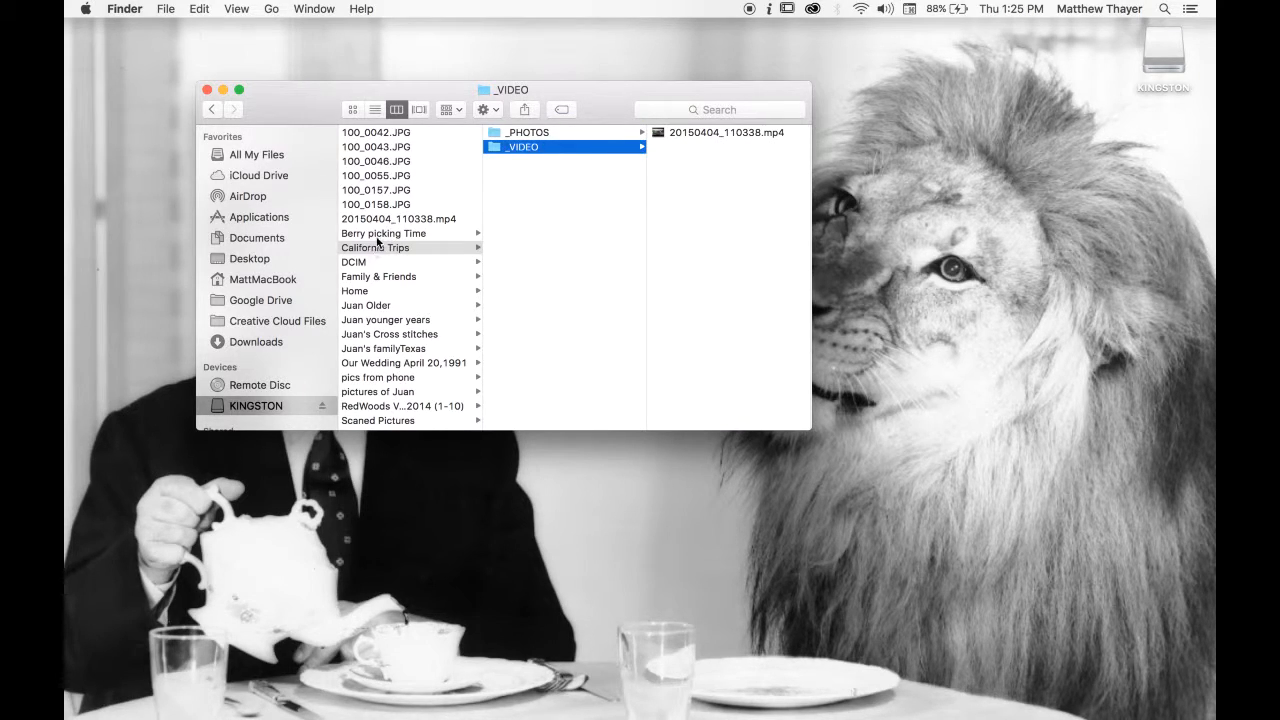
Browse Berry picking Time, DCIM and into the Family & Friends folder.
left_click(383, 233)
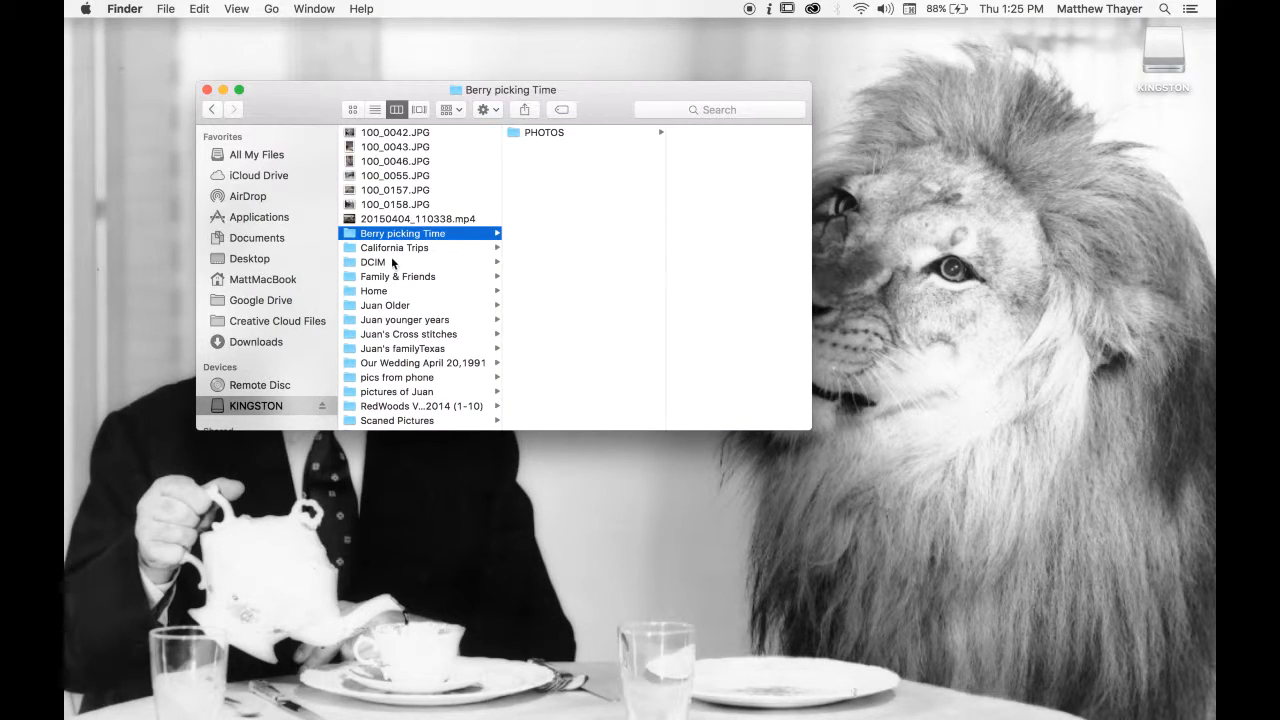
left_click(373, 262)
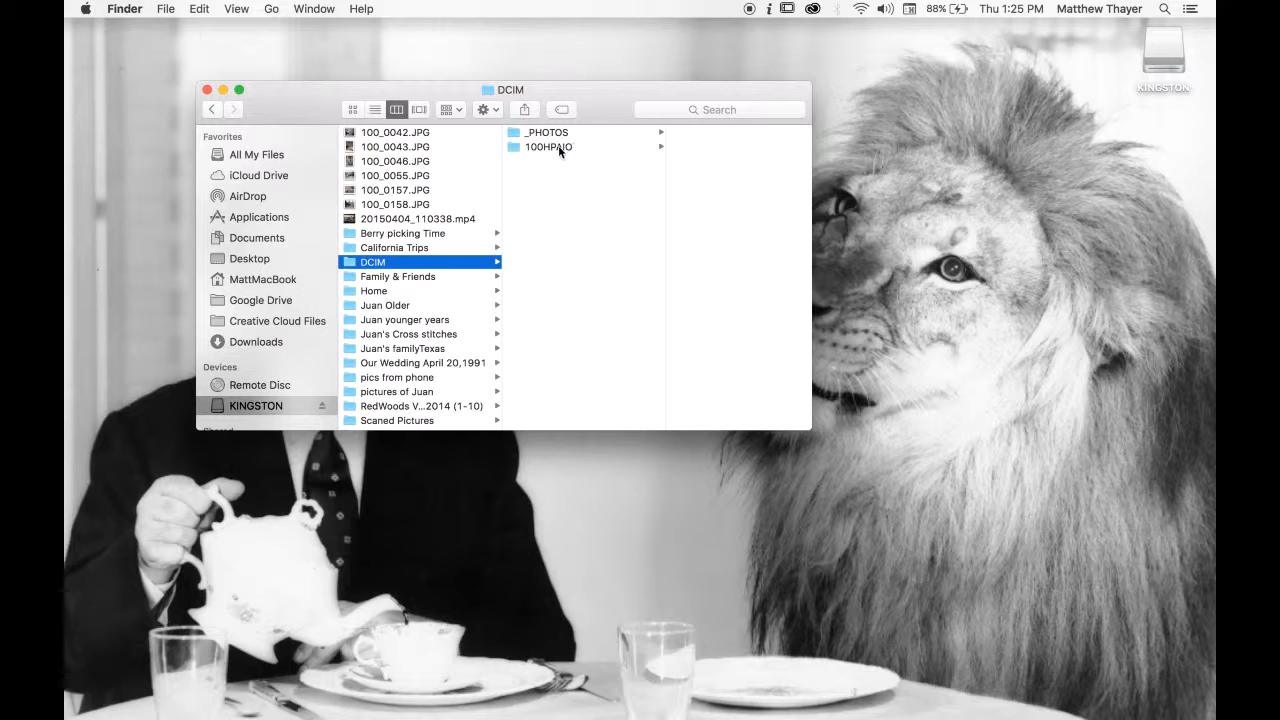
left_click(398, 276)
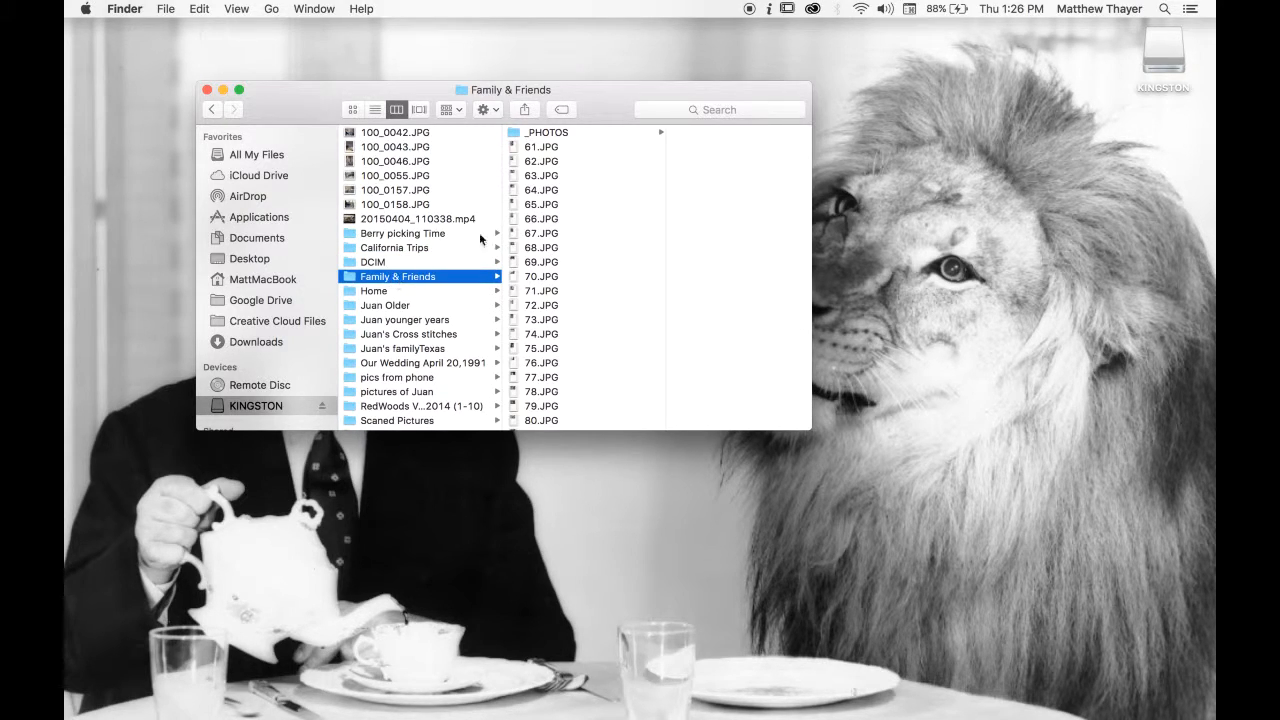
Move the loose photos of Family & Friends, Home, Juan younger years, Cross stitches and familyTexas into their _PHOTOS subfolders.
left_click(521, 147)
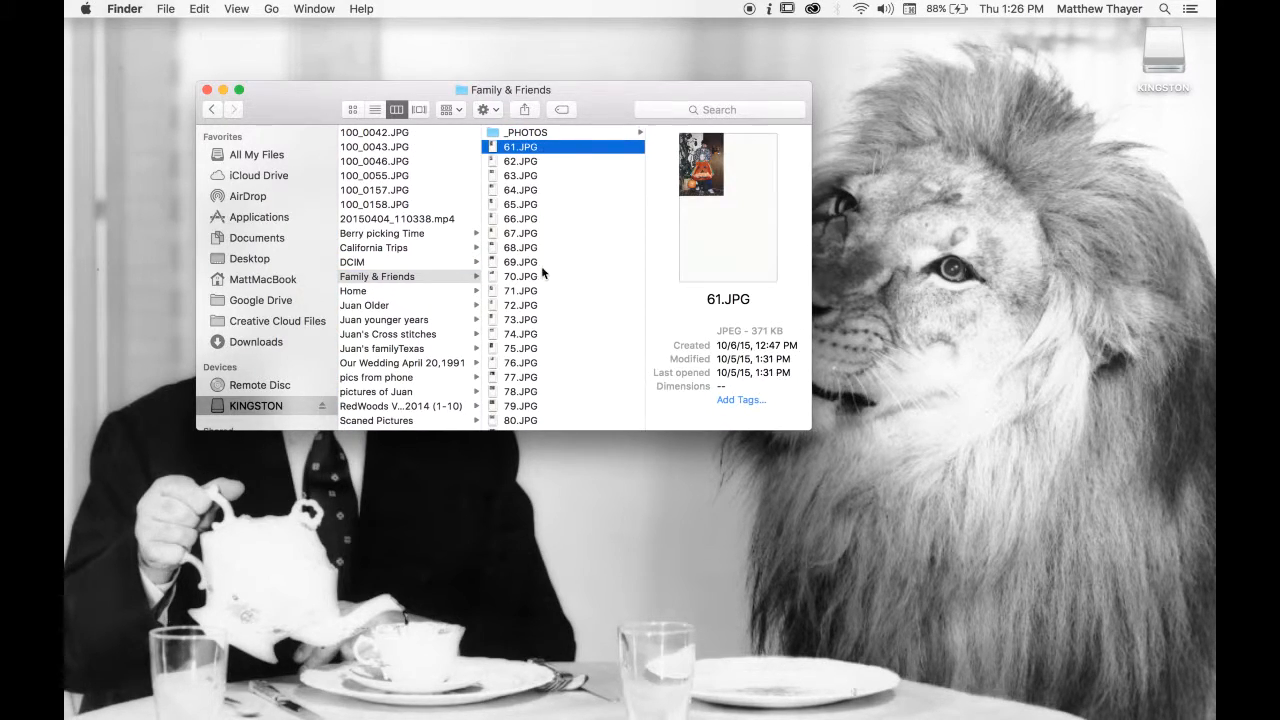
scroll("down", 3)
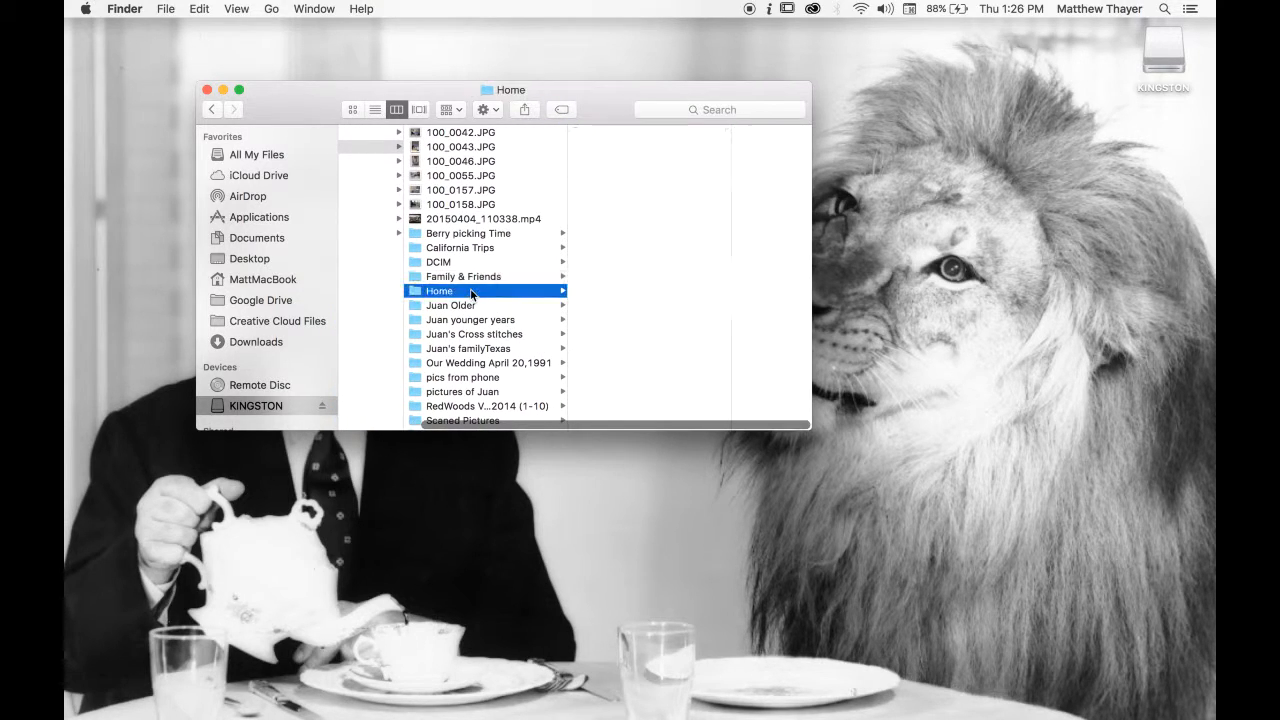
left_click(439, 291)
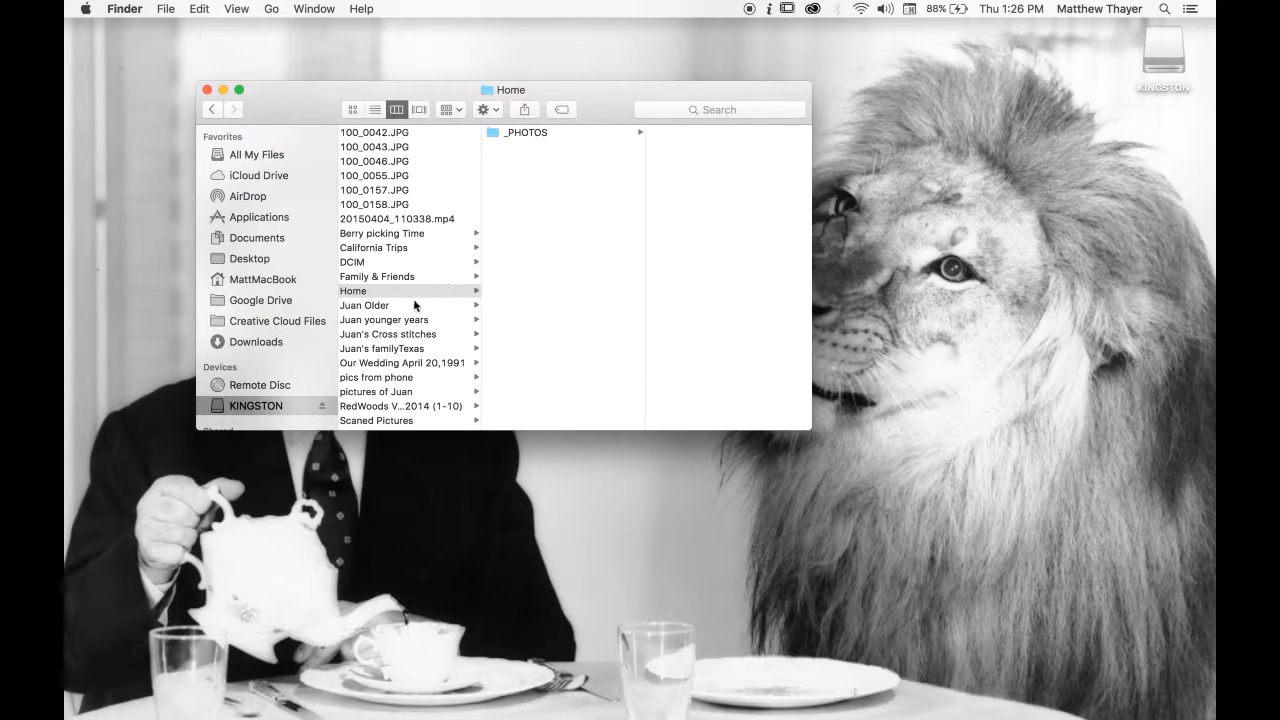
left_click(365, 305)
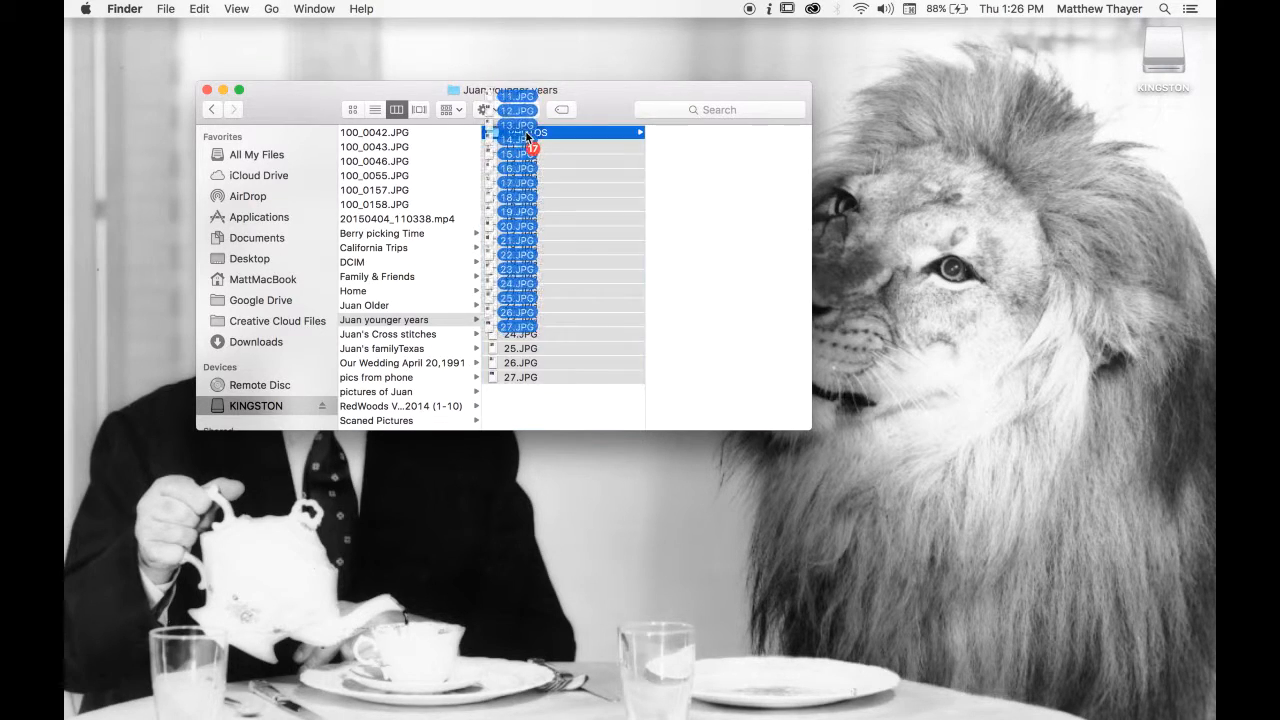
left_click(388, 333)
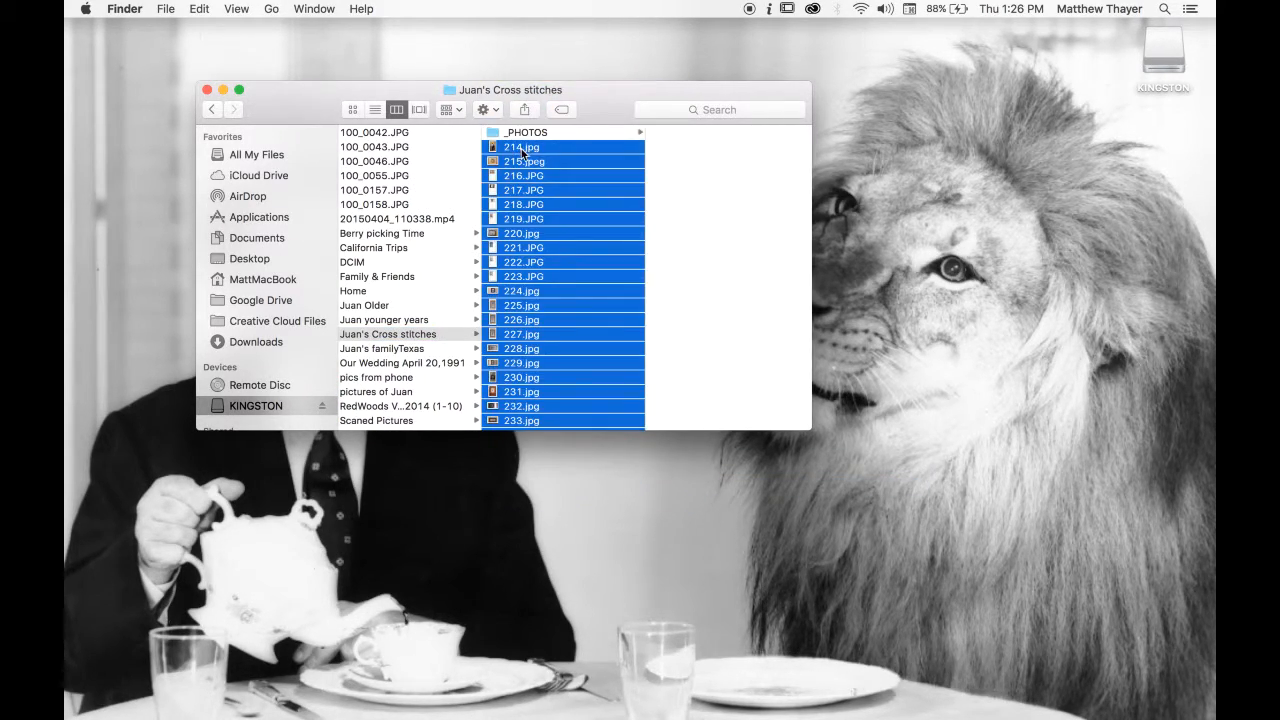
left_click(382, 348)
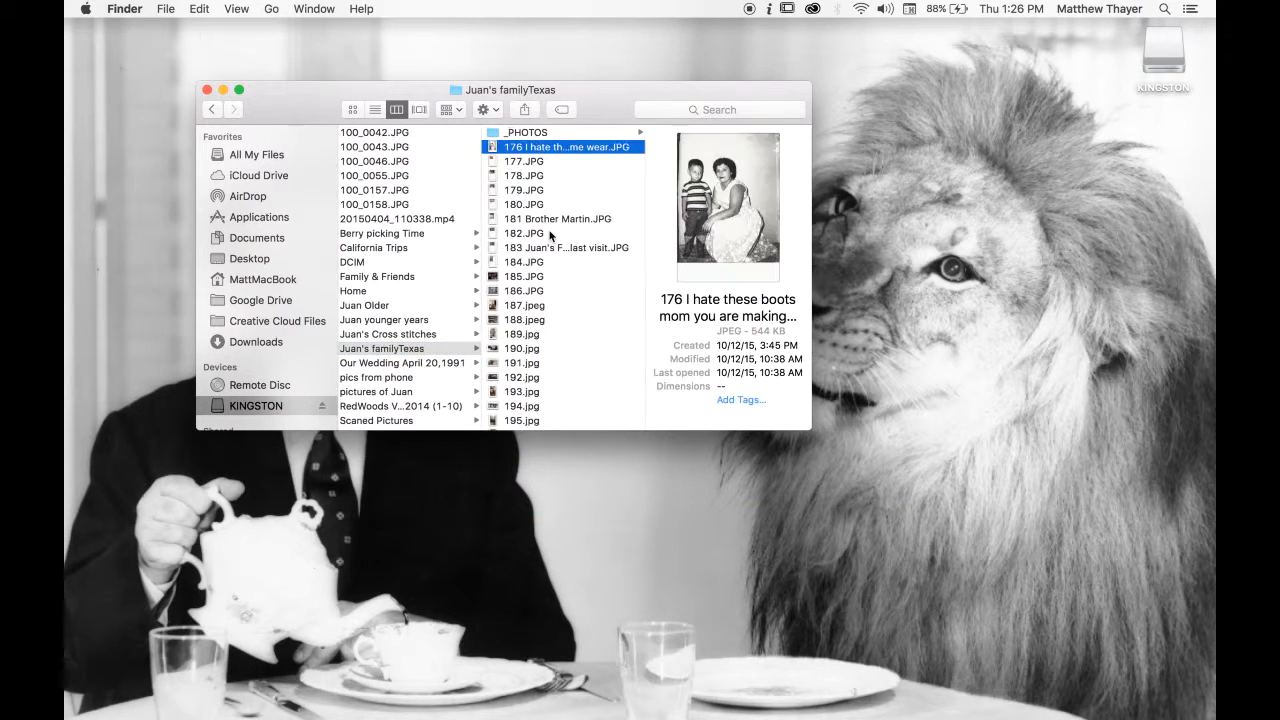
File the photos of Our Wedding, pics from phone and pictures of Juan into _PHOTOS, then reach Scaned Pictures.
scroll("down", 3)
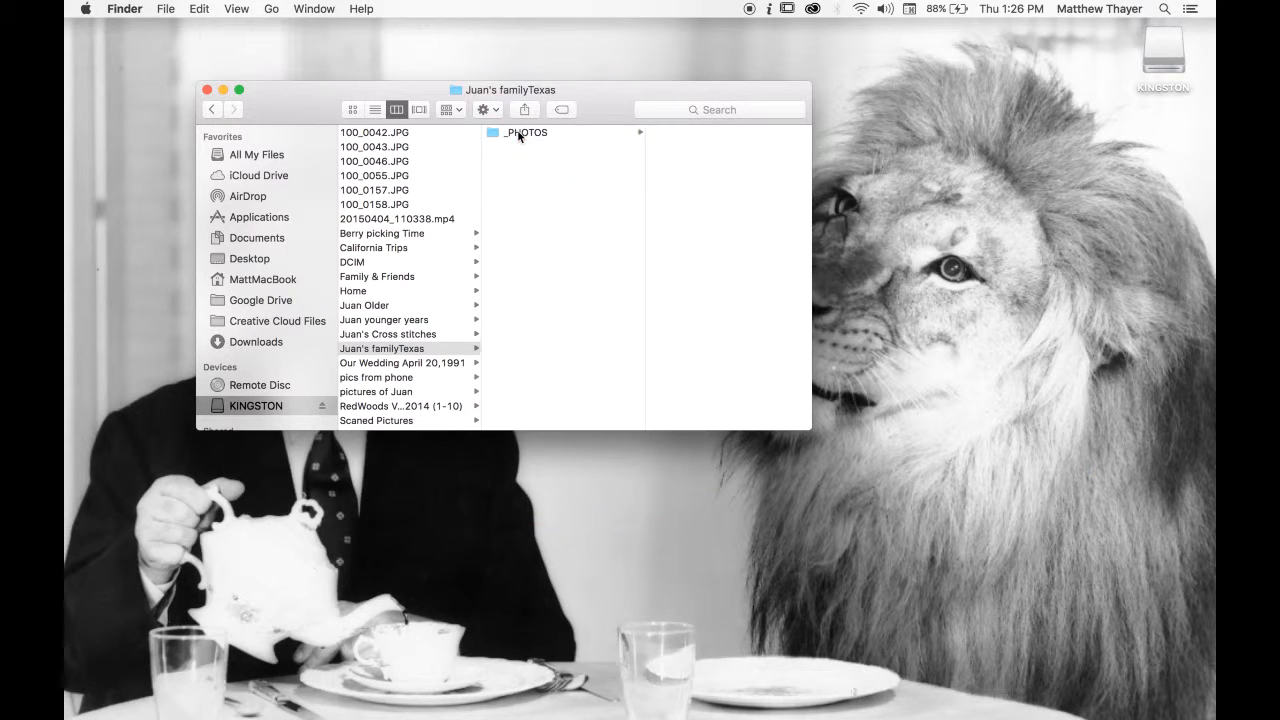
left_click(402, 362)
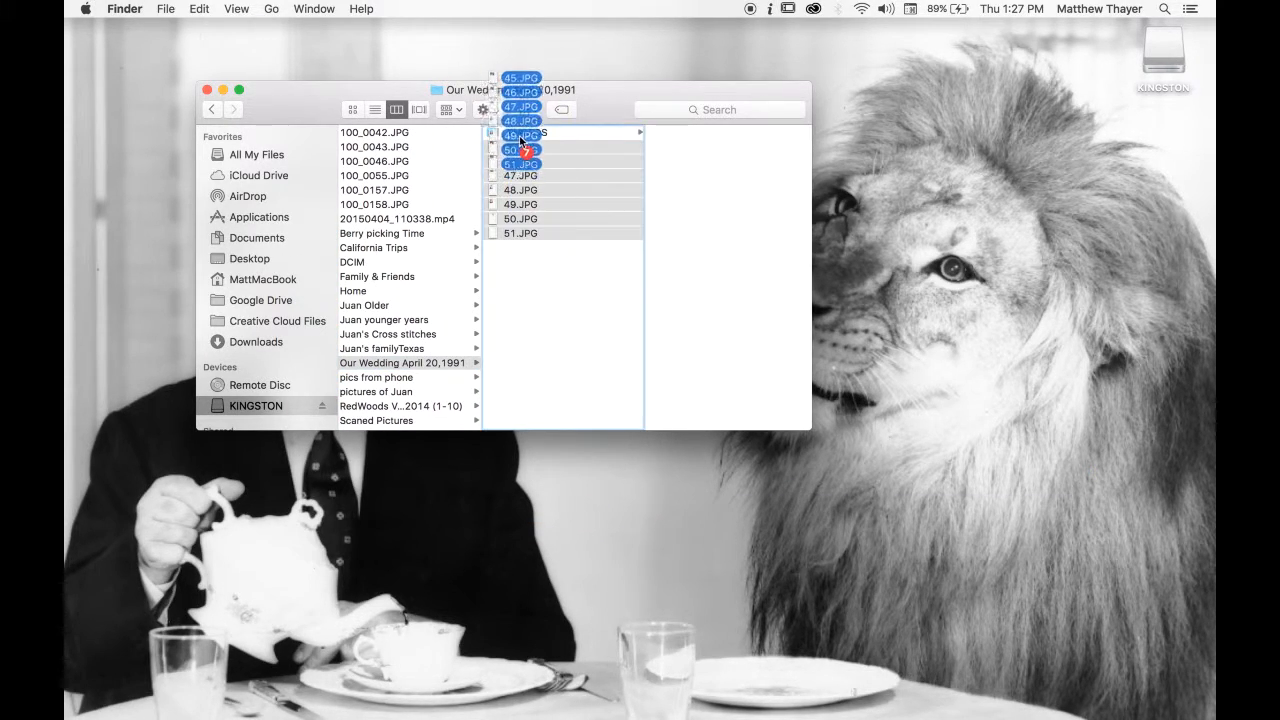
left_click(405, 377)
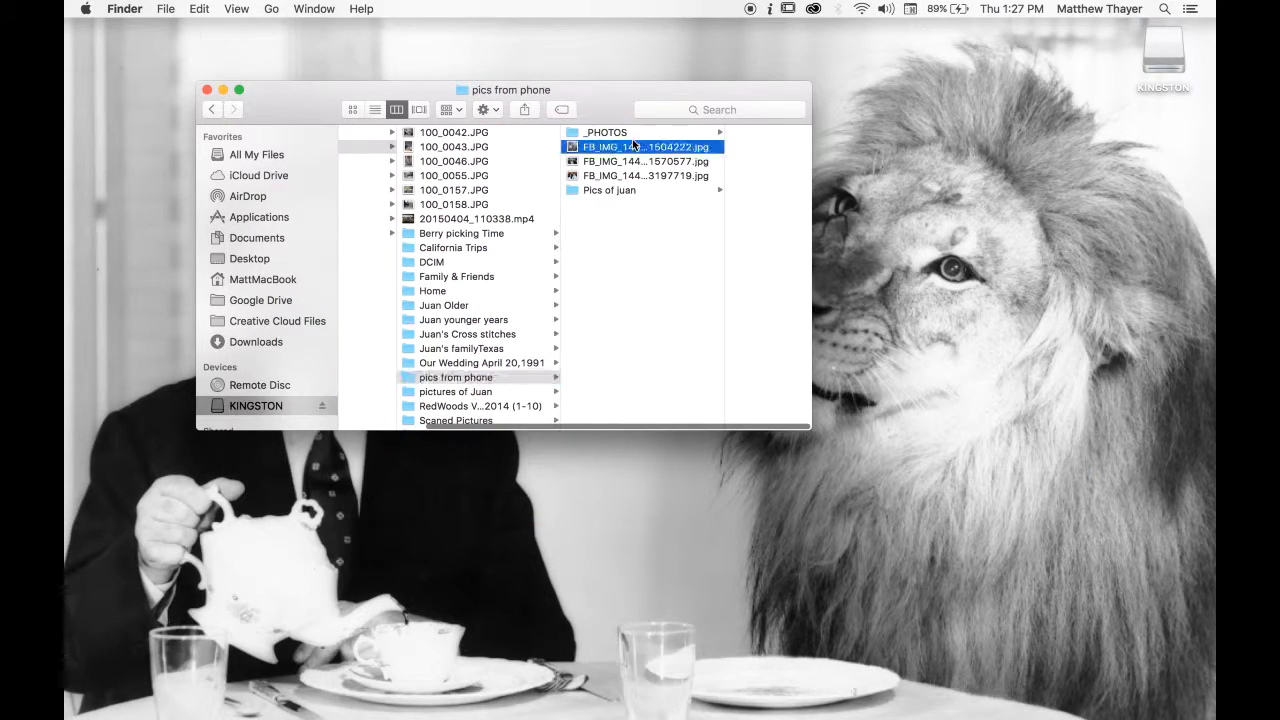
left_click(610, 190)
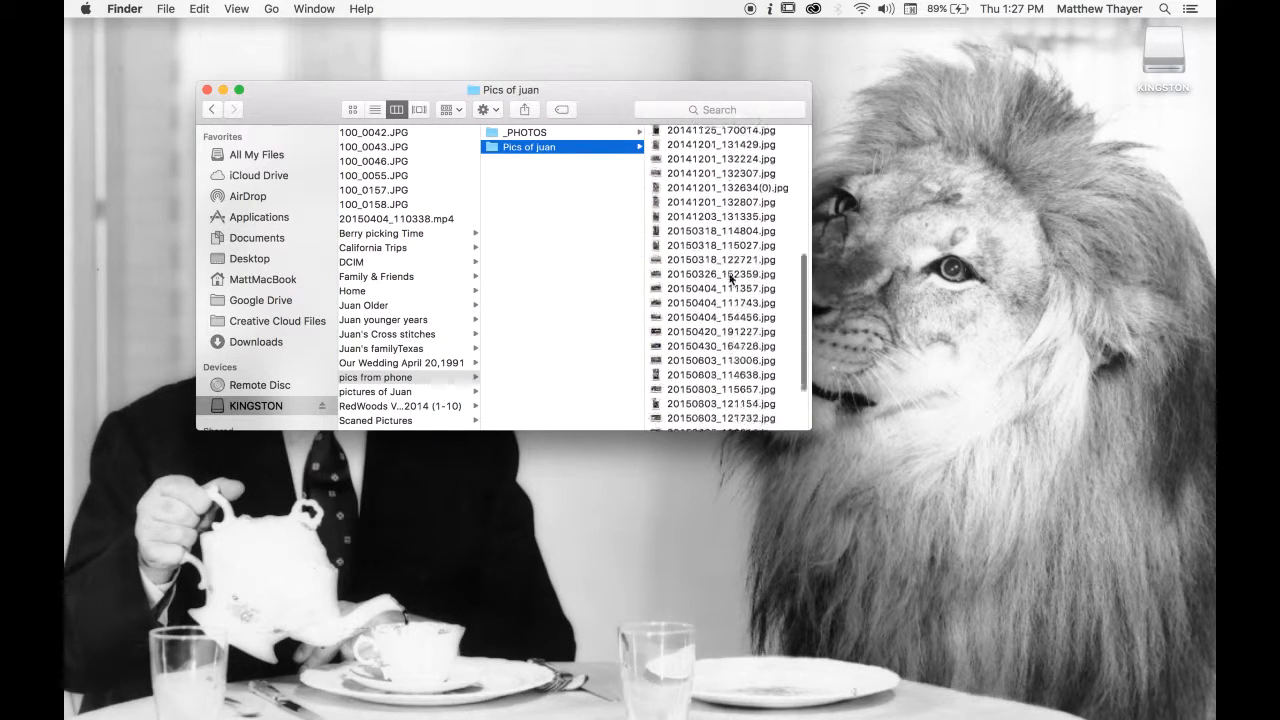
left_click(375, 377)
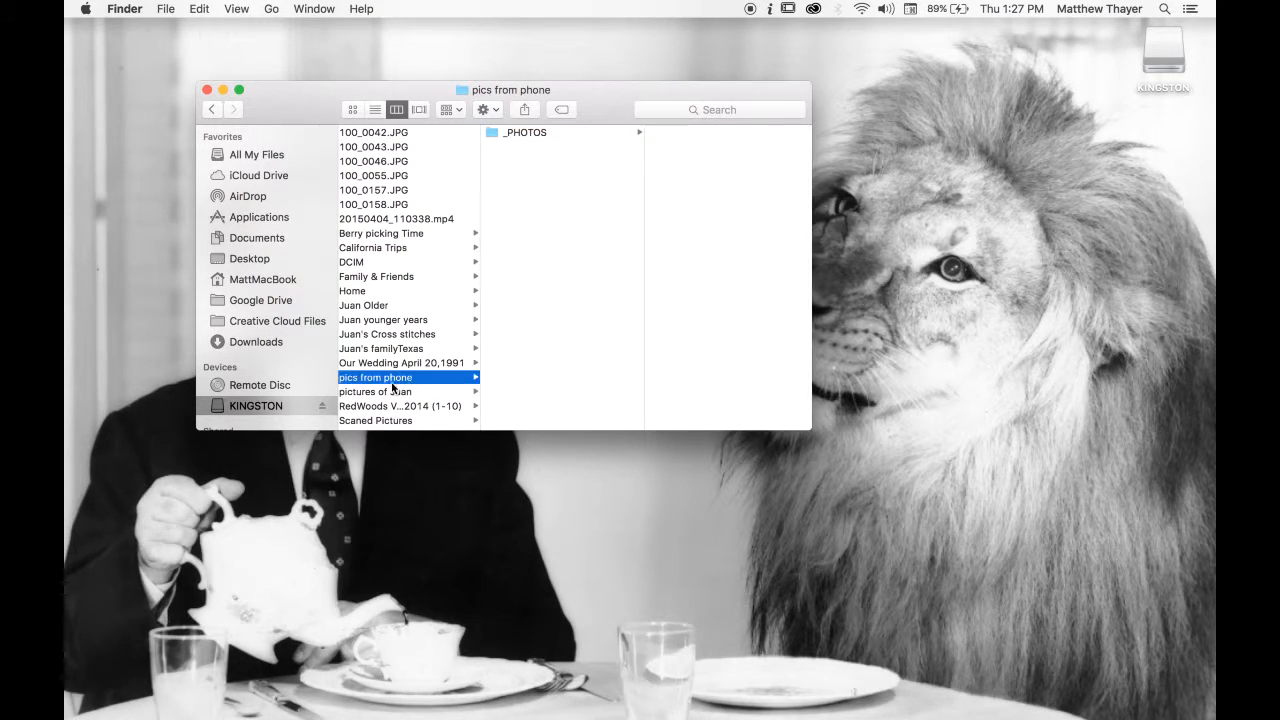
left_click(376, 391)
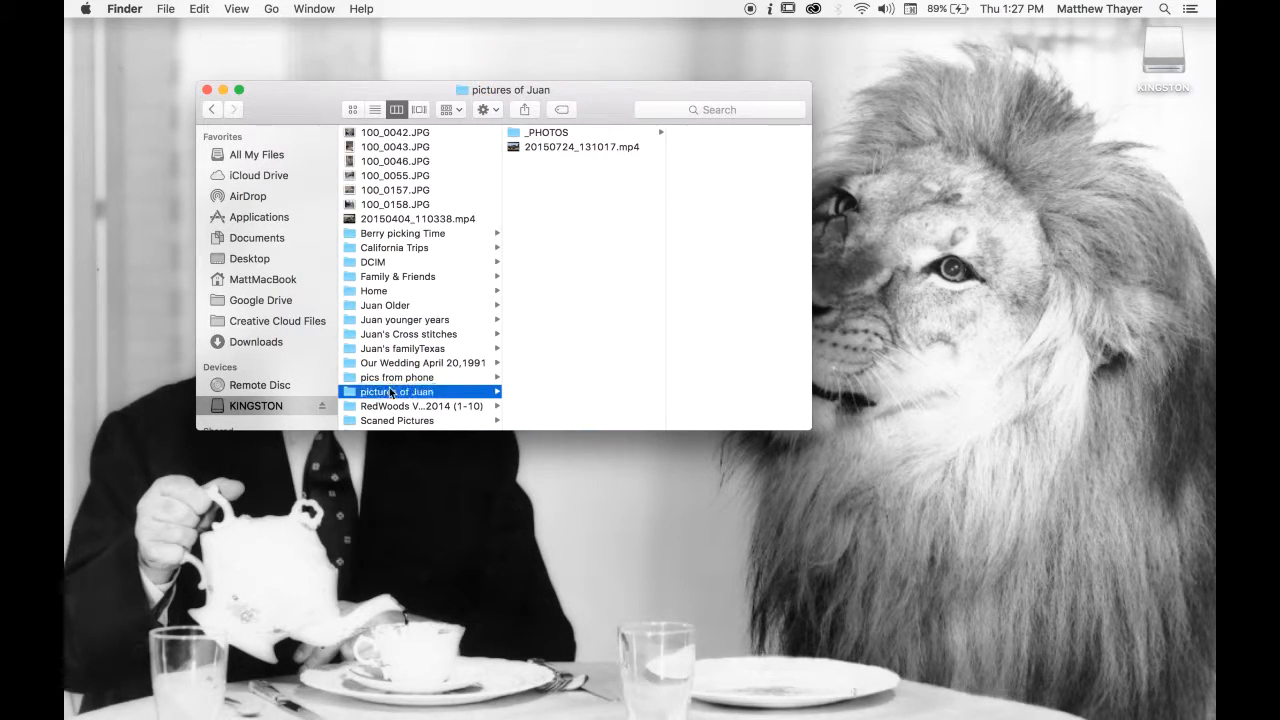
left_click(583, 147)
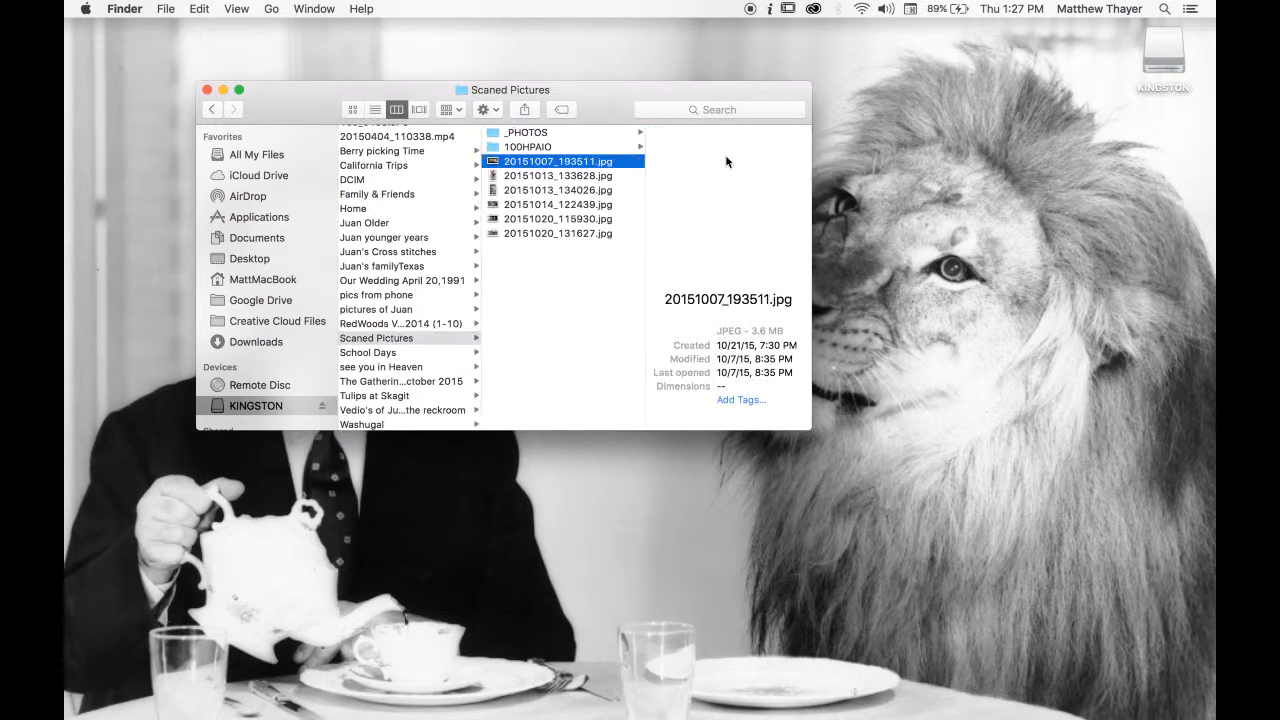
Move the 100HPAIO scans and the School Days, see you in Heaven and Tulips at Skagit photos into _PHOTOS subfolders.
left_click(527, 147)
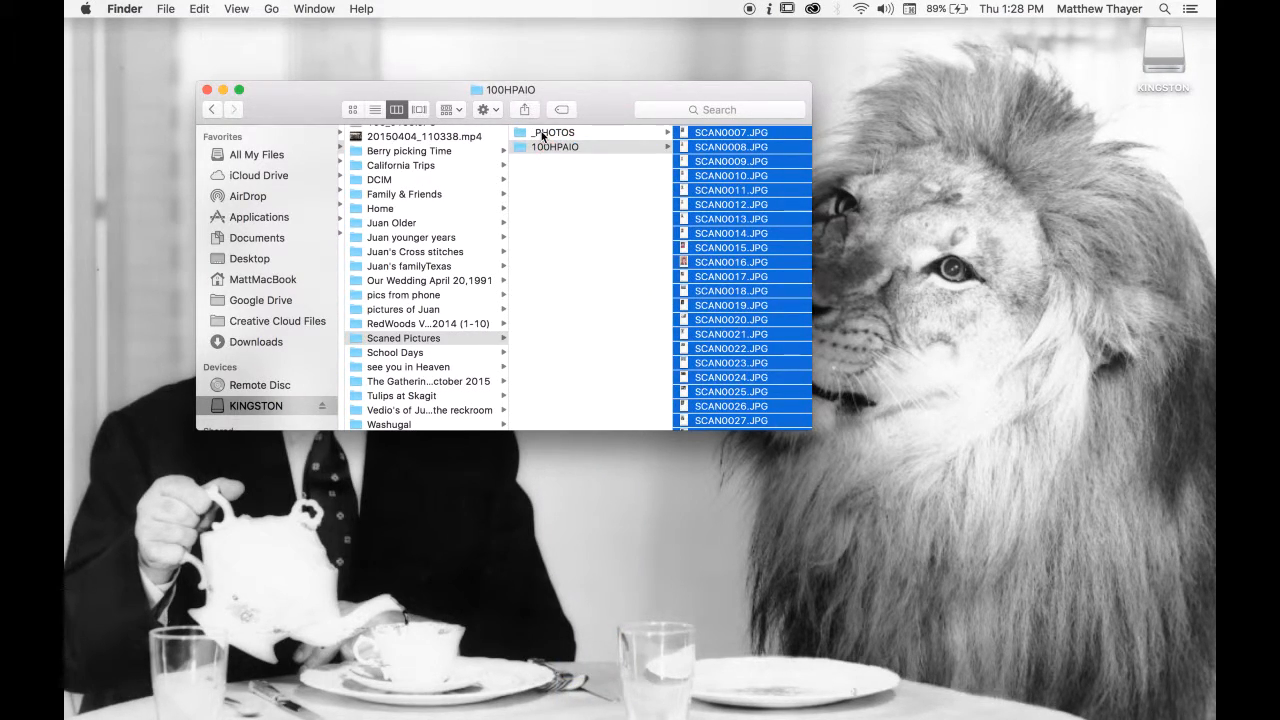
left_click(553, 132)
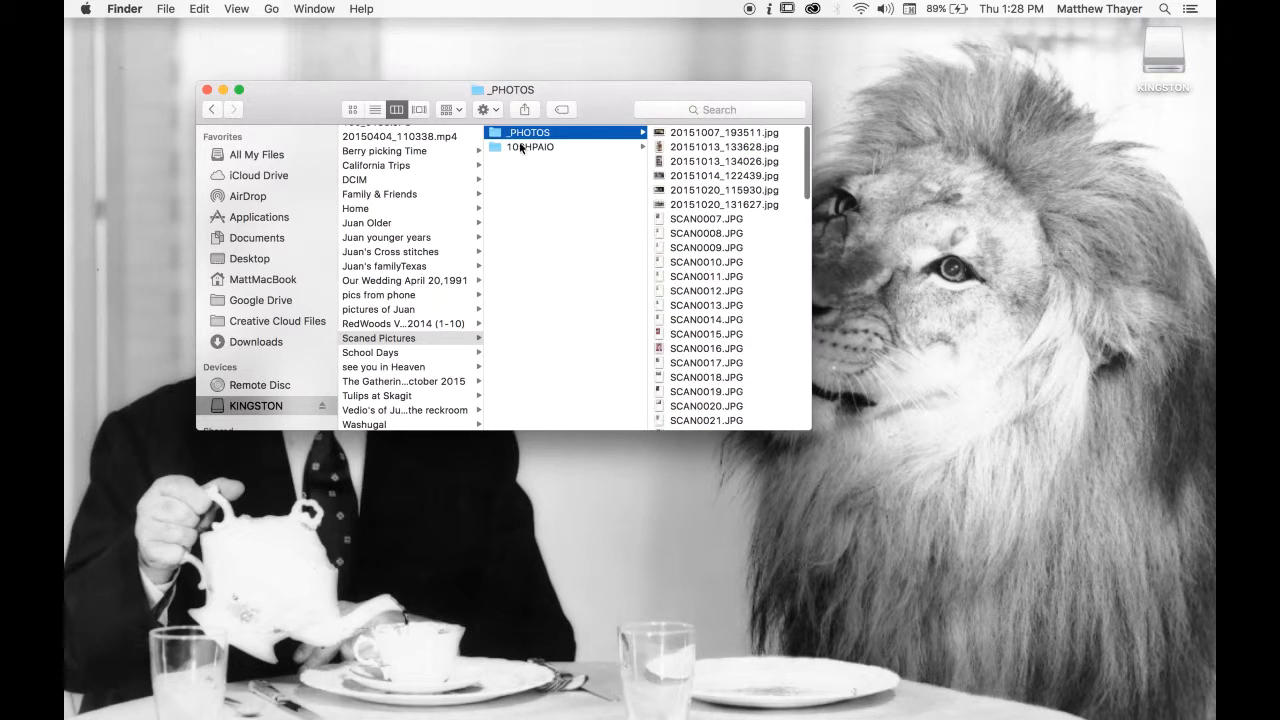
left_click(370, 352)
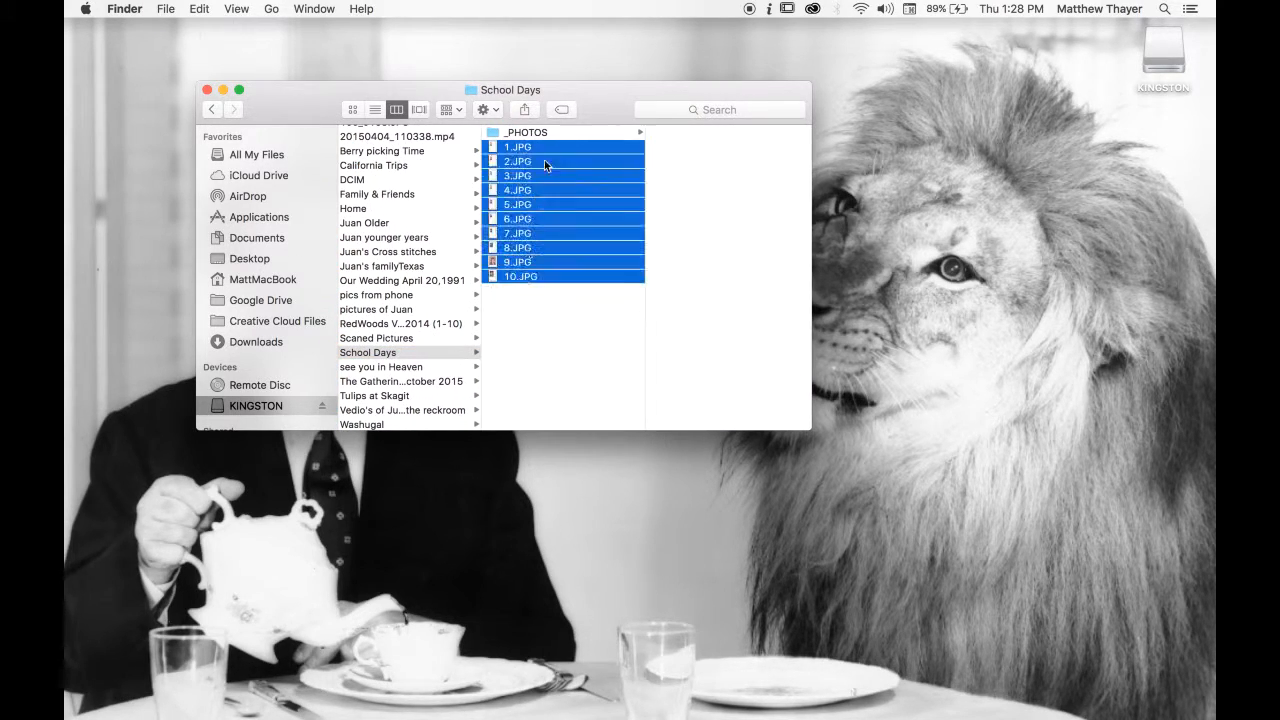
left_click(380, 366)
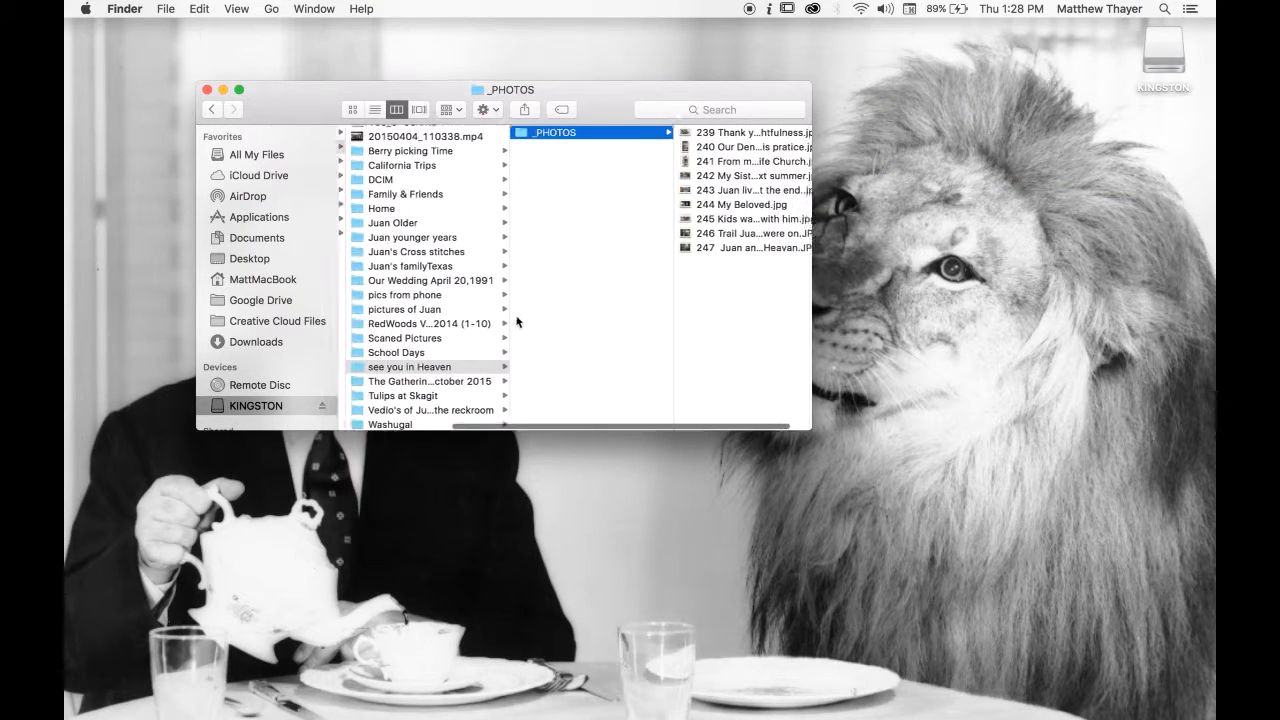
left_click(400, 381)
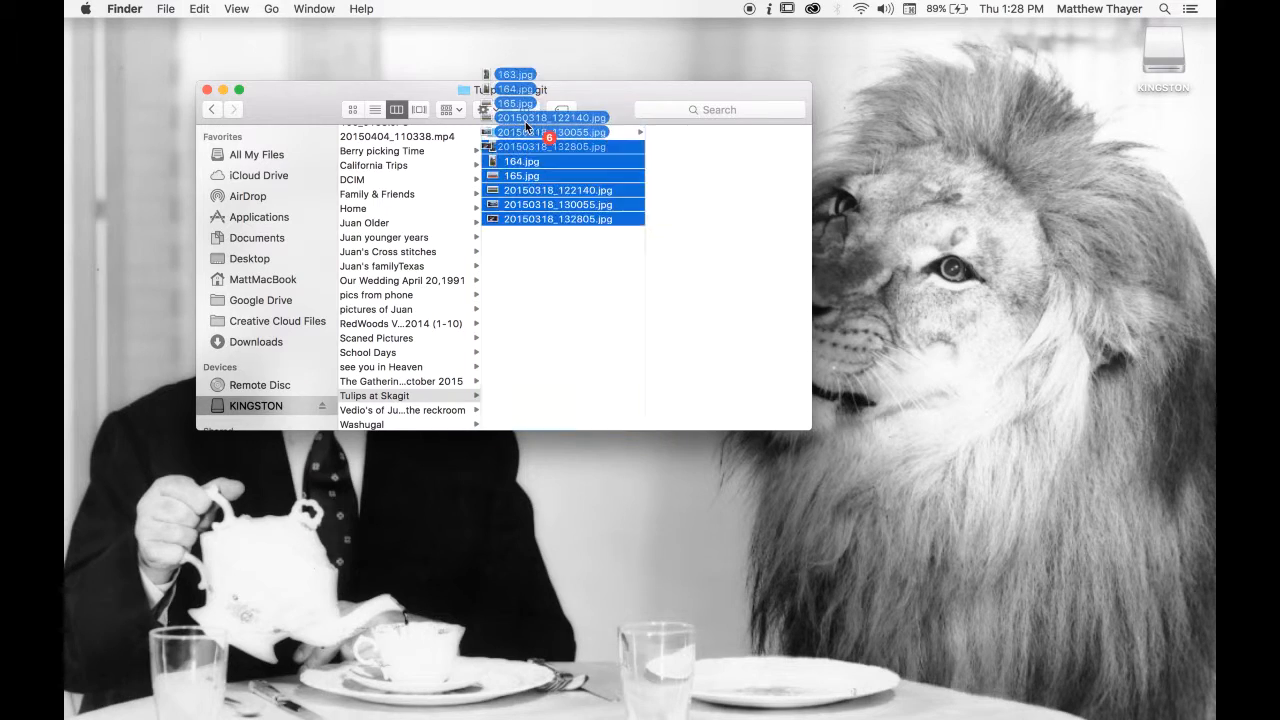
File the reckroom clips into a _VIDEO subfolder and Washugal's photos into _PHOTOS, then return to 01_MEDIA.
left_click(402, 395)
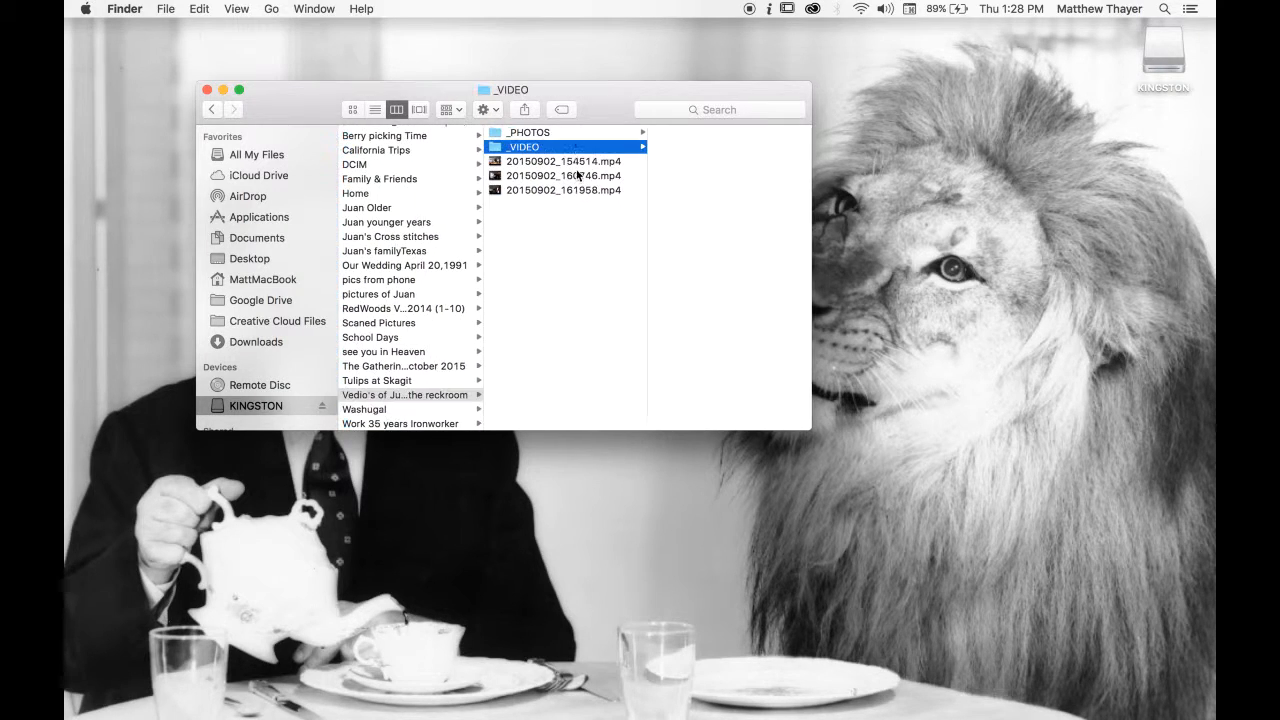
left_click(405, 409)
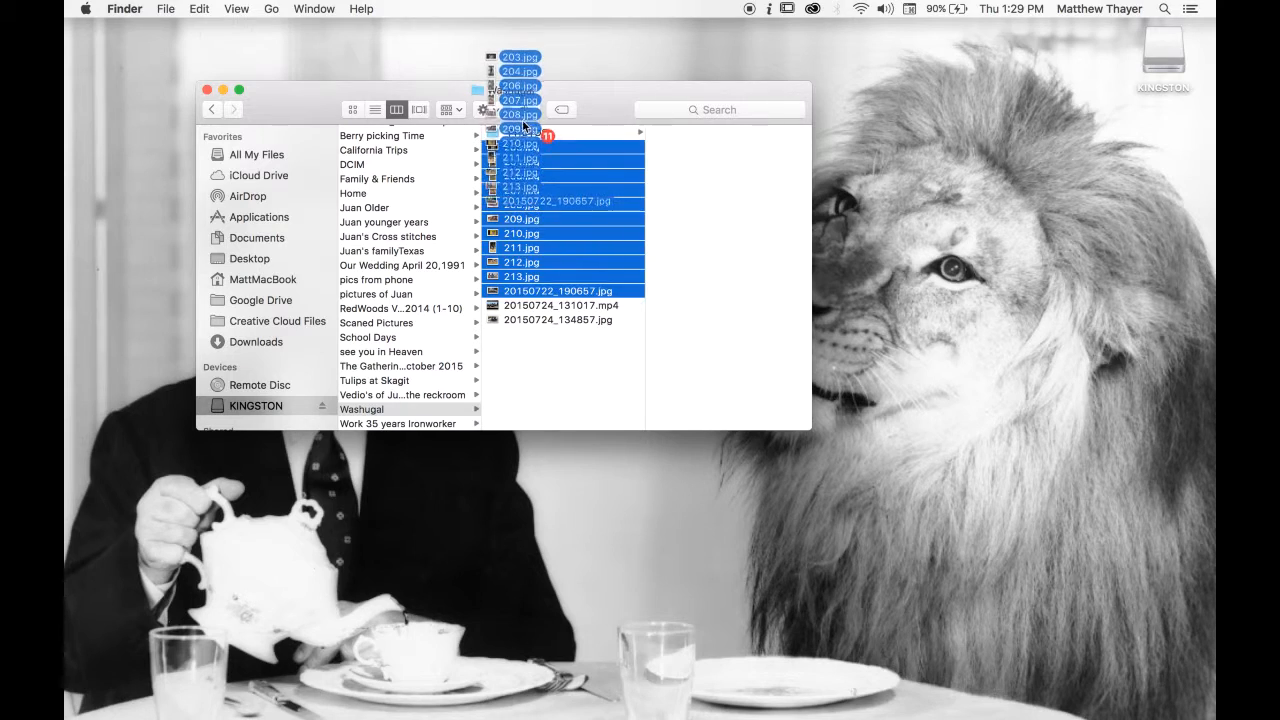
left_click(385, 408)
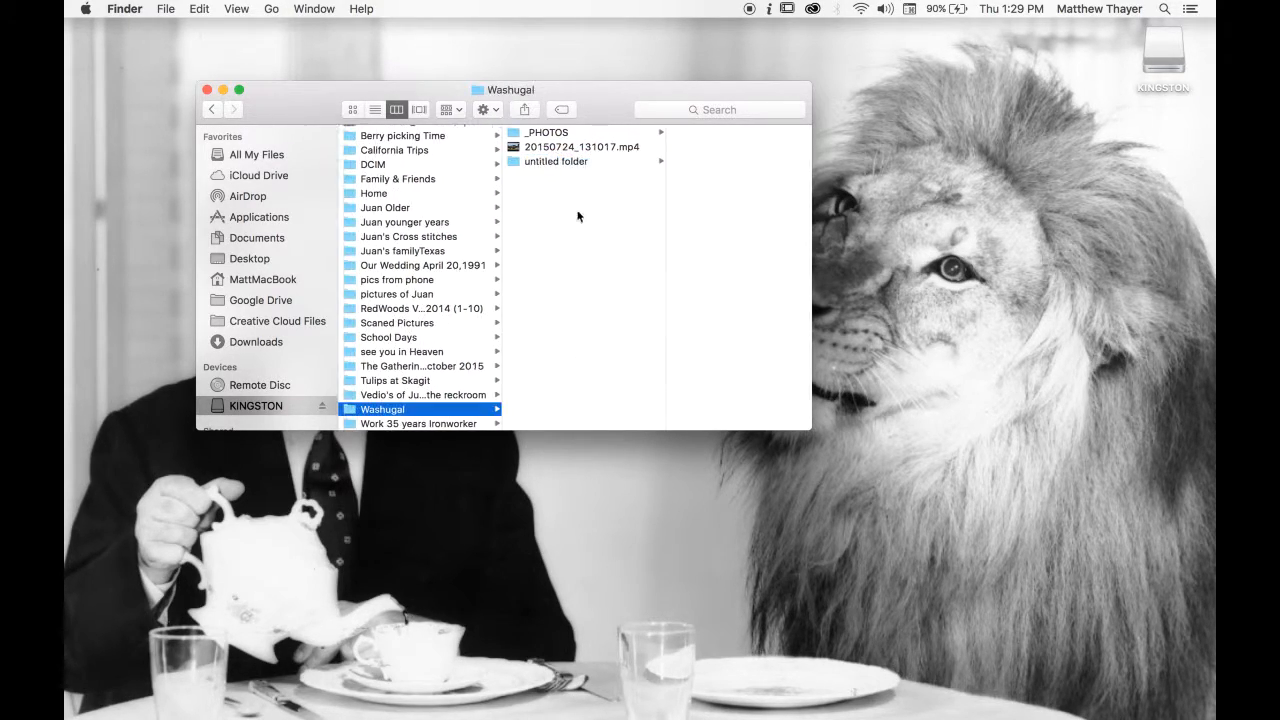
left_click(418, 423)
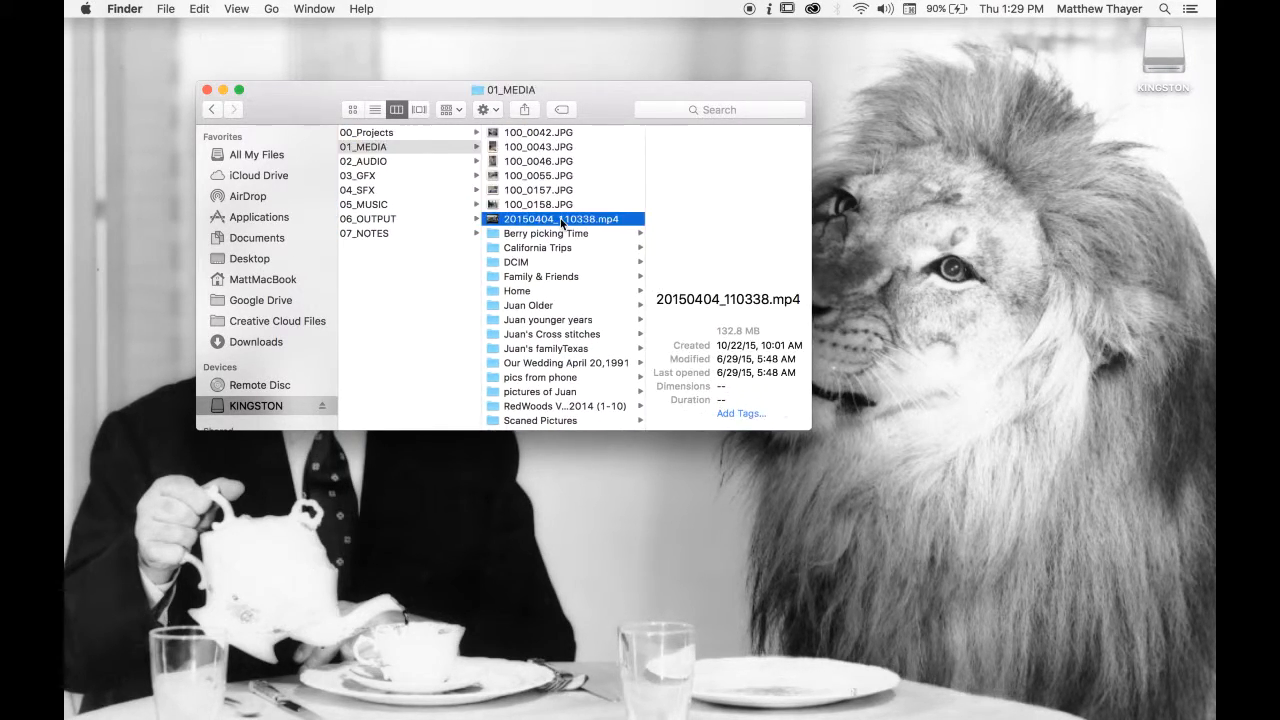
Review the loose JPGs in 01_MEDIA and create a new untitled folder beside them.
left_click(540, 204)
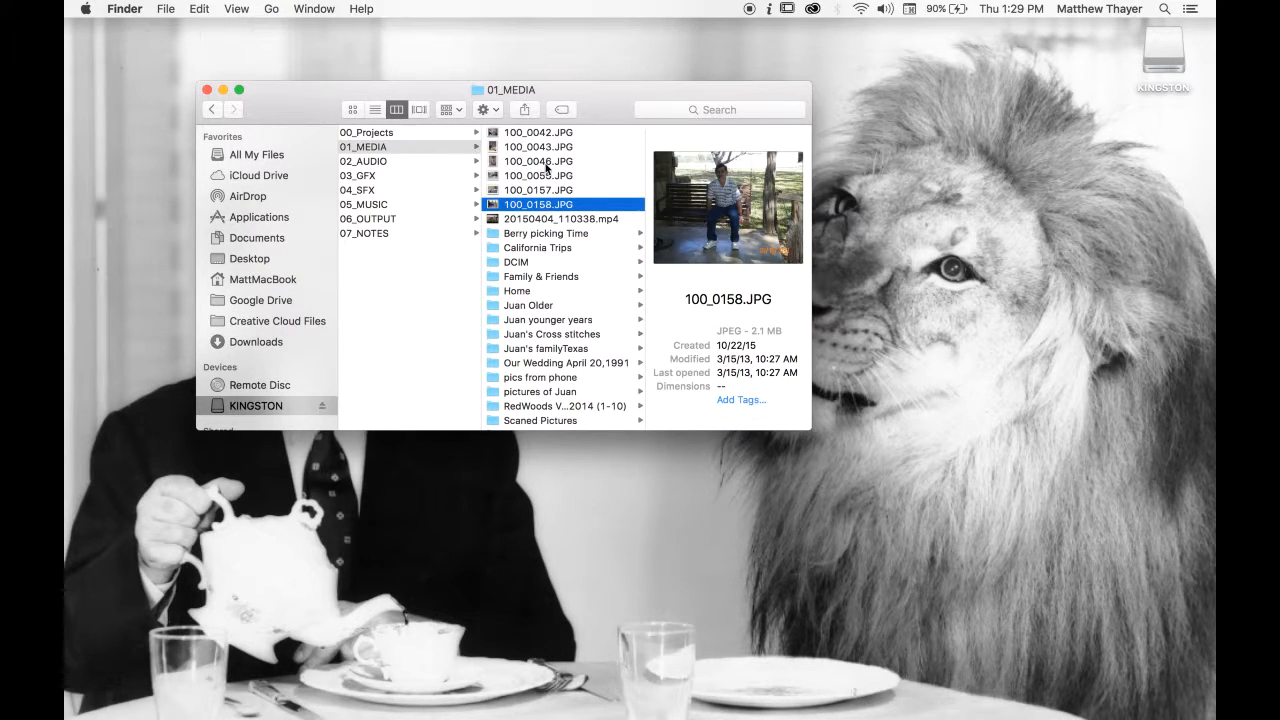
left_click(539, 146)
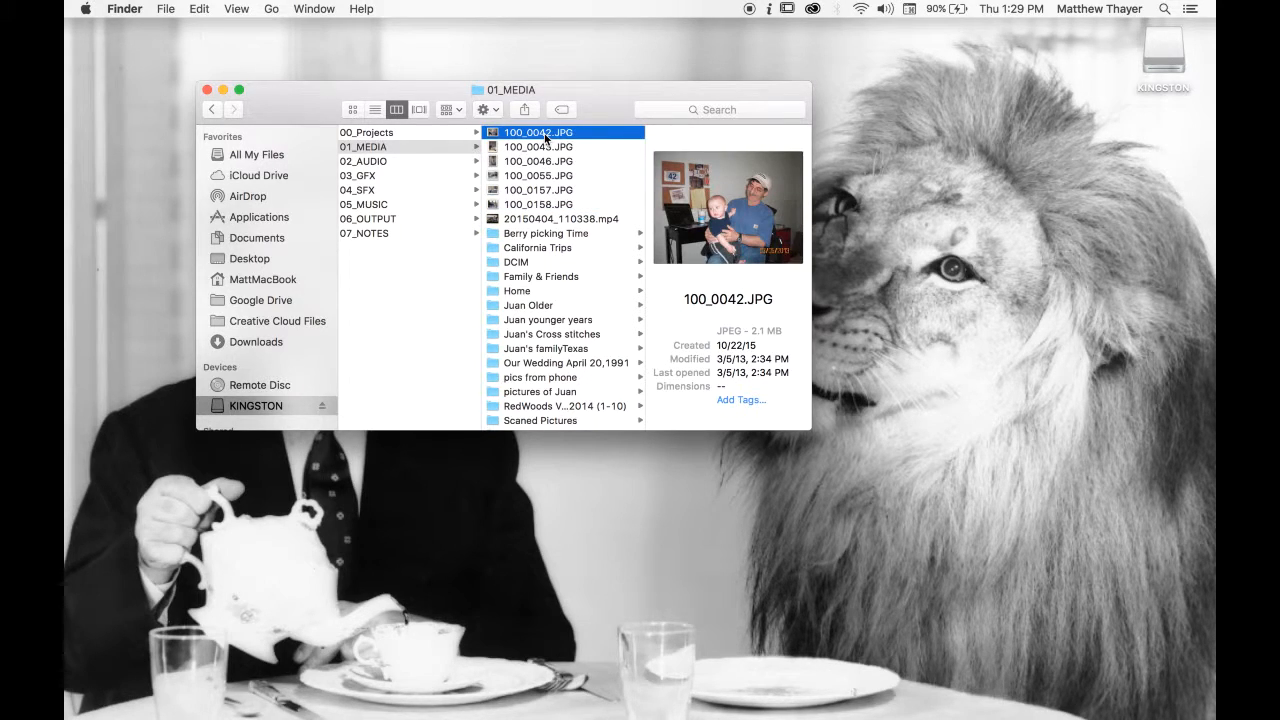
left_click(383, 146)
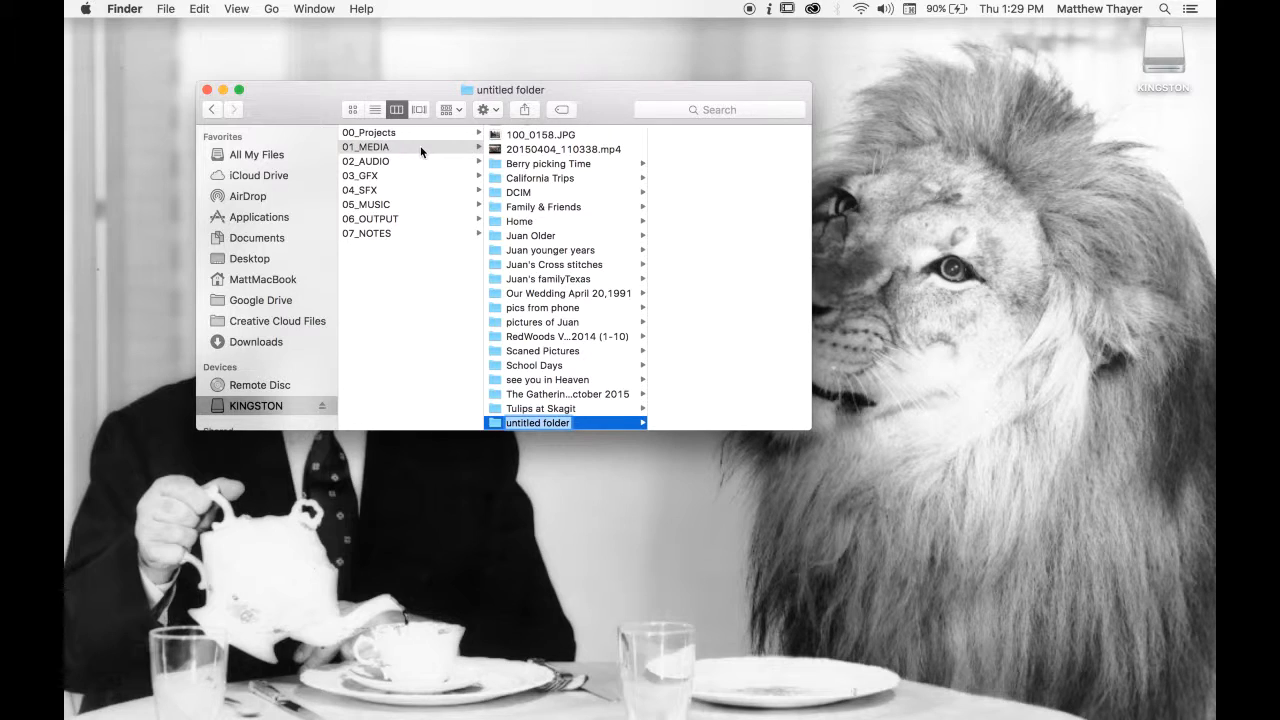
Name the new 01_MEDIA folder Misc and go inside it.
type("M")
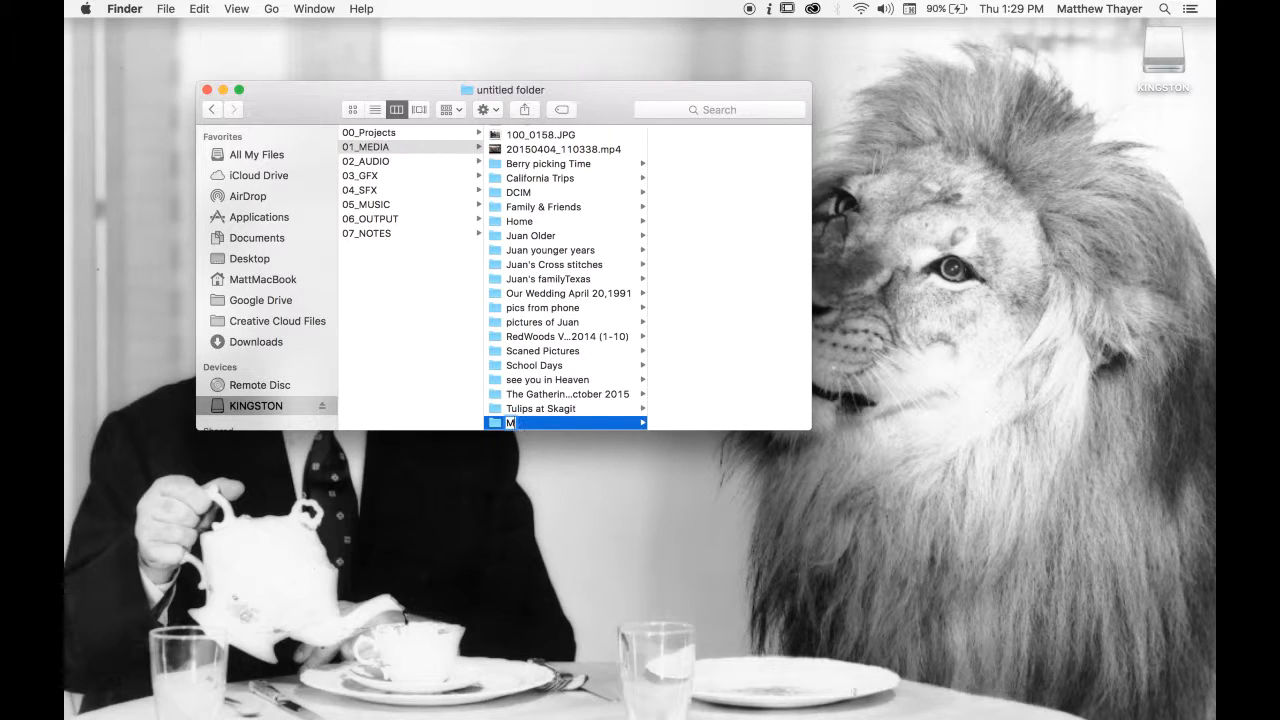
type("is")
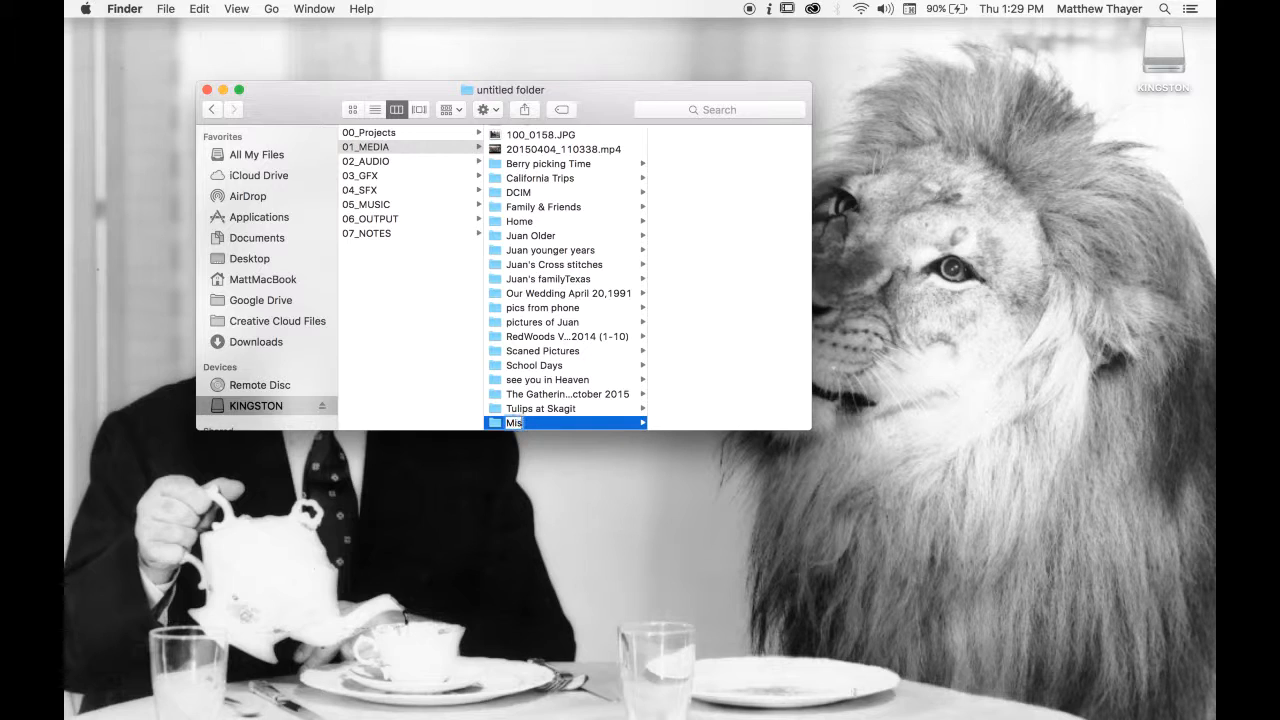
left_click(531, 235)
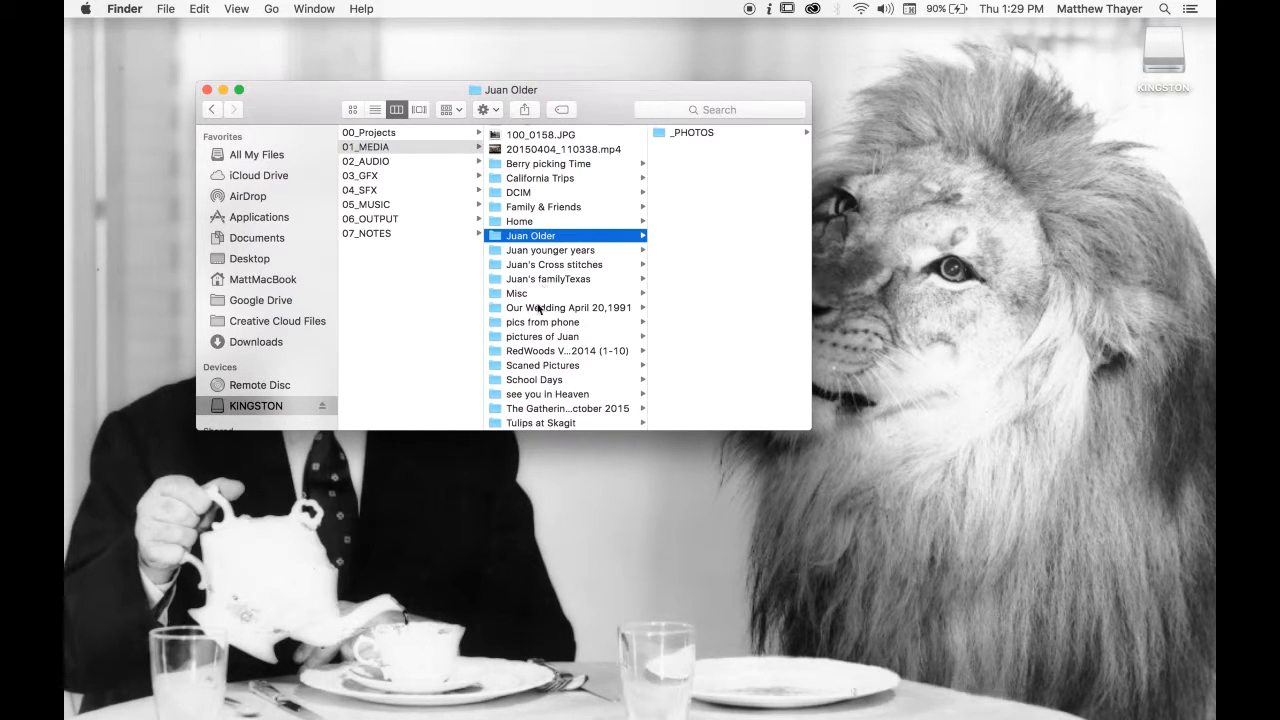
left_click(517, 293)
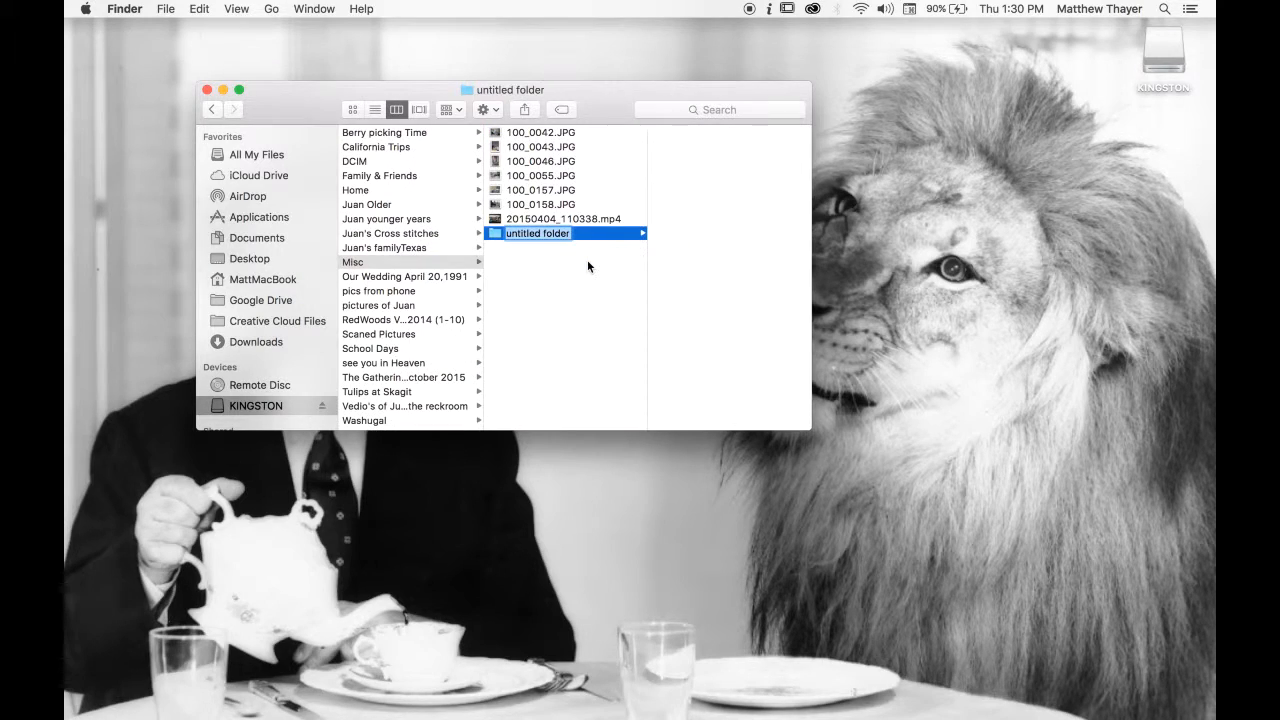
Name Misc's new subfolder so Misc holds _PHOTOS and _VIDEO, then reselect Misc.
type("JP")
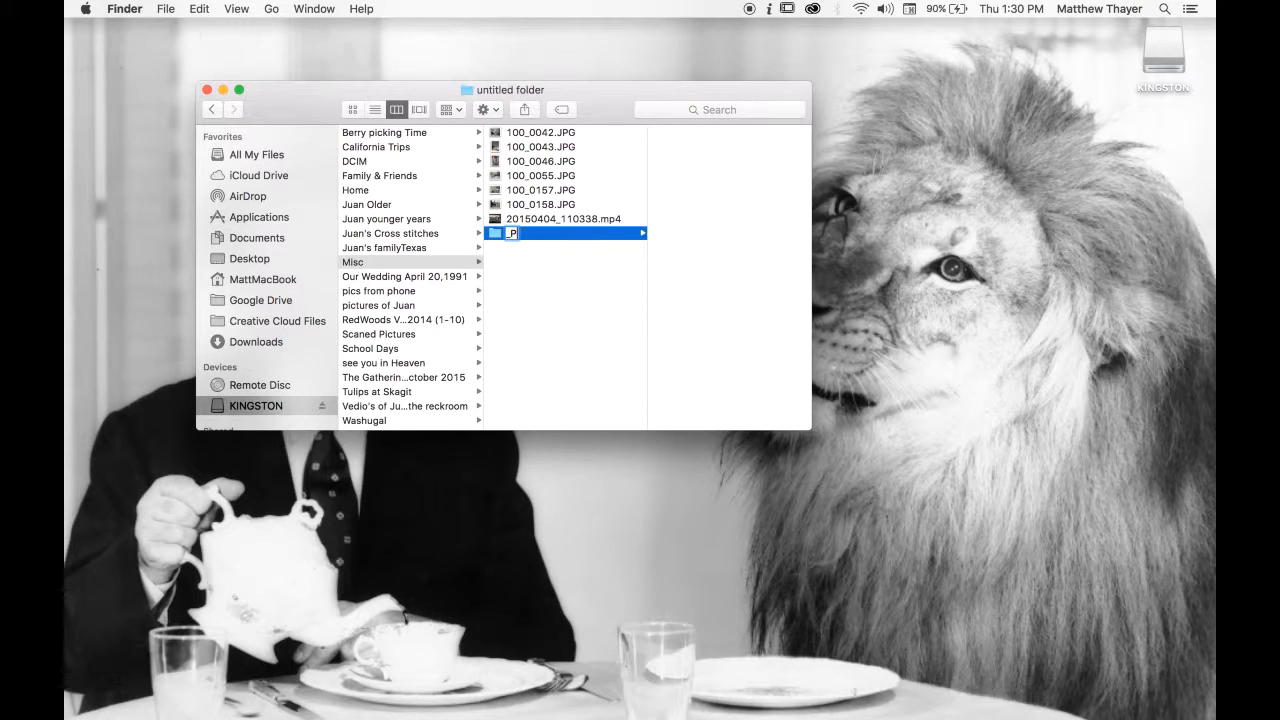
type("PHOTO")
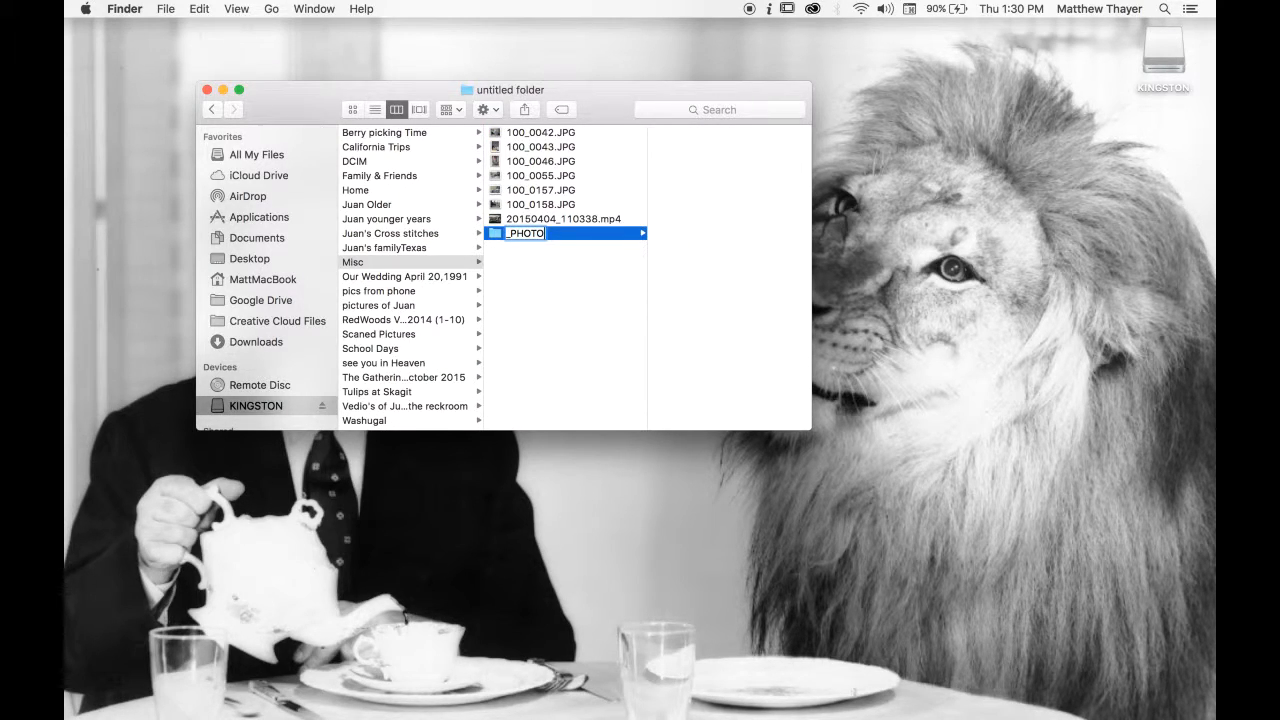
key("Return")
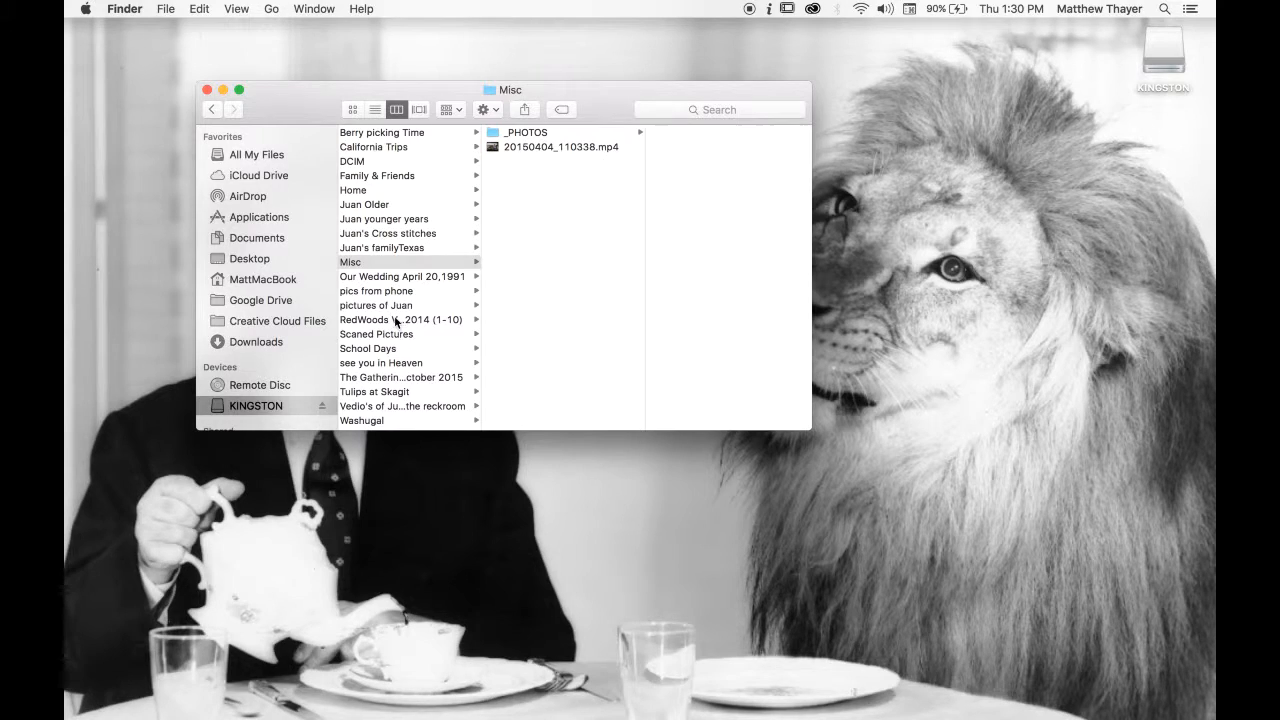
left_click(370, 261)
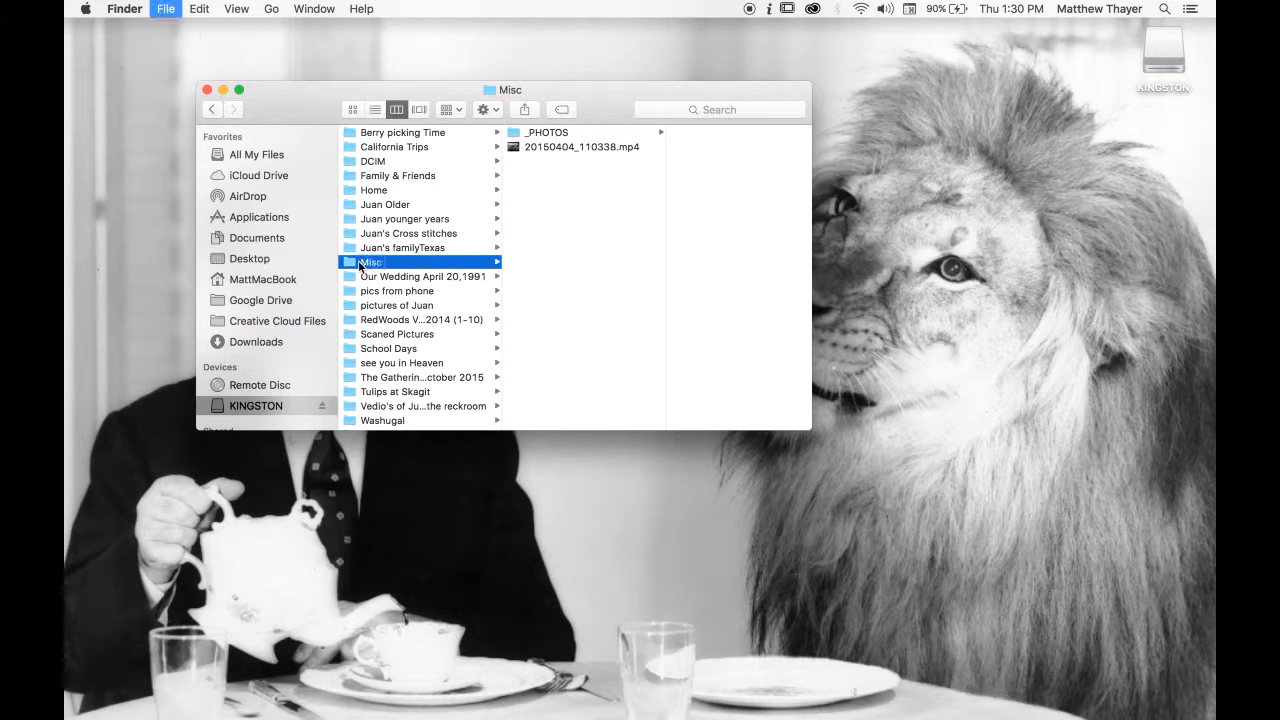
left_click(165, 8)
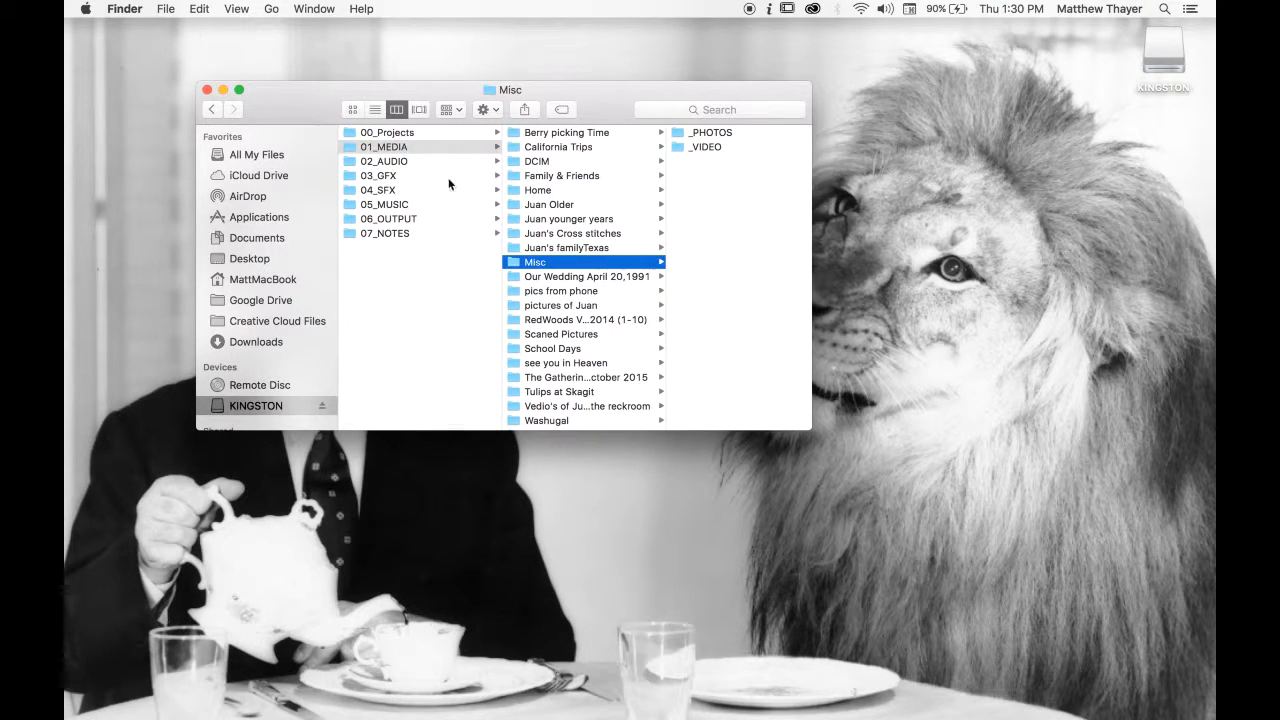
Check 00_Projects and 01_MEDIA, then view the empty 02_AUDIO folder on KINGSTON.
left_click(387, 132)
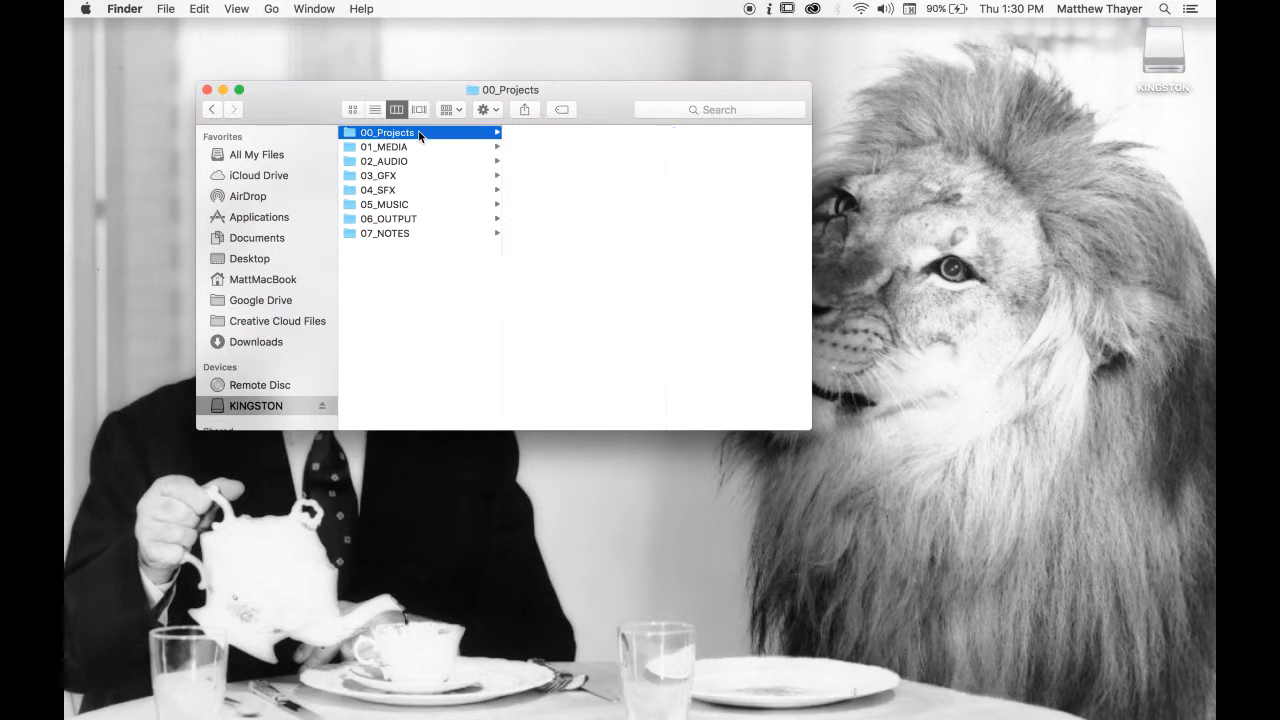
mouse_move(412, 147)
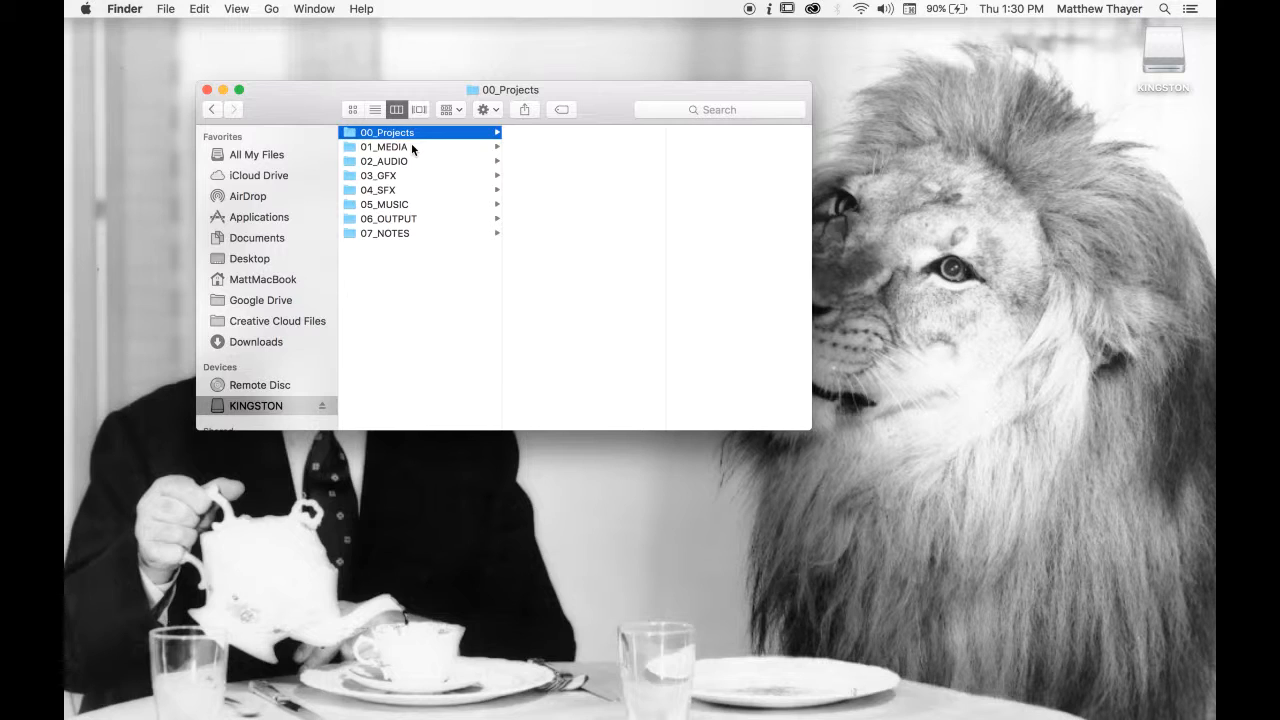
left_click(383, 146)
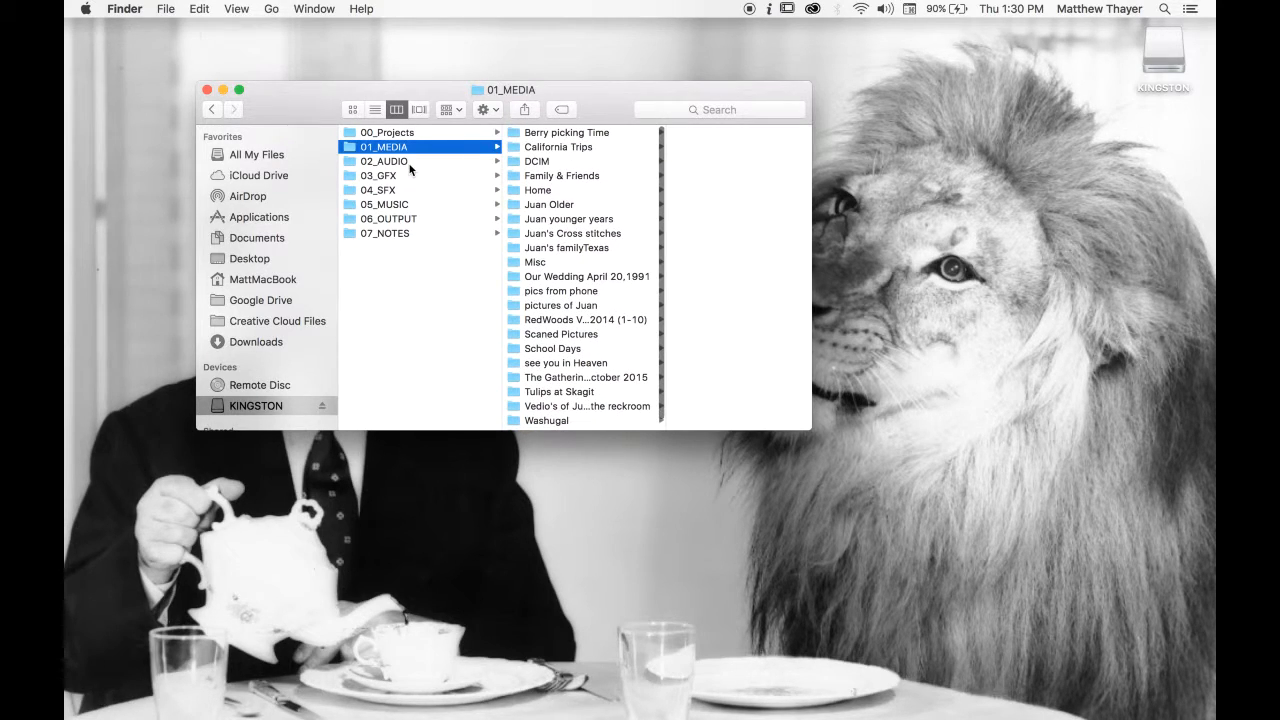
left_click(384, 161)
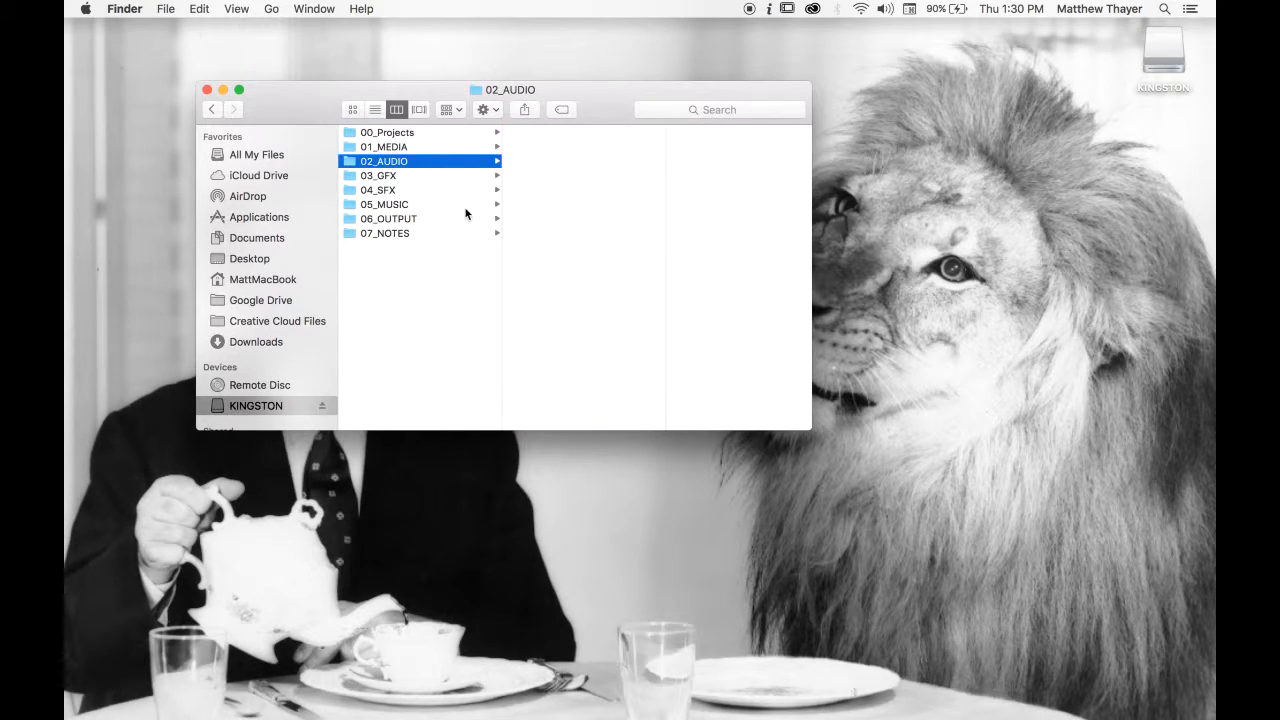
mouse_move(591, 217)
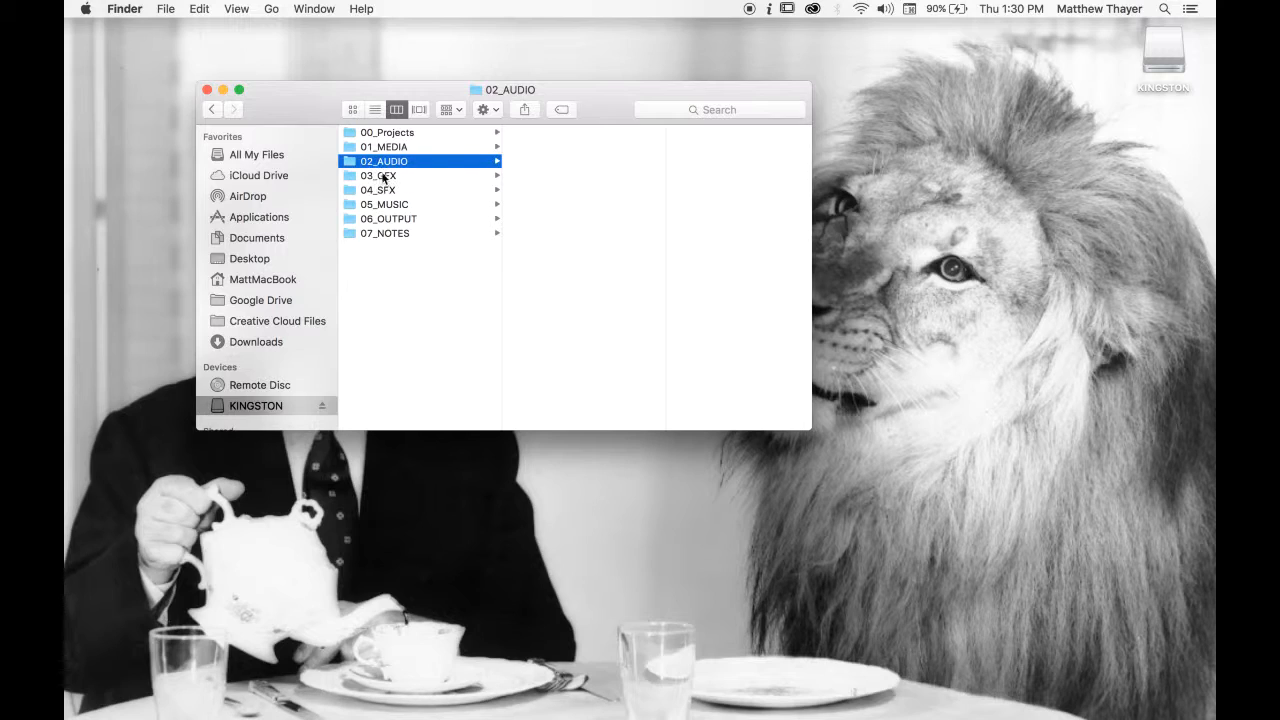
Create PSD, AE and AI subfolders inside 03_GFX, then move on to 04_SFX.
left_click(378, 175)
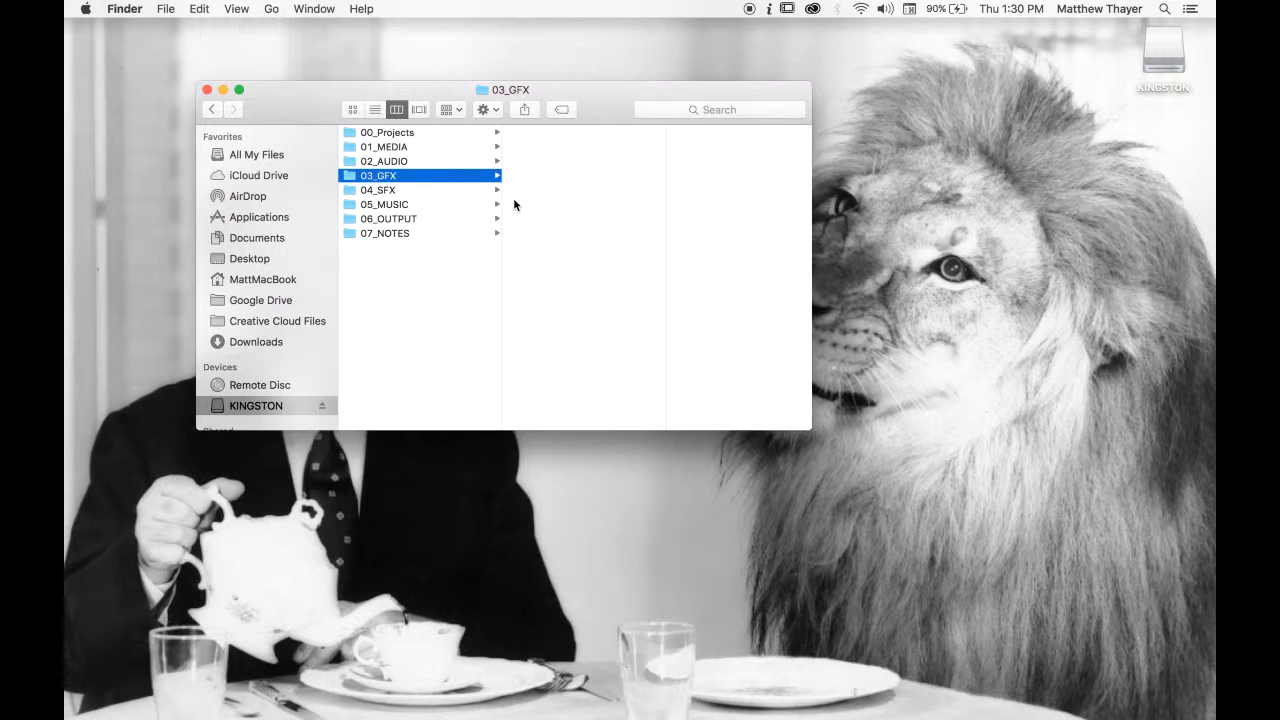
mouse_move(540, 207)
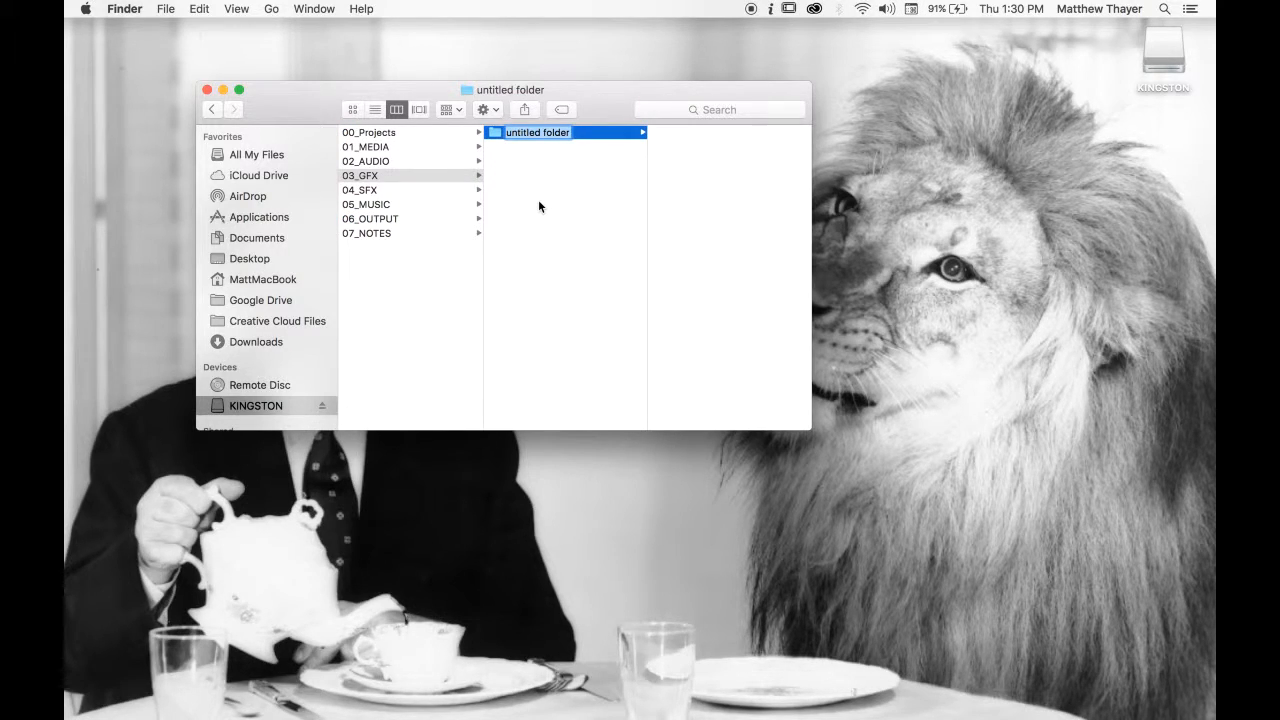
type("PSD")
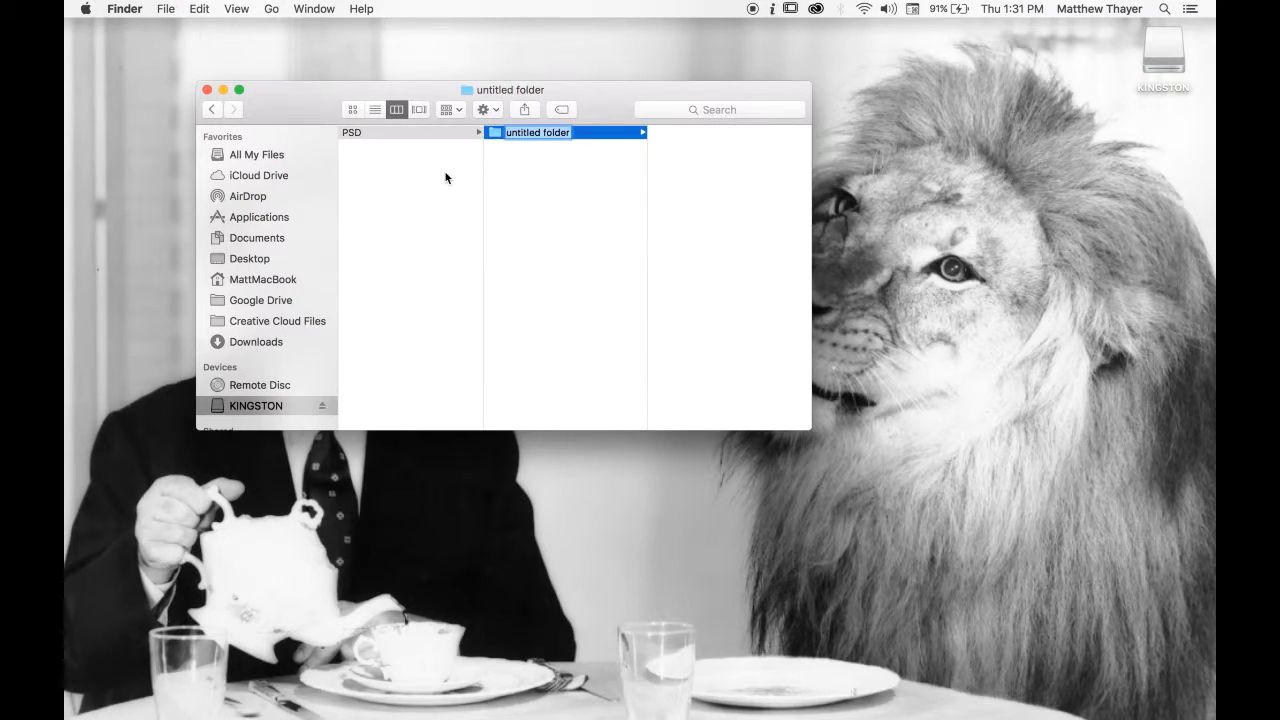
left_click(360, 132)
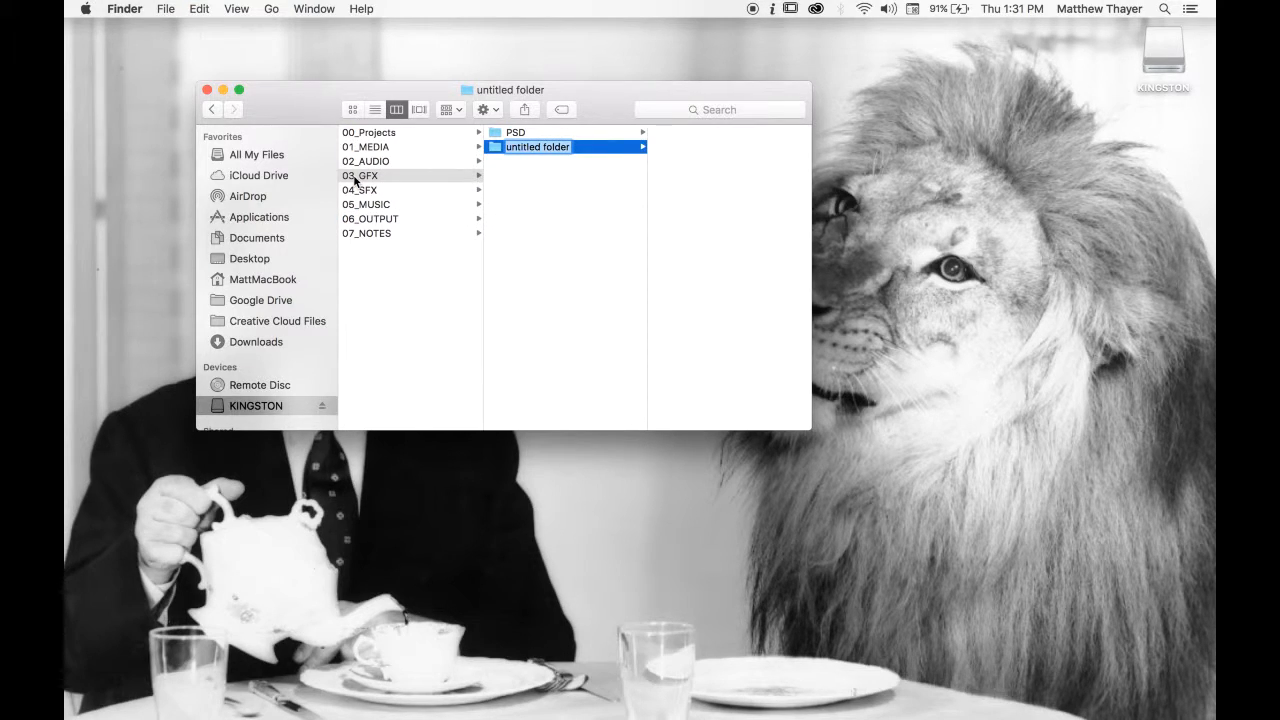
type("AE")
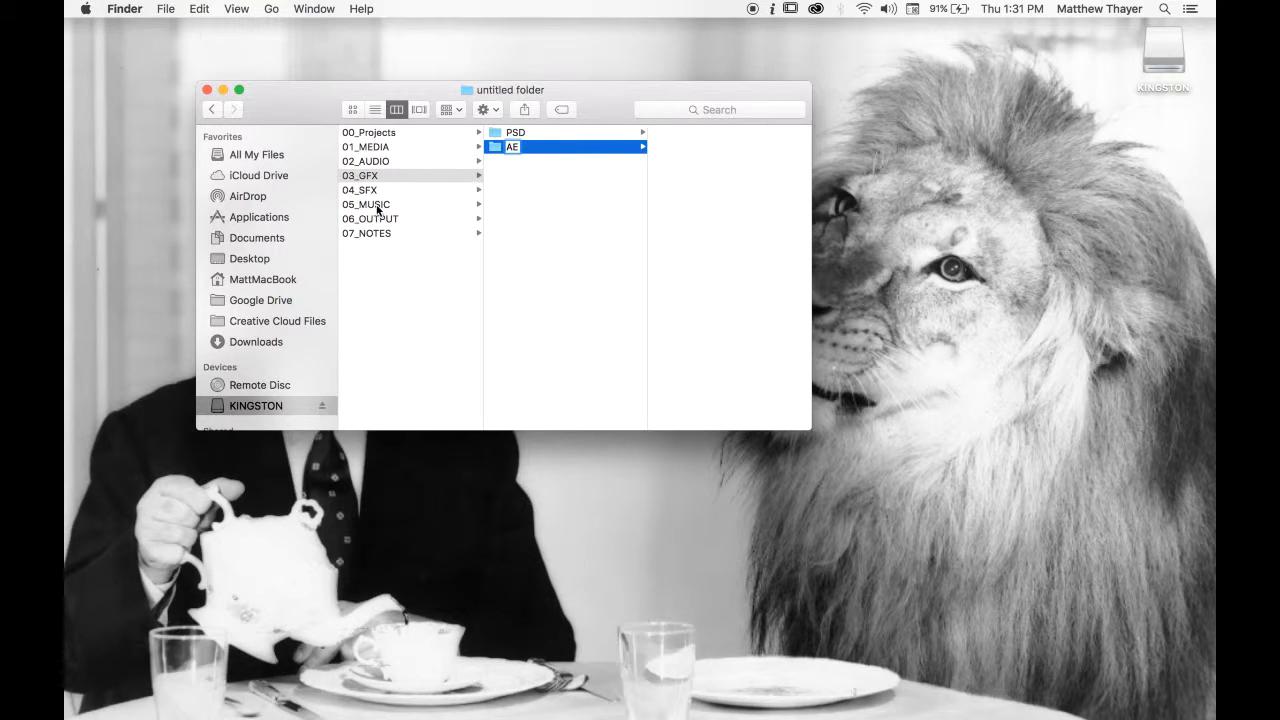
left_click(360, 175)
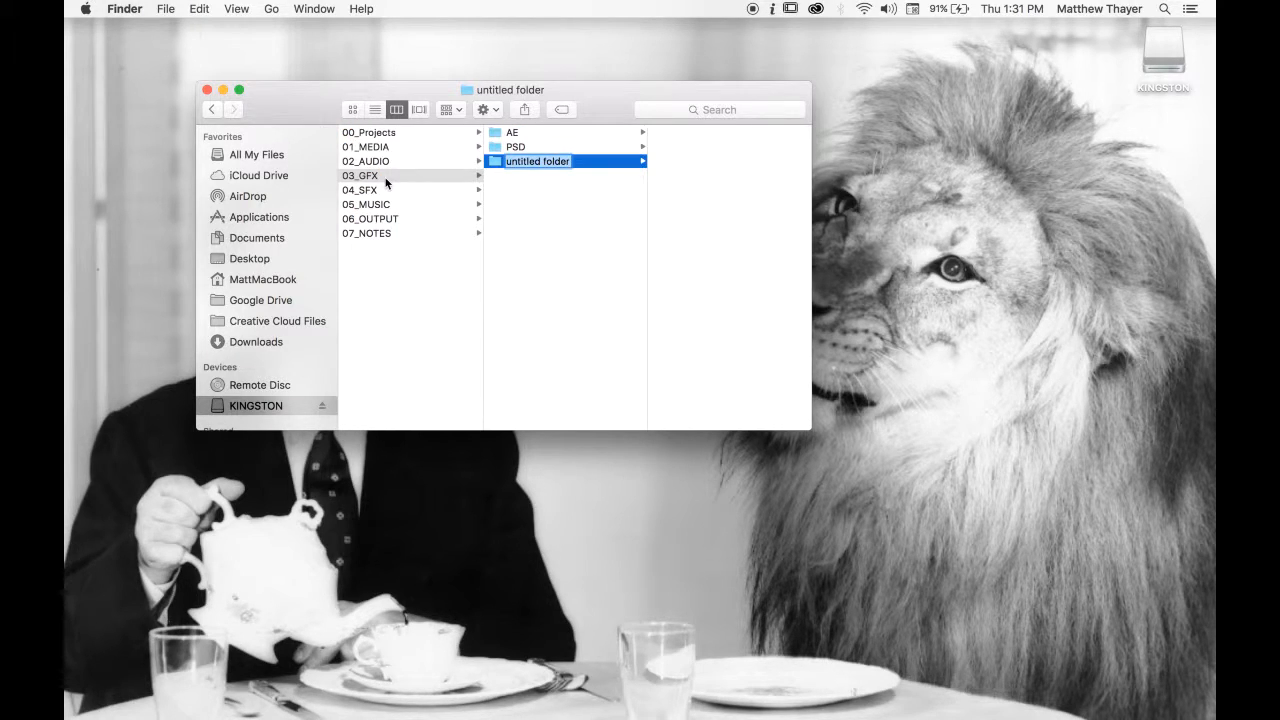
type("AI")
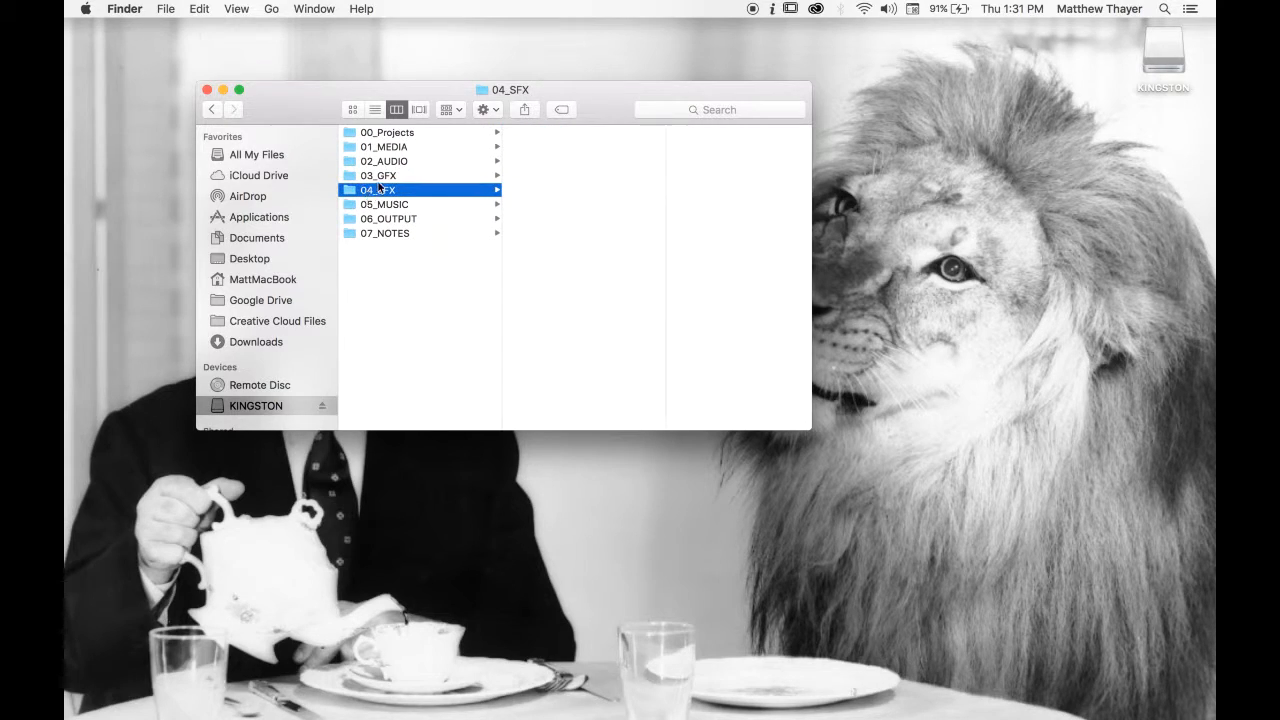
left_click(379, 175)
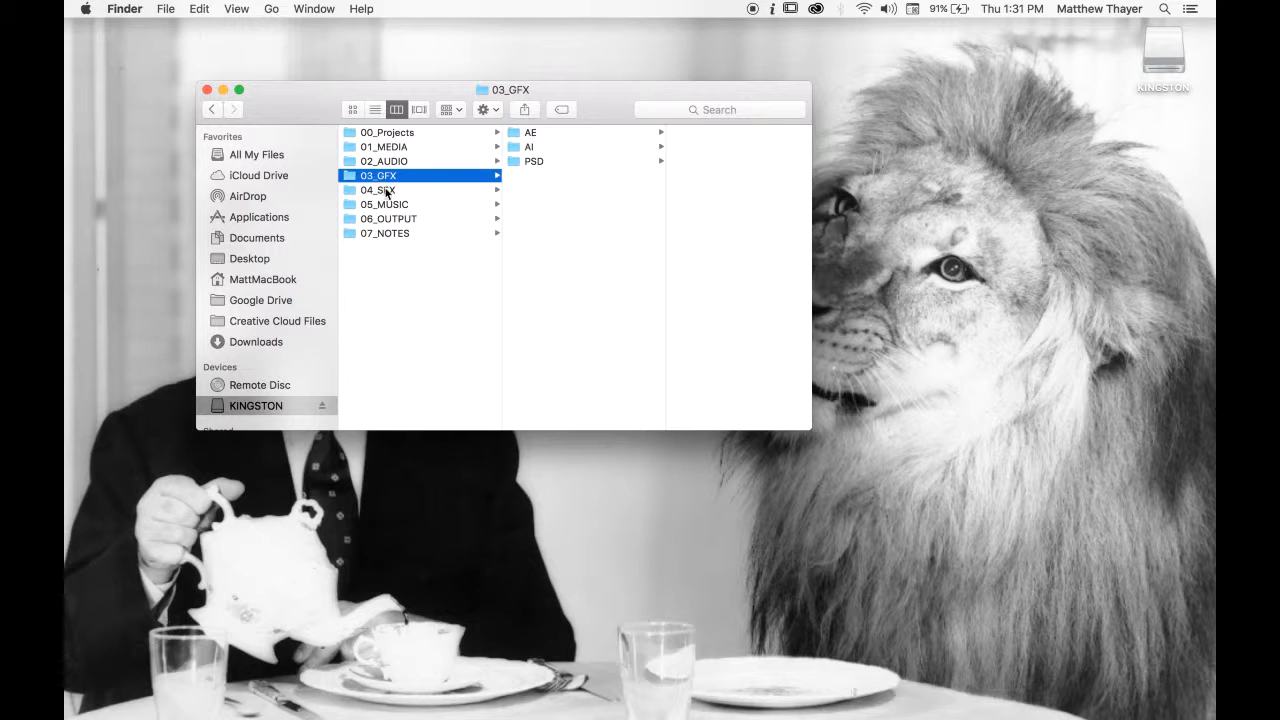
Check the 04_SFX and 05_MUSIC folders before adding a folder to 06_OUTPUT.
left_click(378, 189)
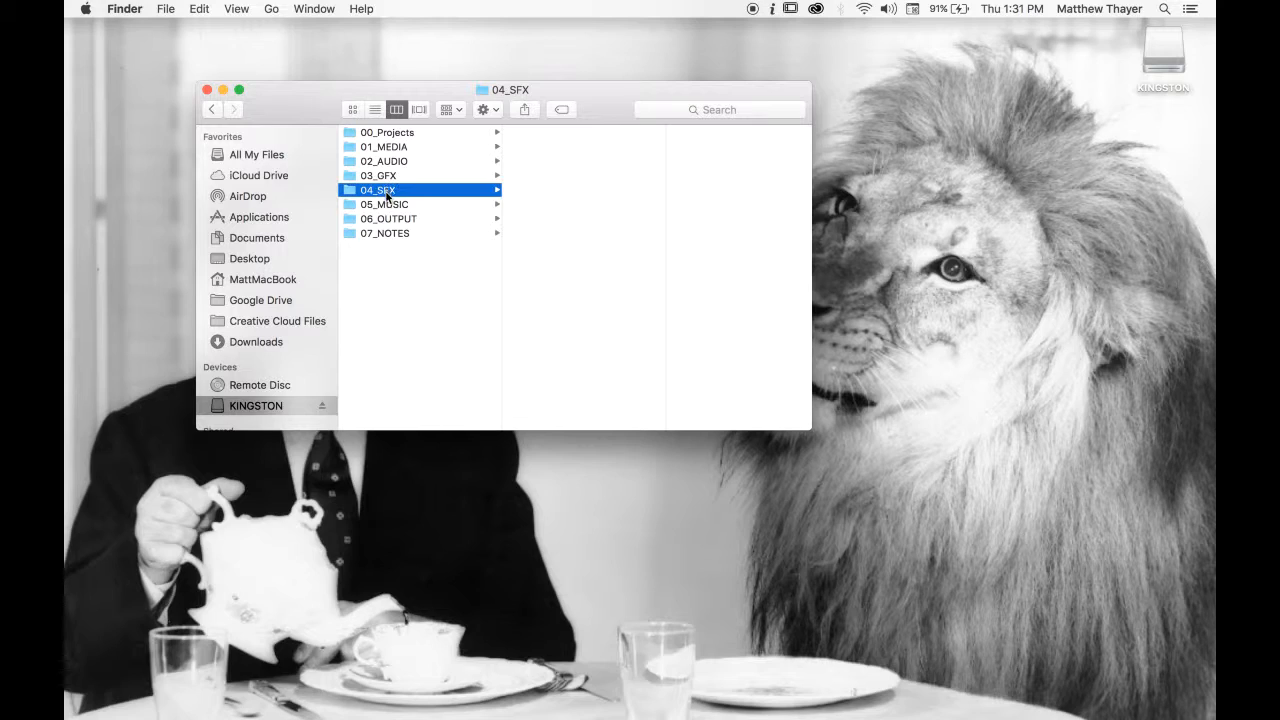
mouse_move(385, 204)
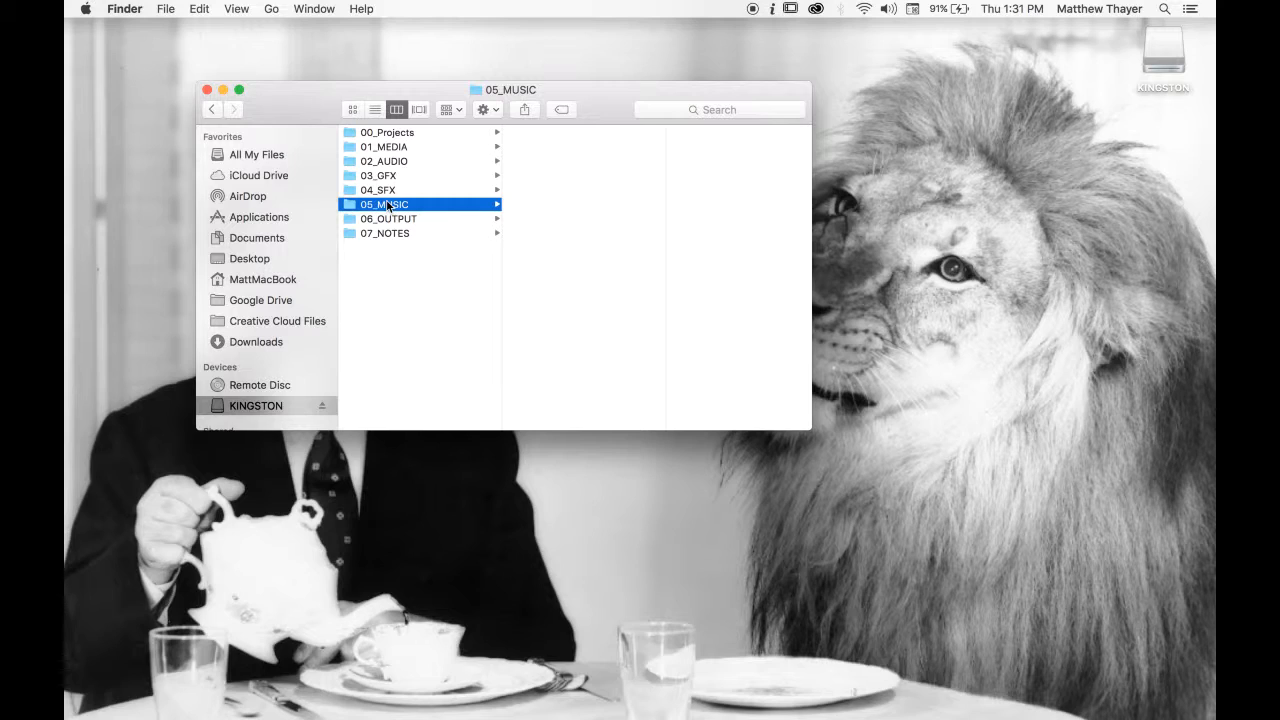
left_click(388, 218)
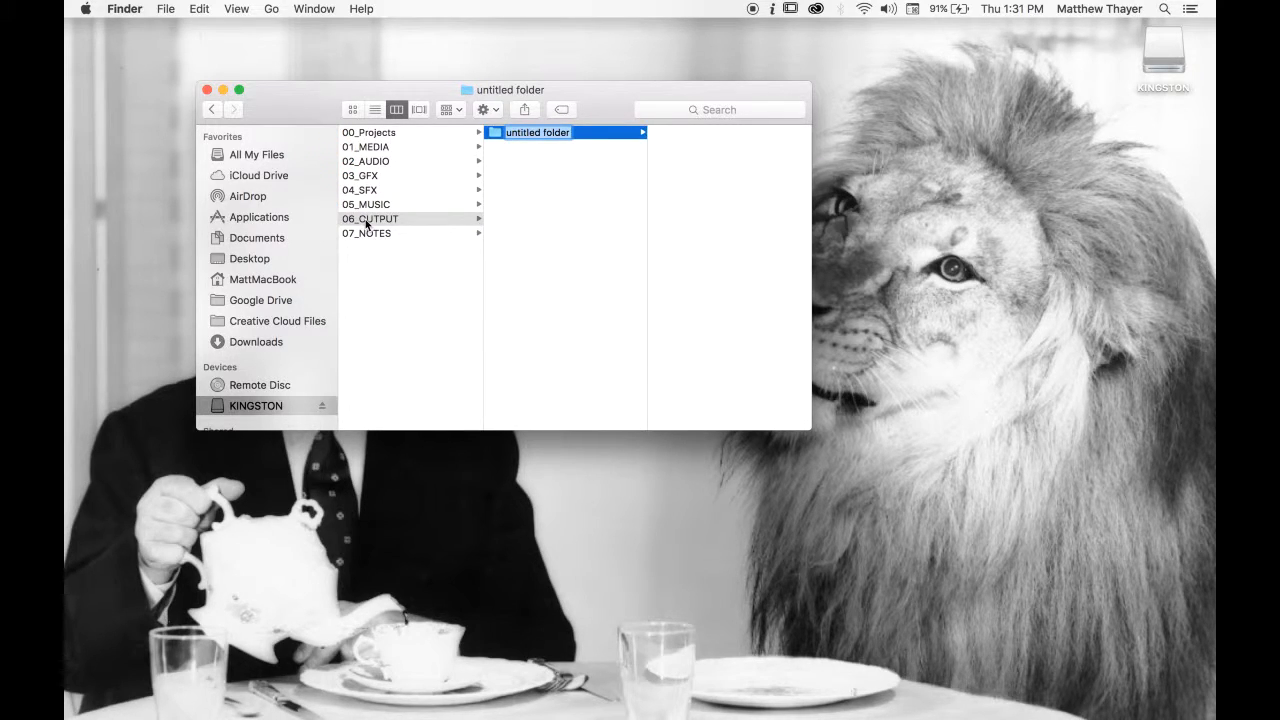
Name the new 06_OUTPUT folder VIMEO and create a second one named DVD.
type("VI")
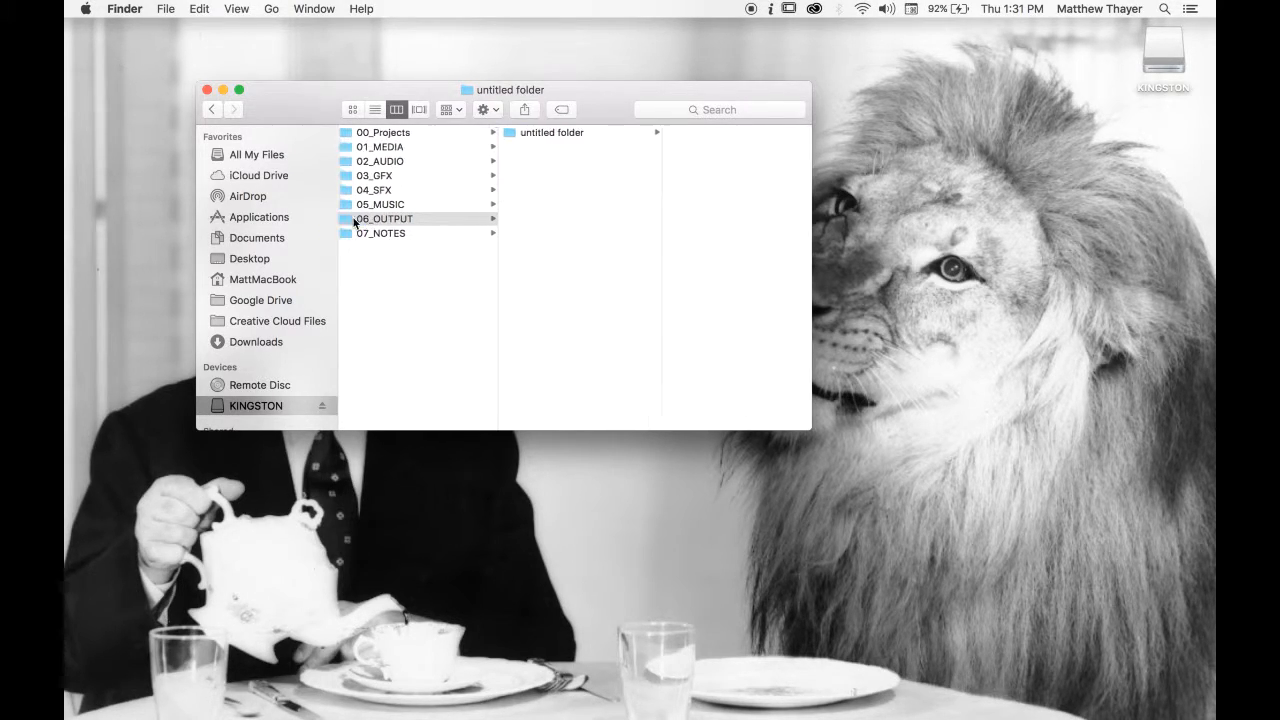
left_click(388, 218)
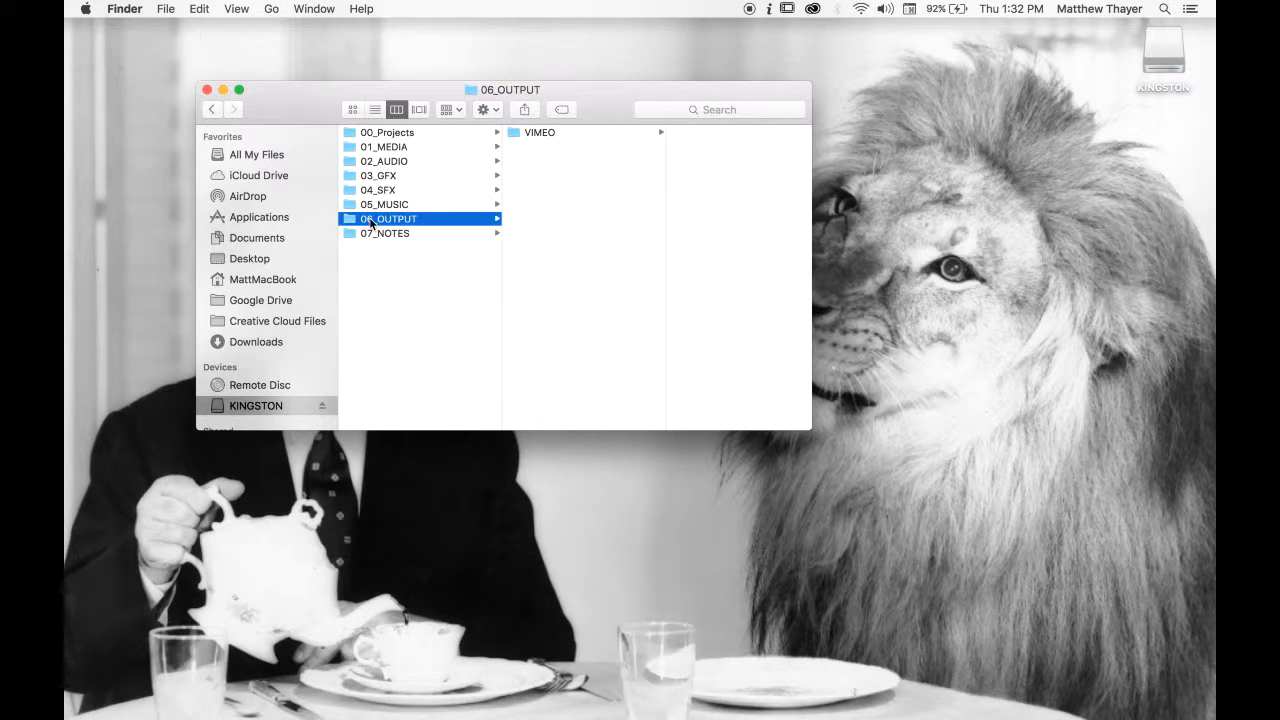
key("cmd+shift+n")
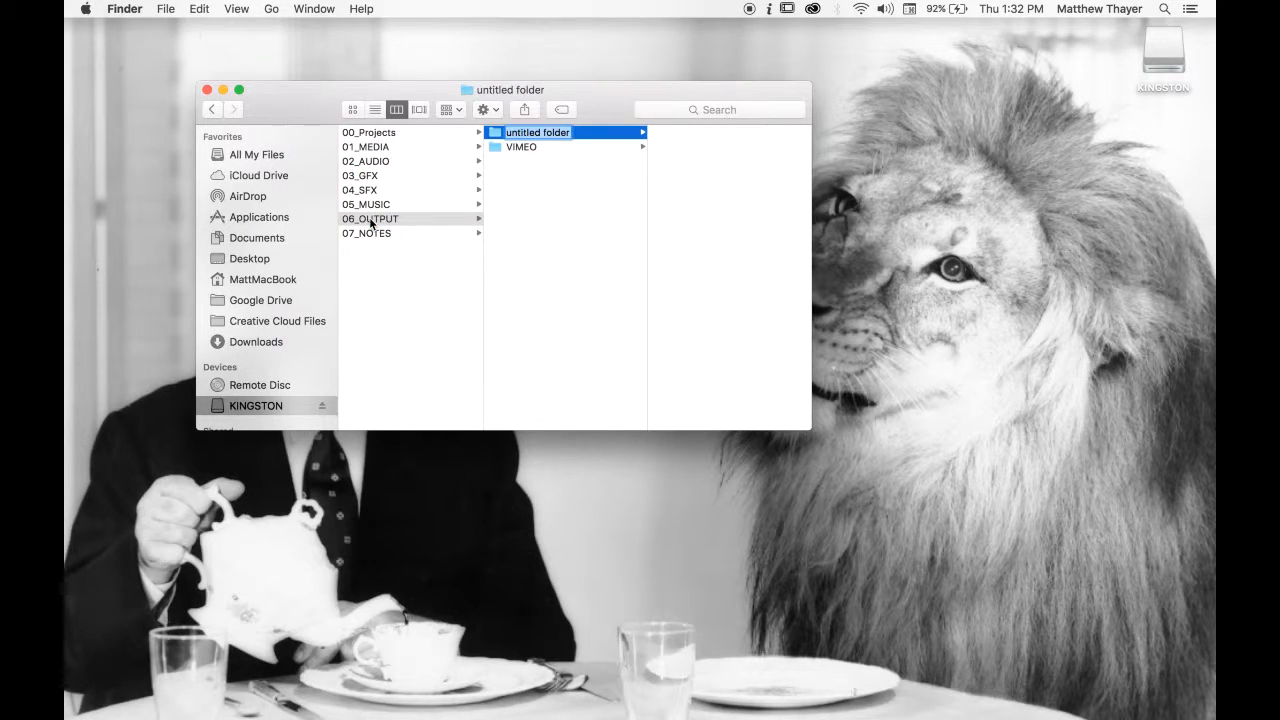
type("DVD")
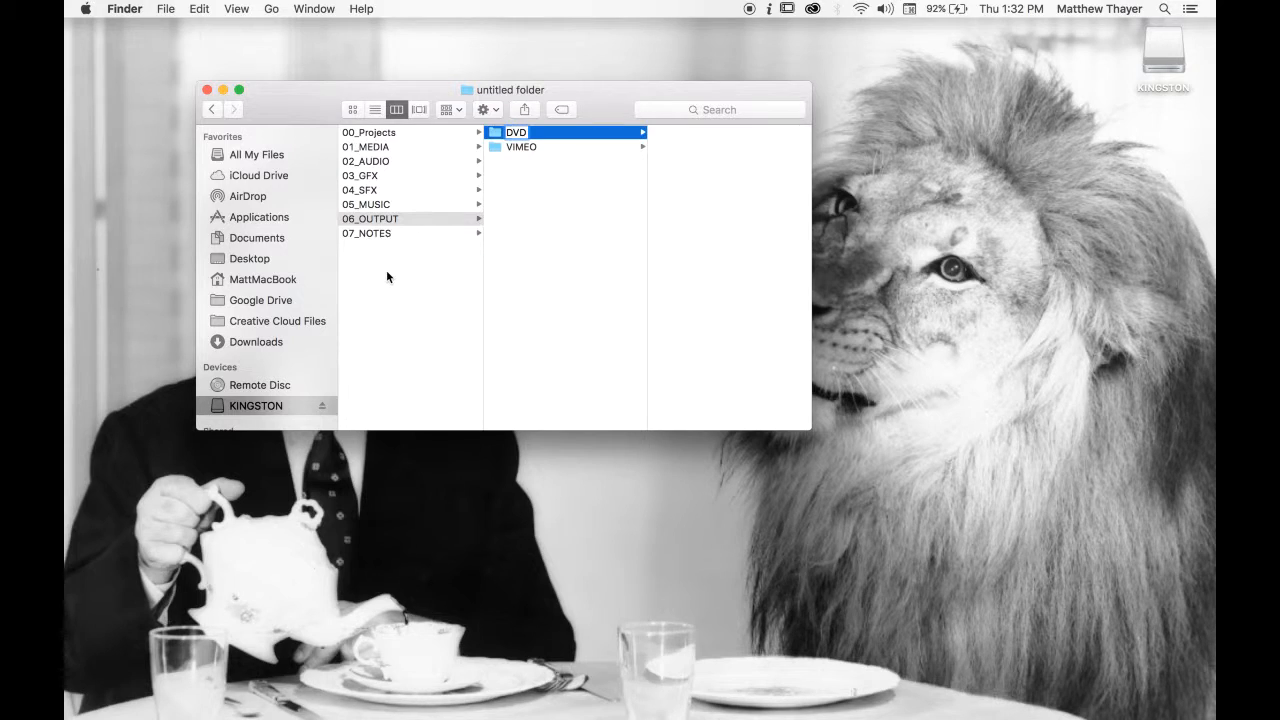
left_click(375, 218)
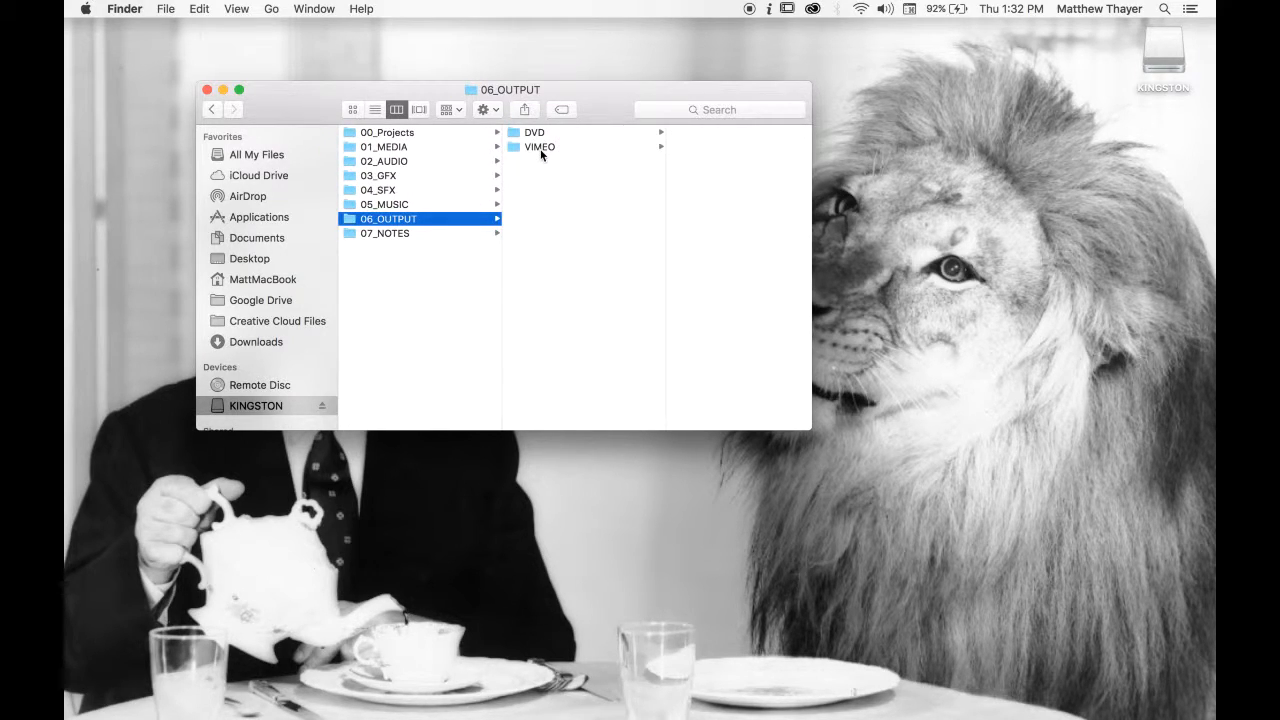
Check Music List.doc in 07_NOTES, then return to the organized 01_MEDIA folder.
left_click(384, 233)
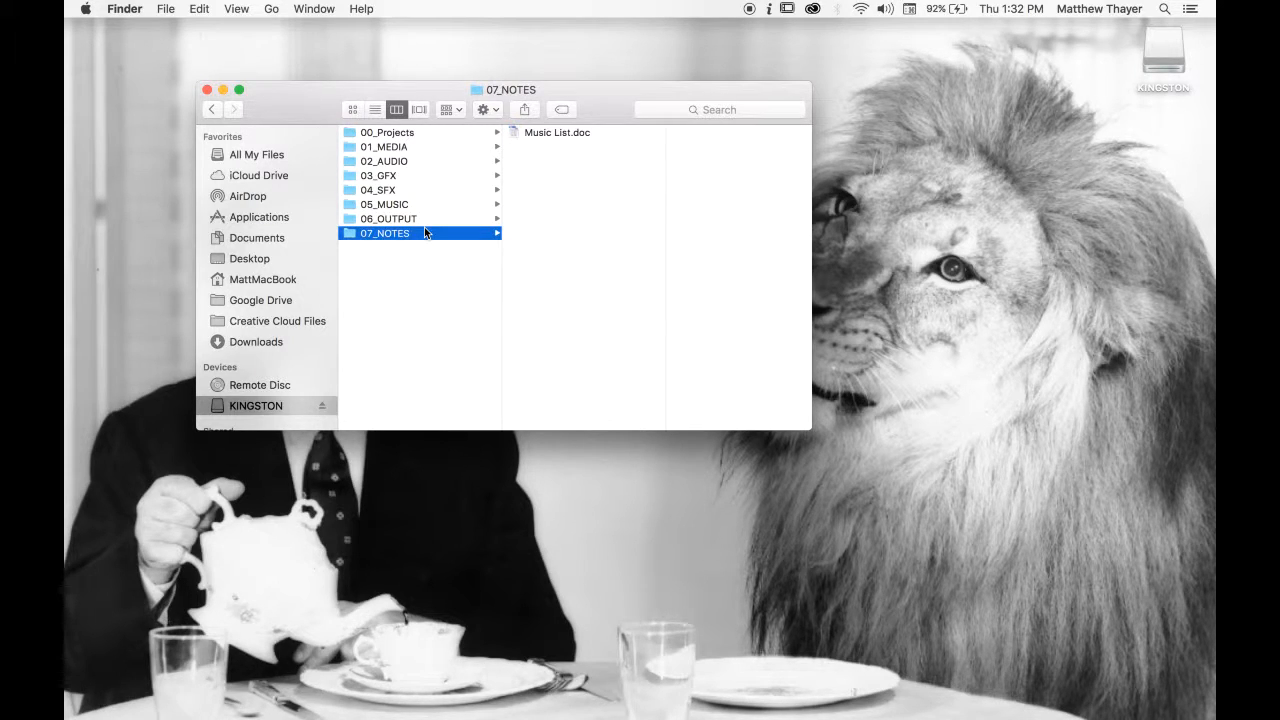
mouse_move(567, 160)
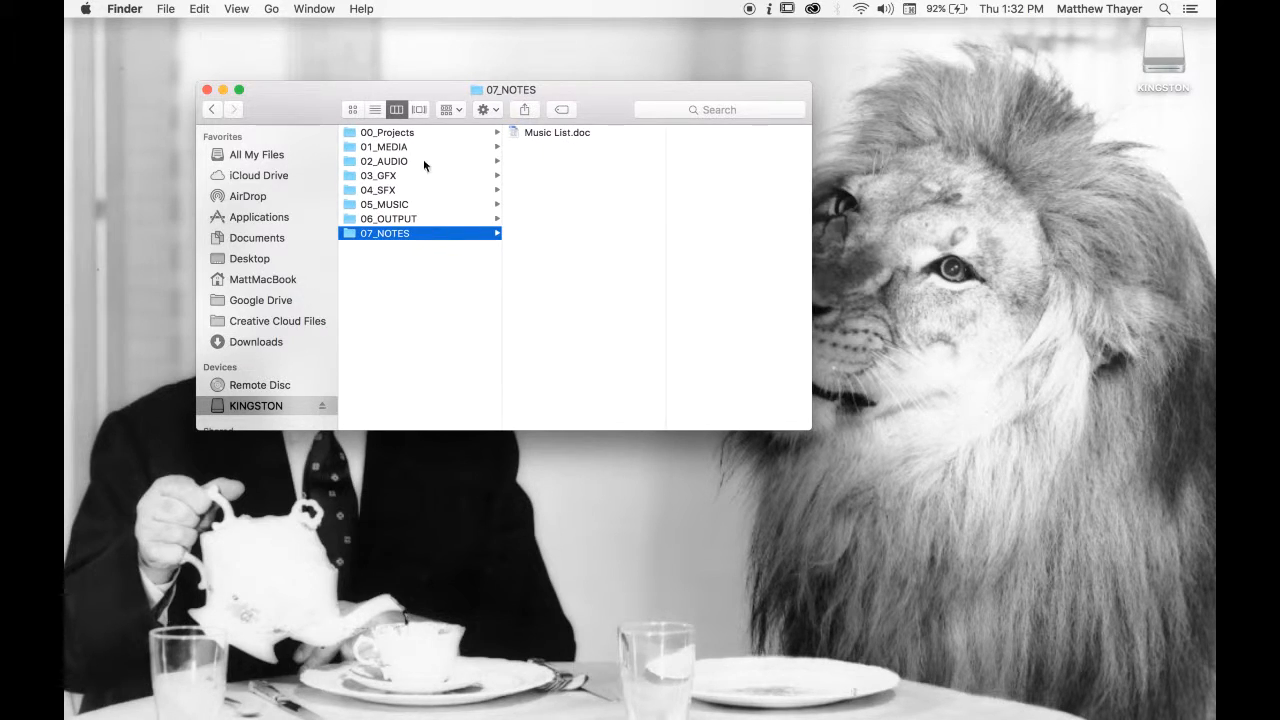
left_click(383, 146)
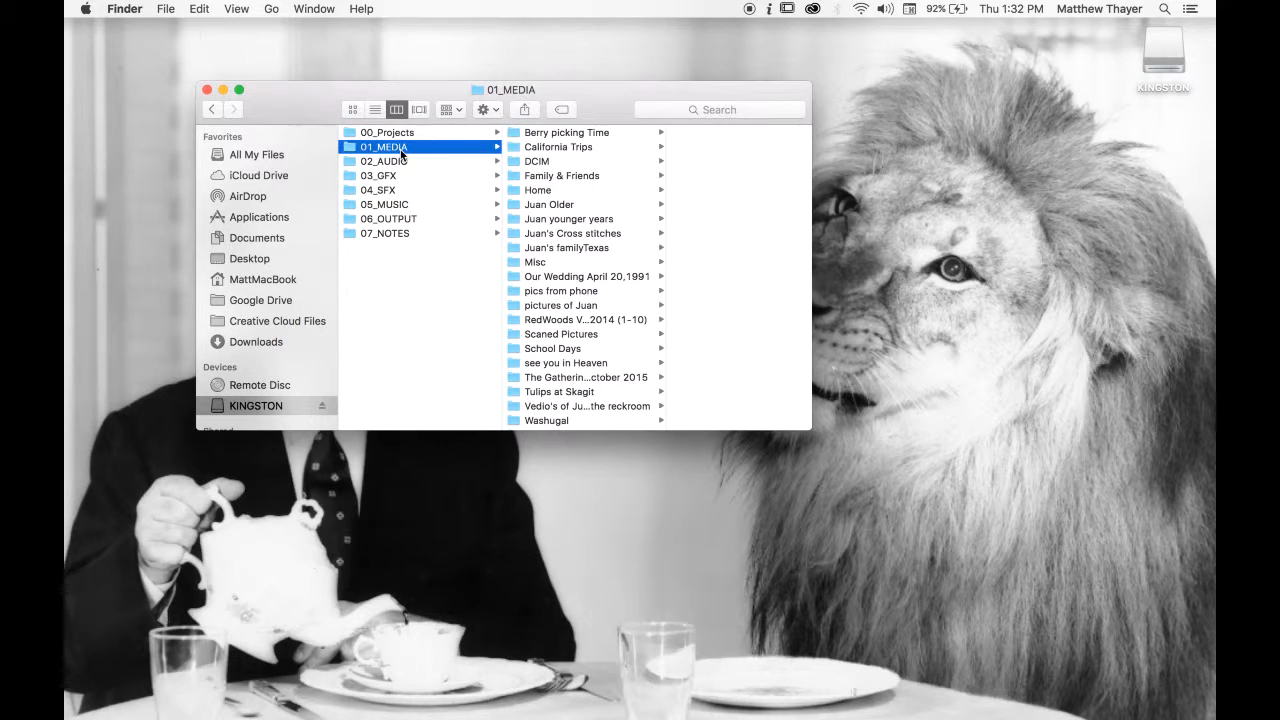